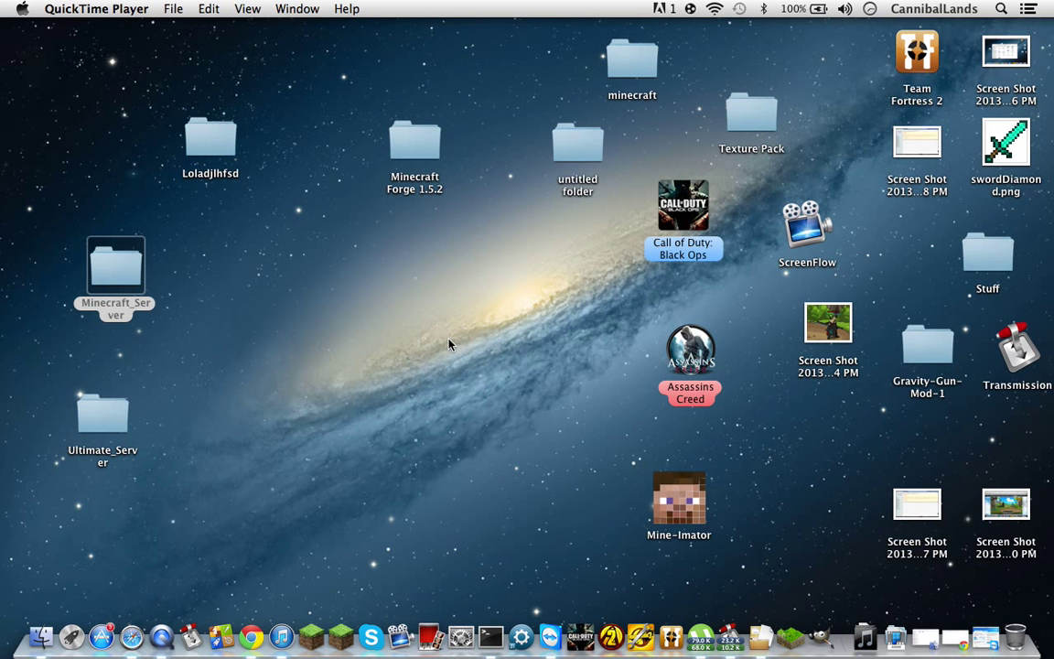
pyautogui.moveTo(73, 119)
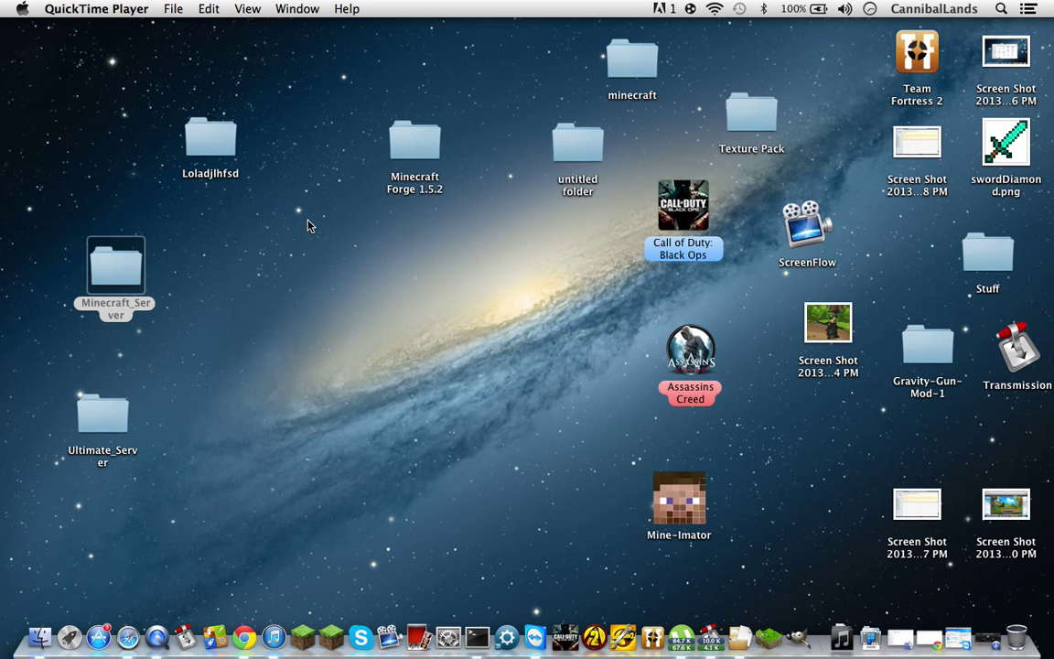
pyautogui.moveTo(338, 165)
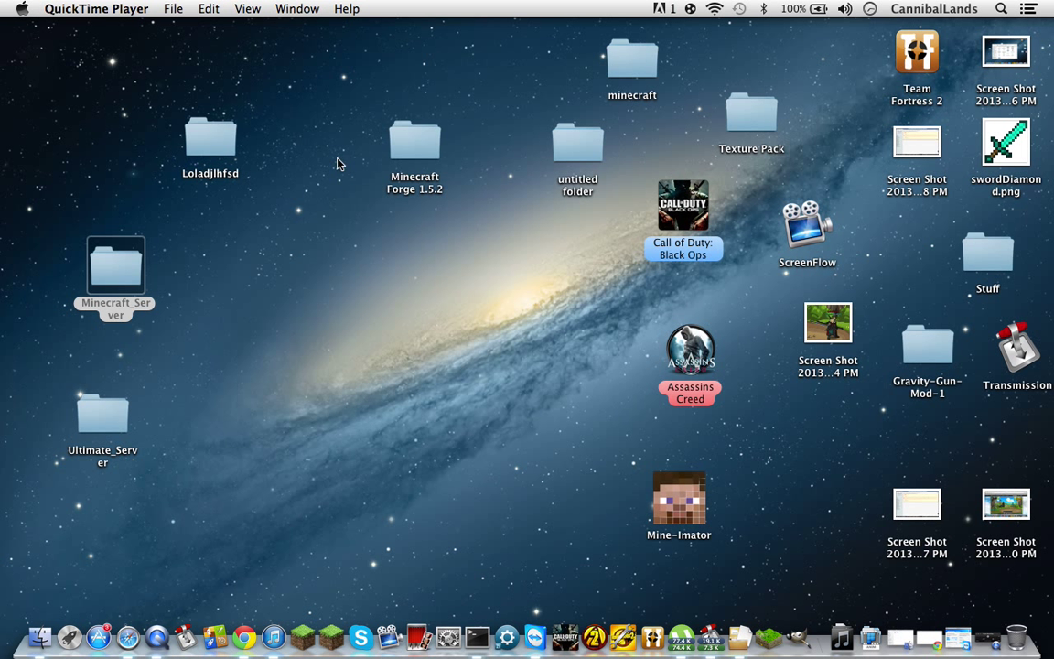
pyautogui.moveTo(348, 318)
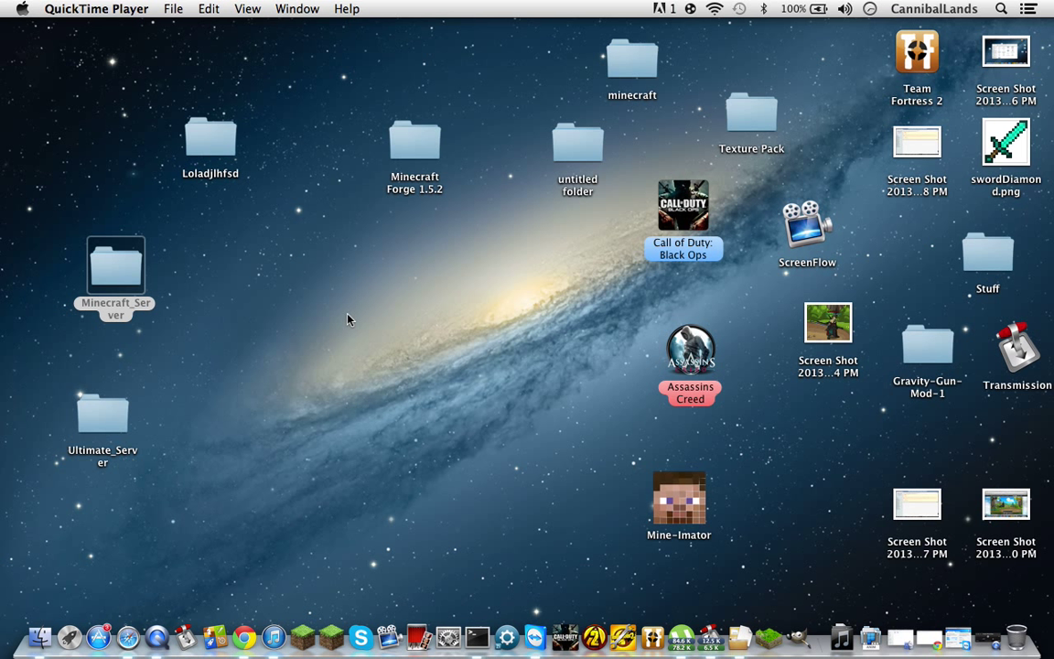
pyautogui.moveTo(340, 298)
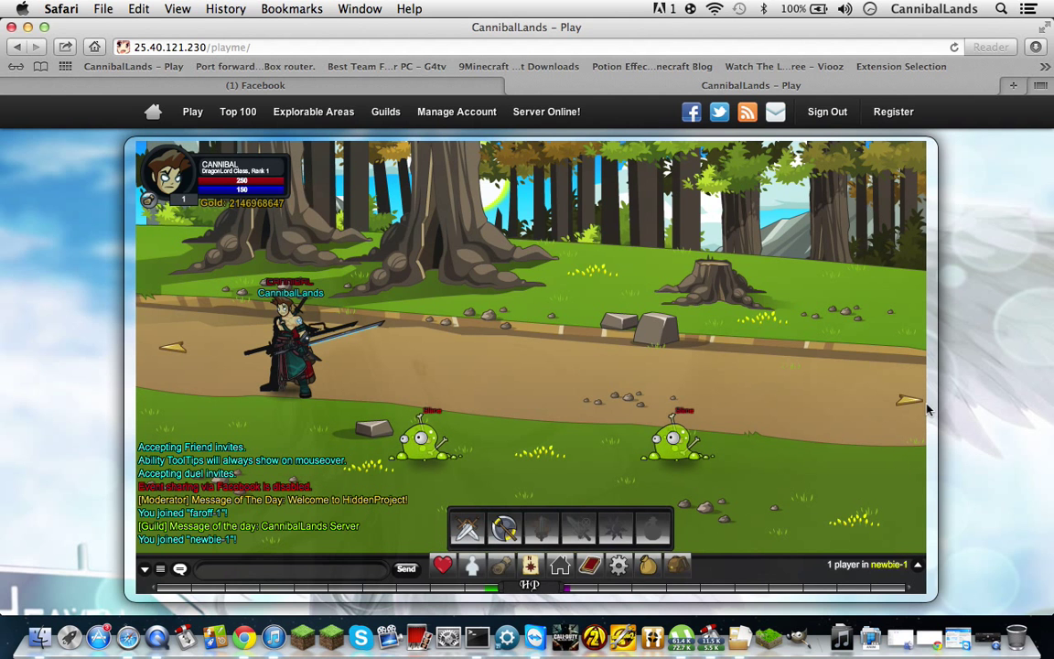
# Hide the Safari game window so the Mac desktop and Dock show again
pyautogui.click(256, 86)
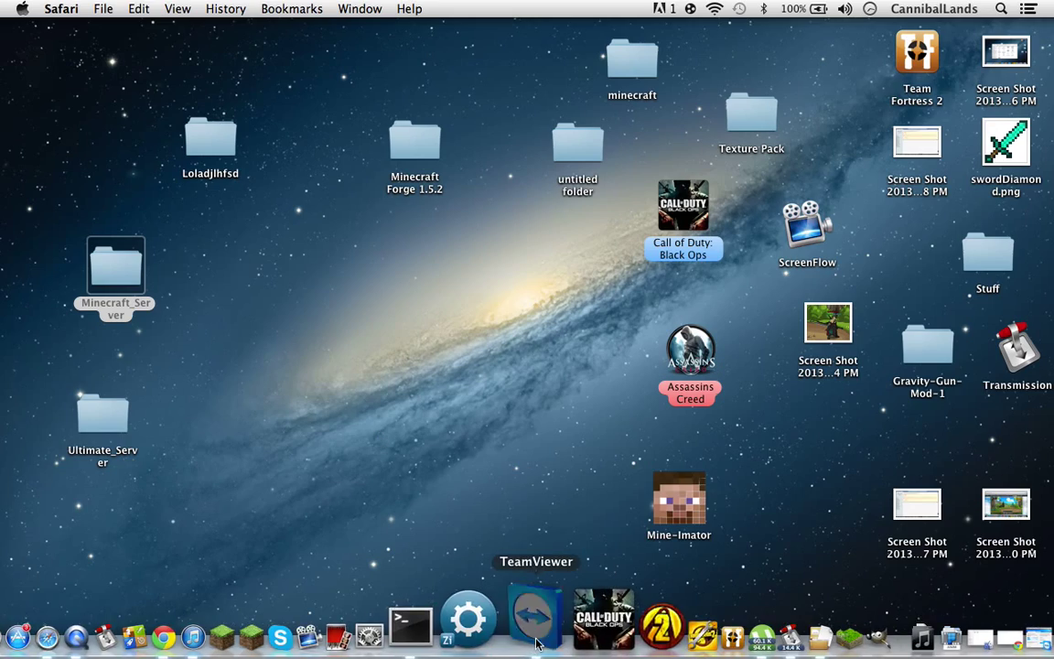
# Connect to the remote Windows PC, minimize the SmartFoxServer console and show the Computer drives
pyautogui.click(534, 619)
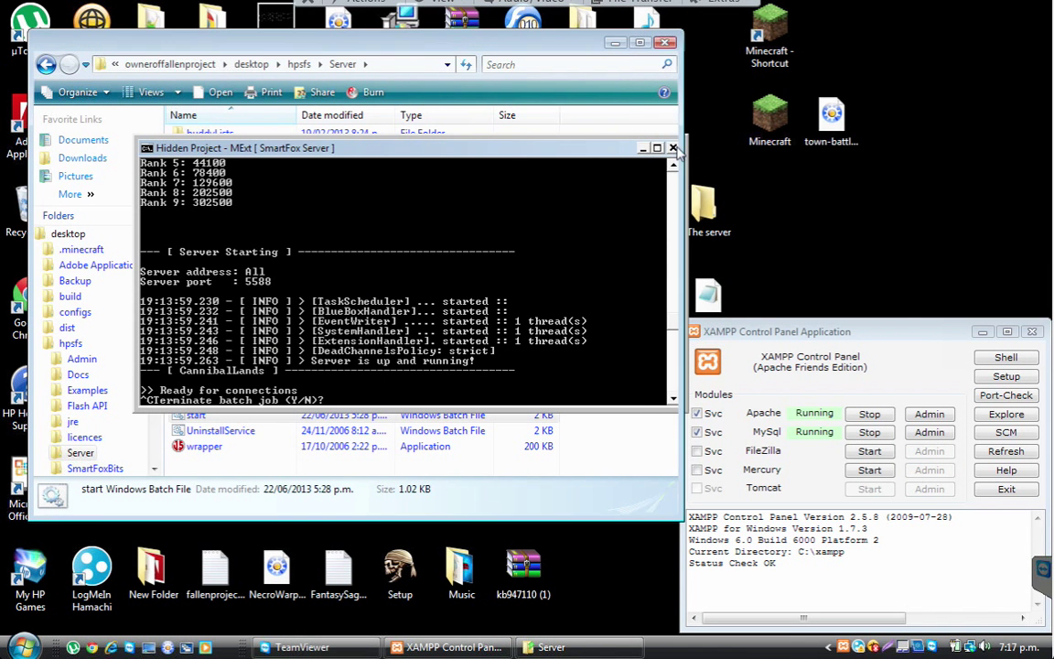
pyautogui.click(674, 146)
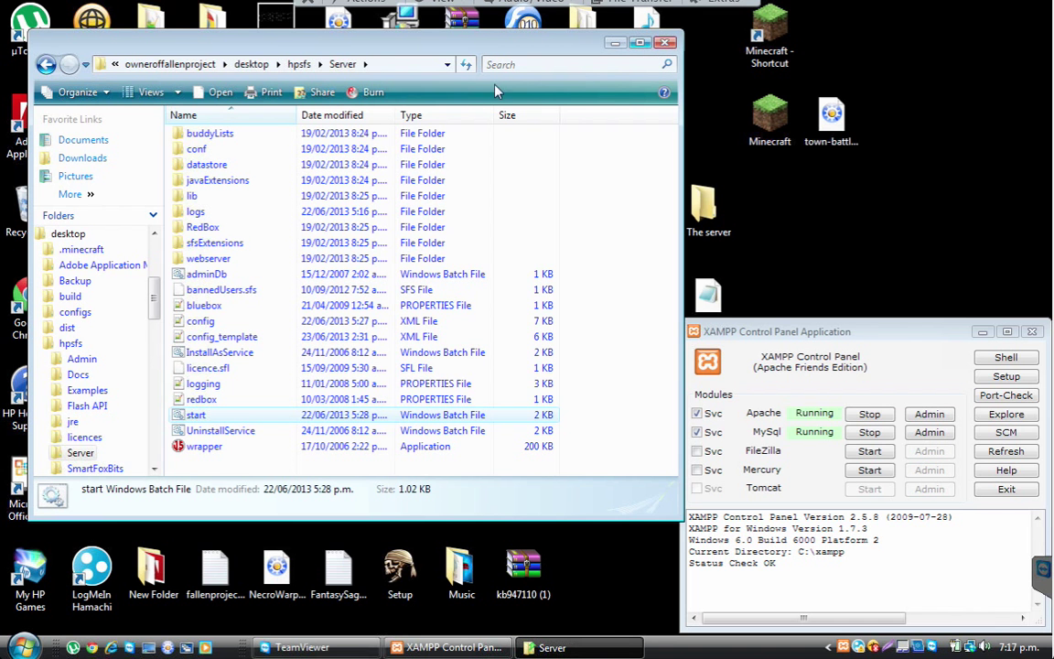
pyautogui.click(666, 42)
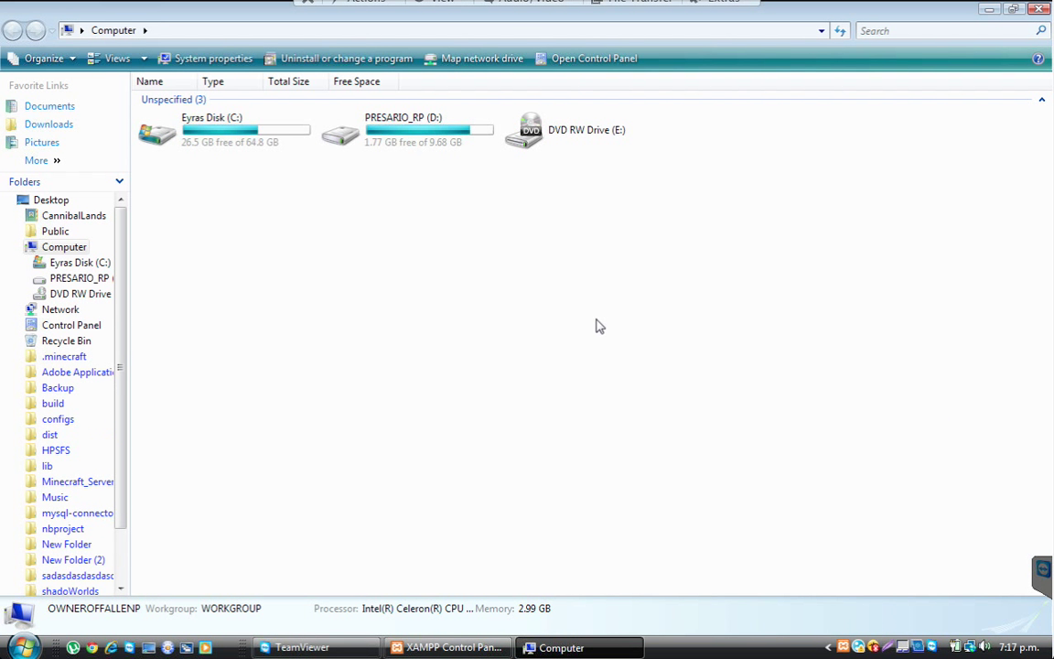
# Browse C:\xampp\htdocs\www on the remote PC
pyautogui.doubleClick(210, 130)
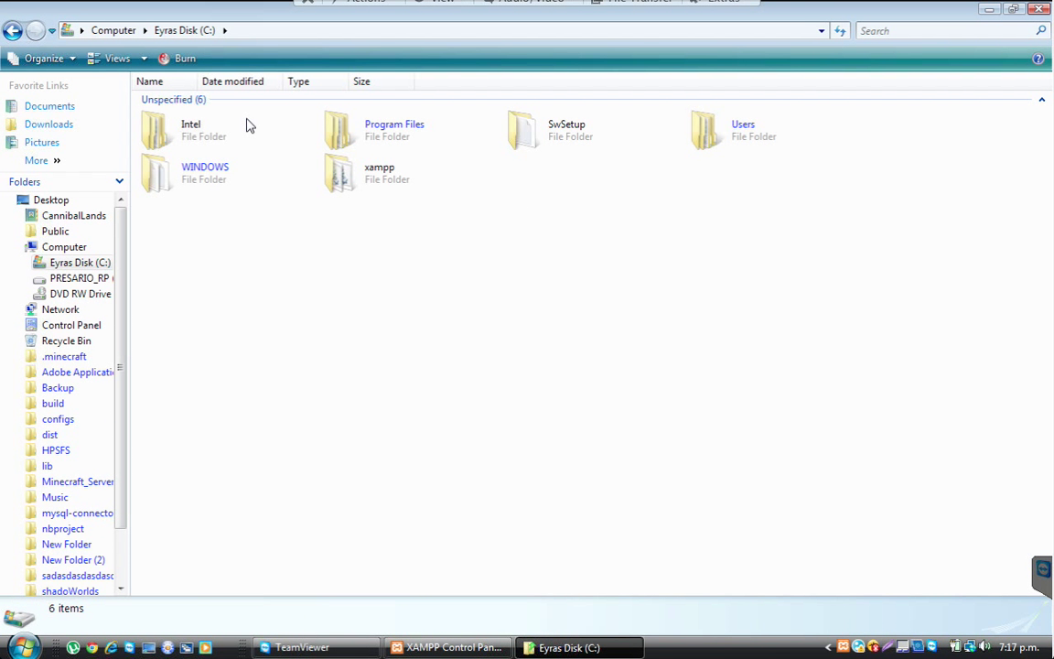
pyautogui.doubleClick(340, 172)
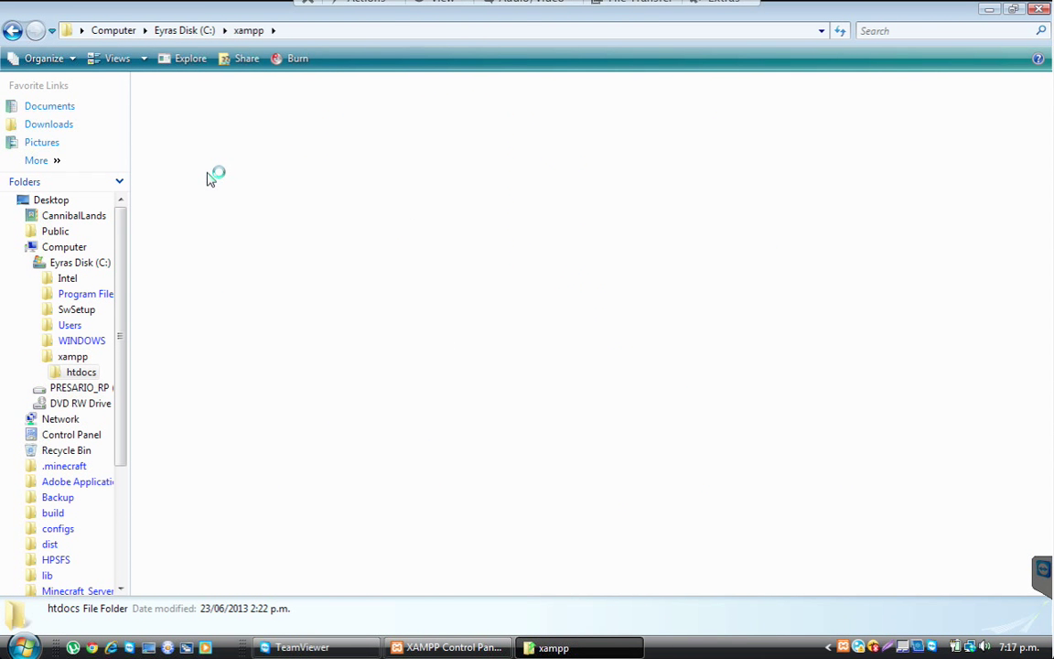
pyautogui.doubleClick(80, 372)
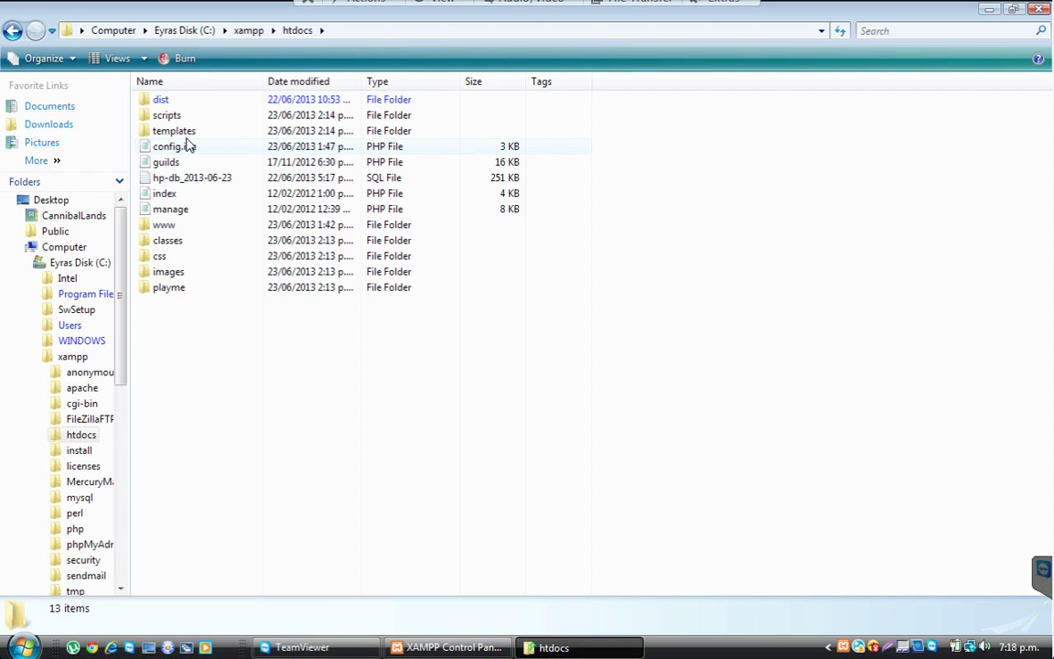
pyautogui.moveTo(164, 224)
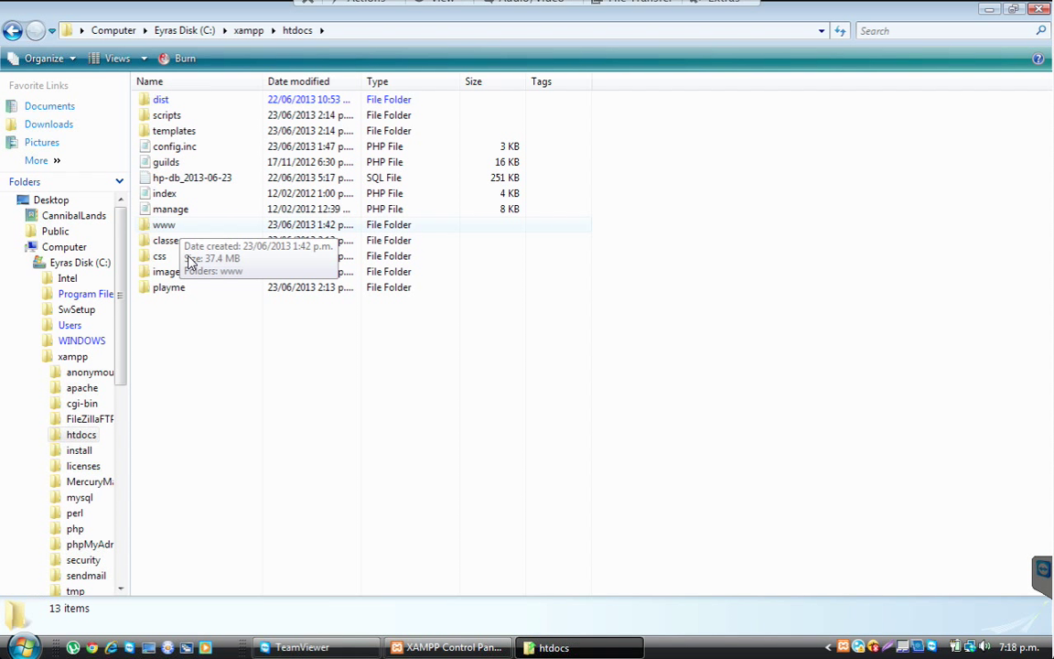
pyautogui.doubleClick(165, 223)
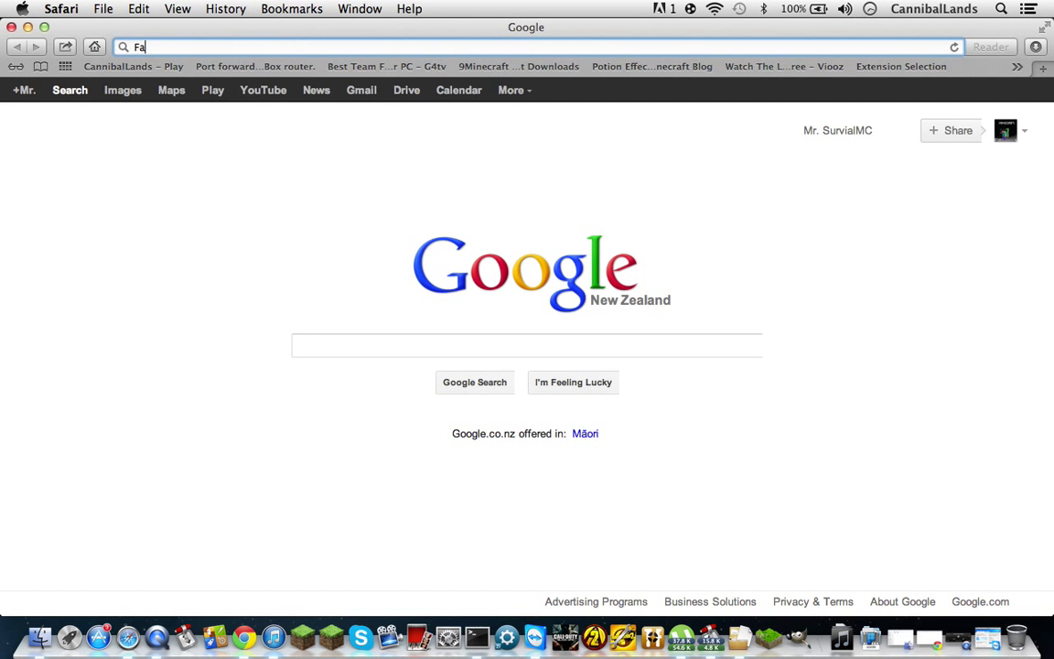
pyautogui.write('www.facebook.com')
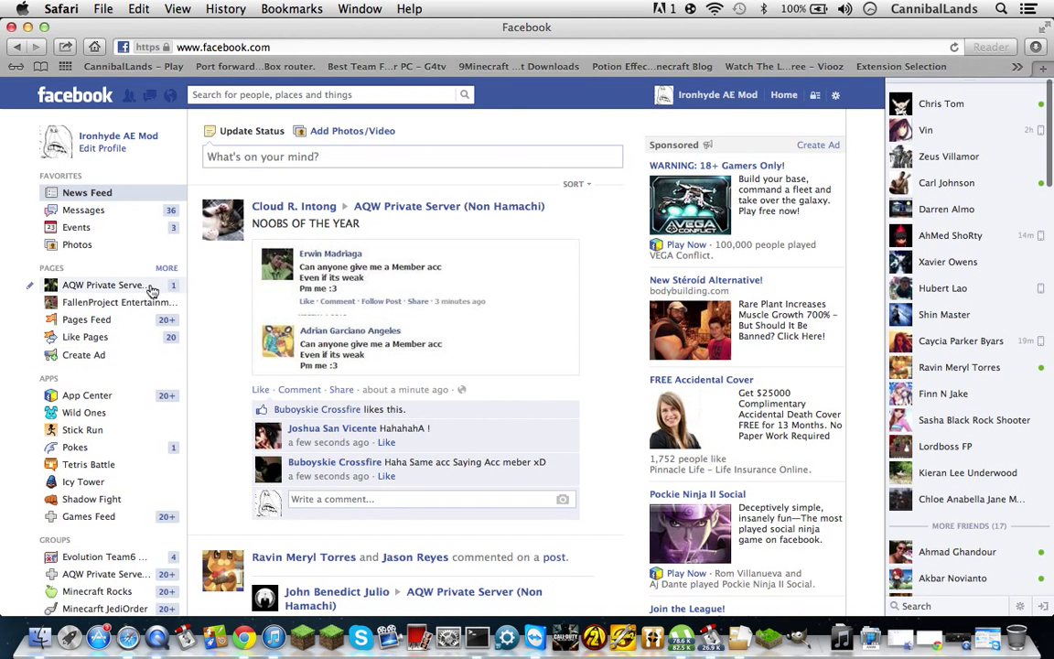
pyautogui.click(85, 209)
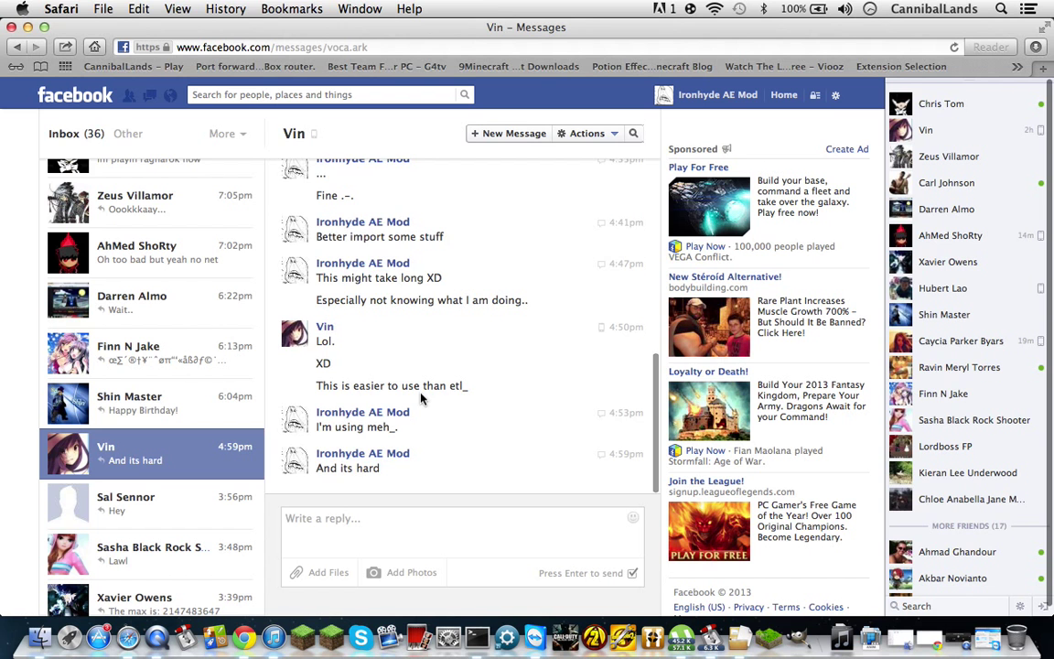
# Scroll back through the chat to the message with the server IP and MediaFire HPSFS.rar link
pyautogui.scroll(-3)
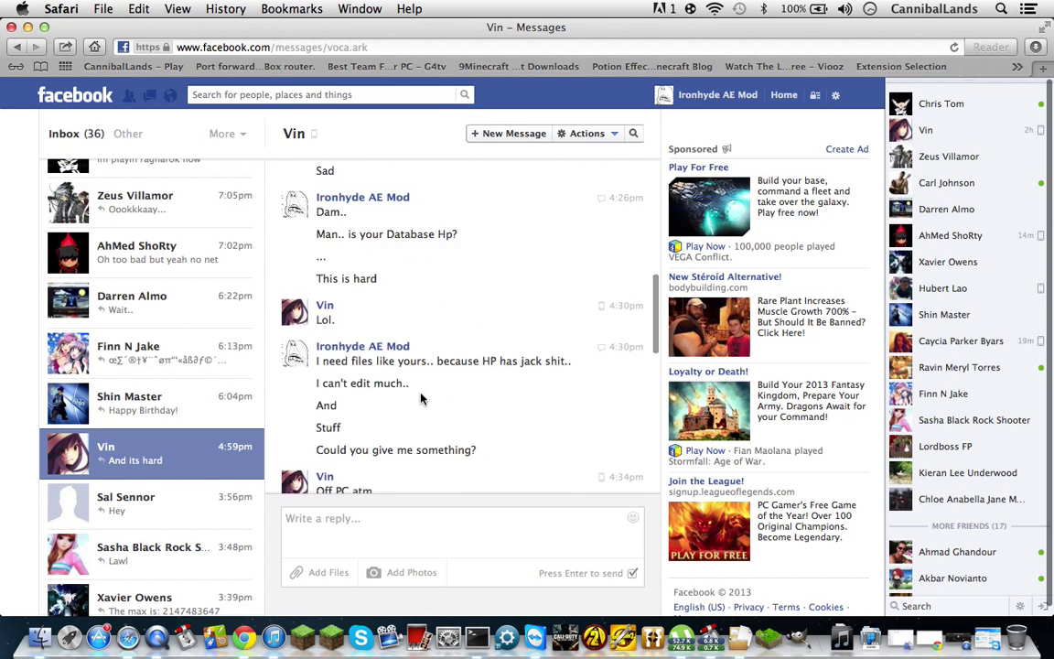
pyautogui.scroll(-3)
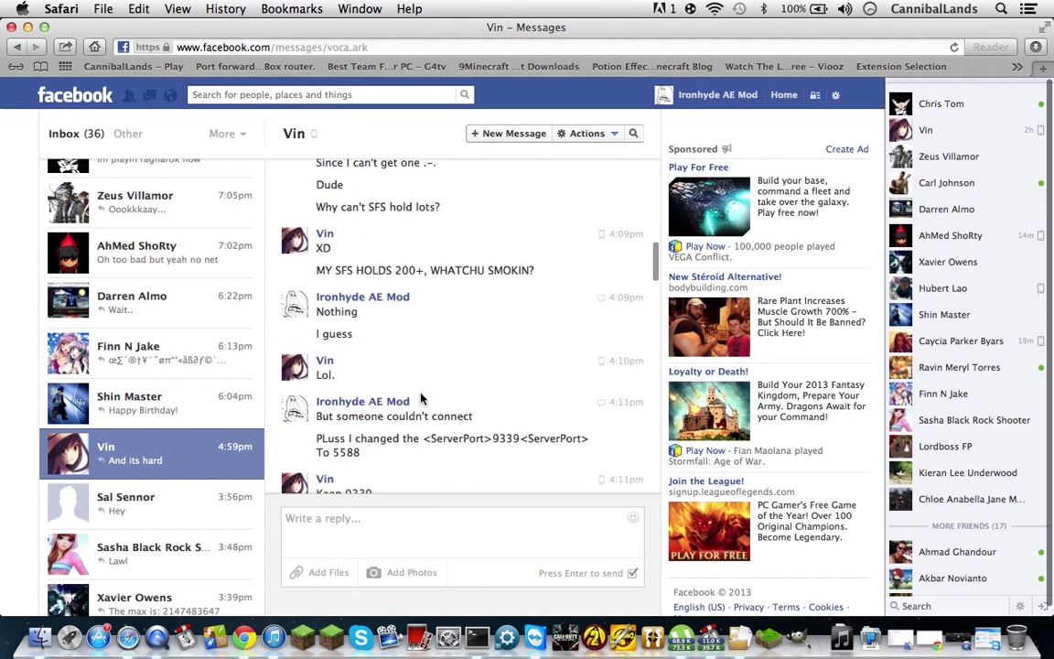
pyautogui.scroll(-3)
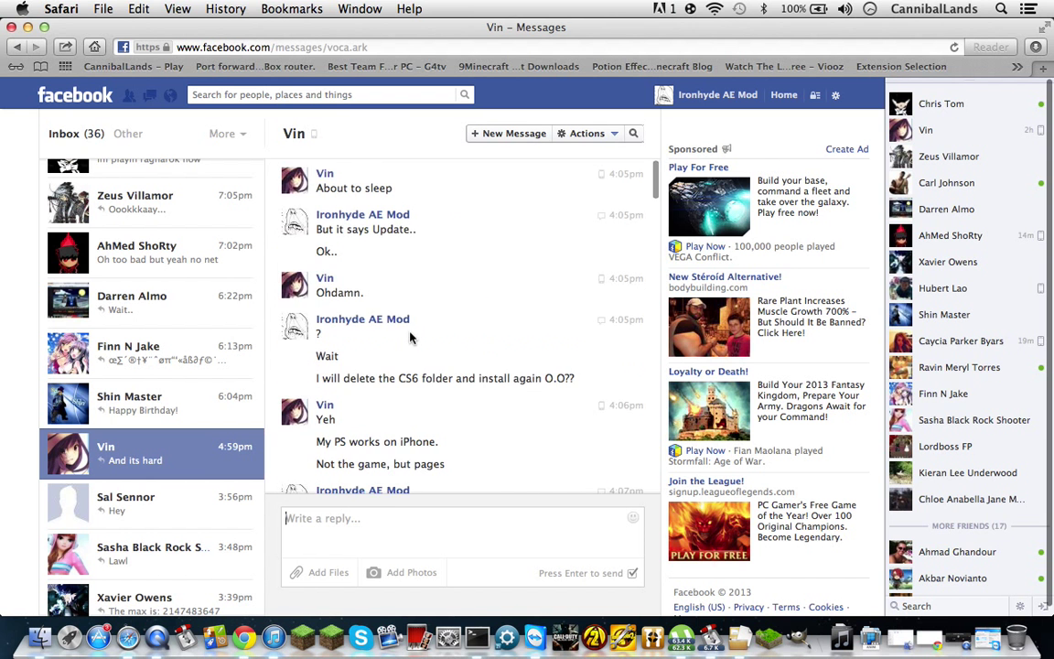
pyautogui.scroll(-3)
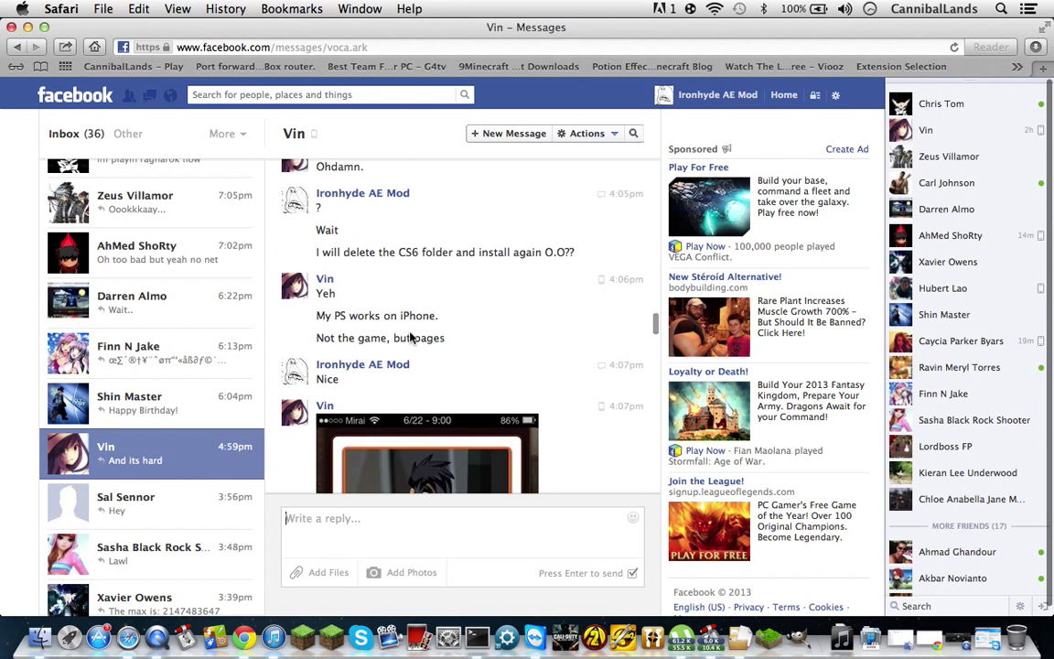
pyautogui.scroll(-3)
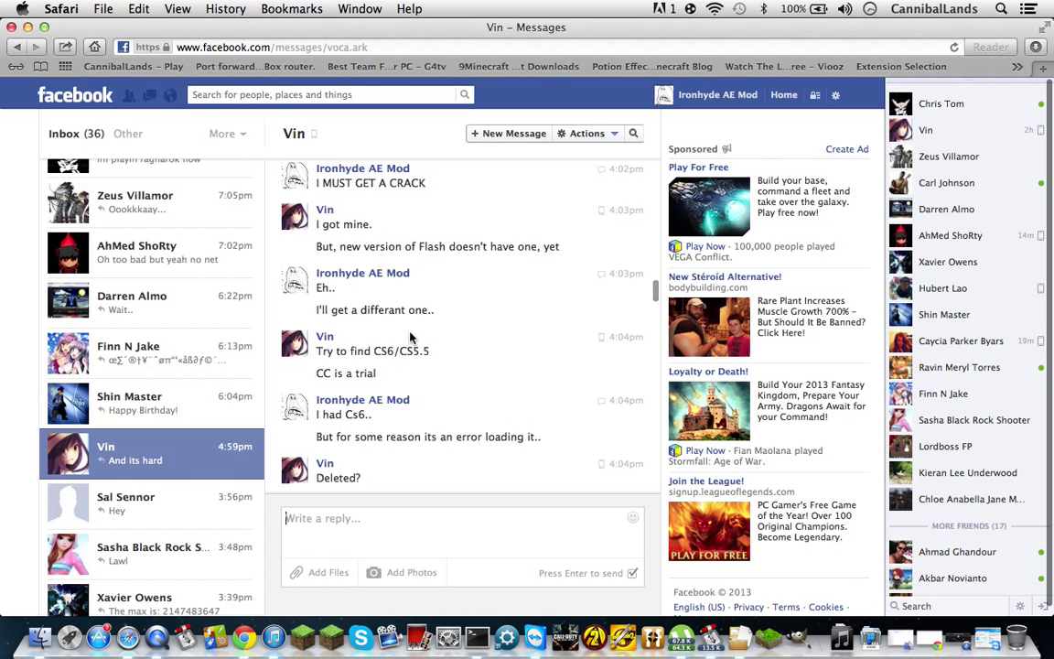
pyautogui.scroll(-3)
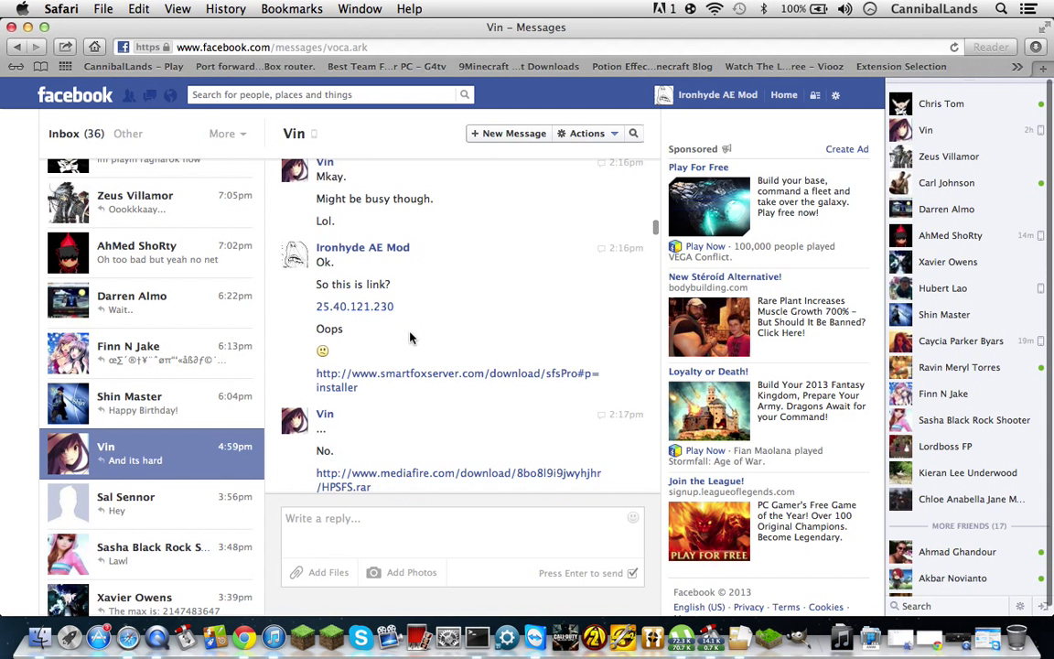
pyautogui.scroll(-3)
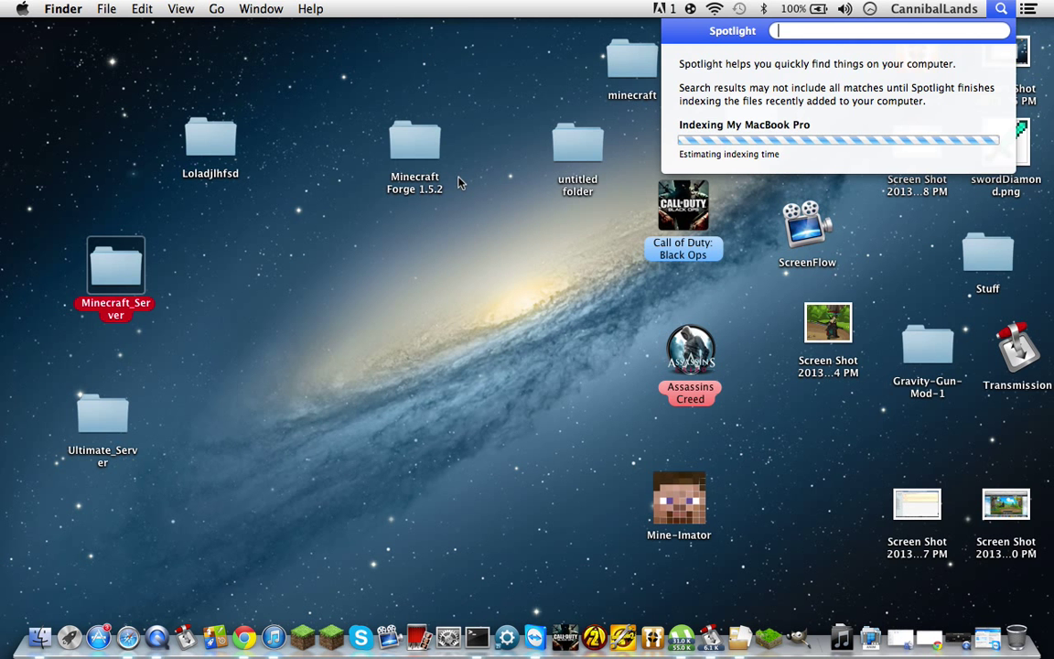
# Launch TextEdit from Spotlight to hold the MediaFire HPSFS.rar link
pyautogui.write('Text')
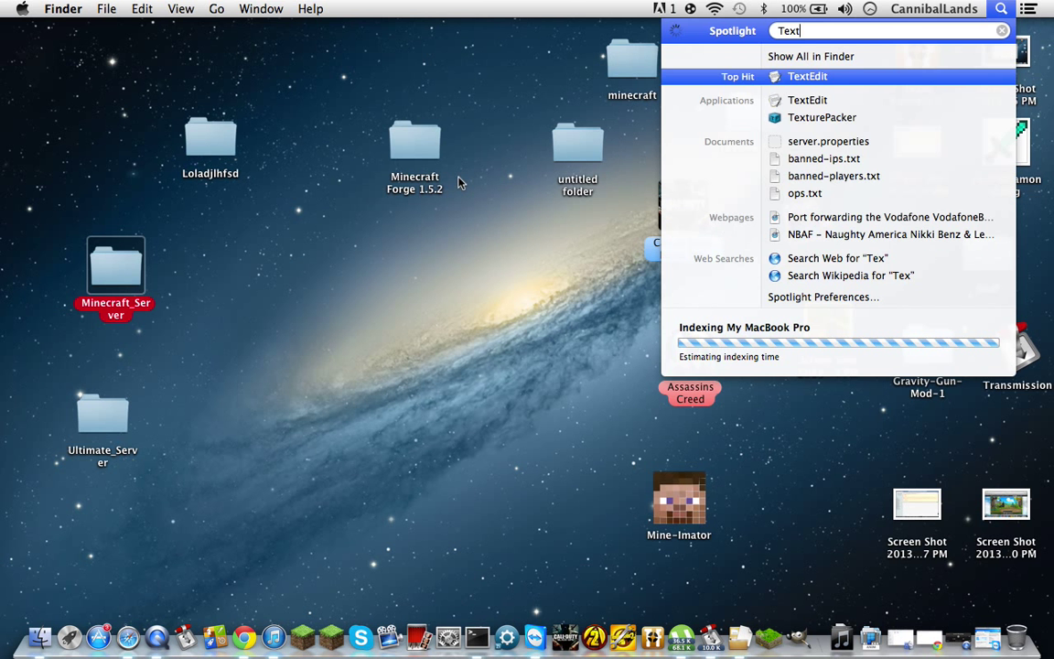
pyautogui.press('escape')
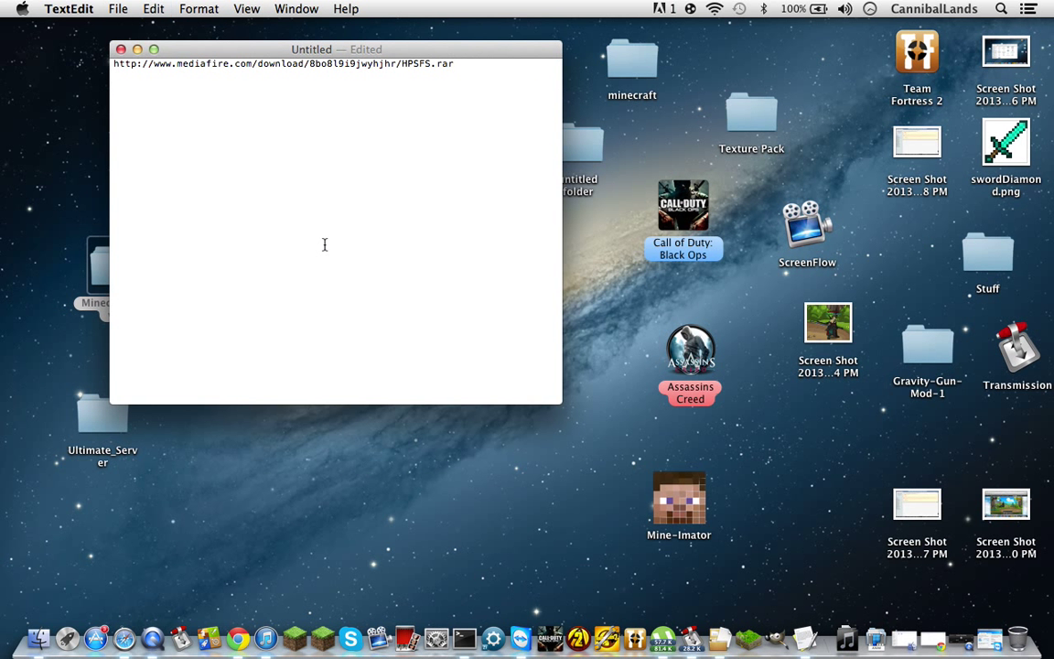
pyautogui.moveTo(218, 556)
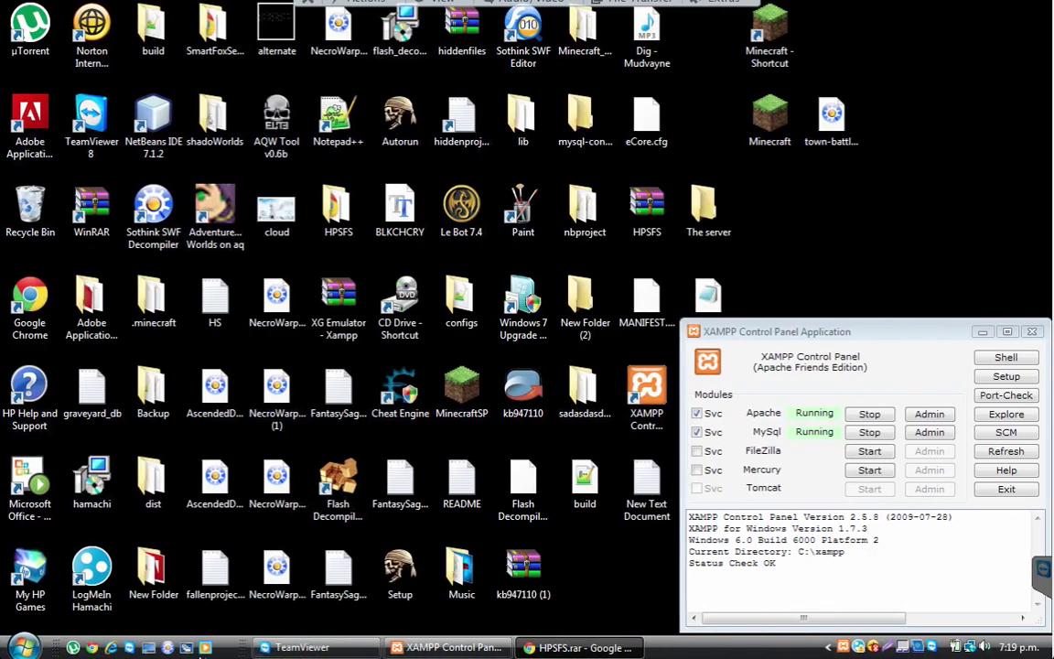
pyautogui.moveTo(448, 176)
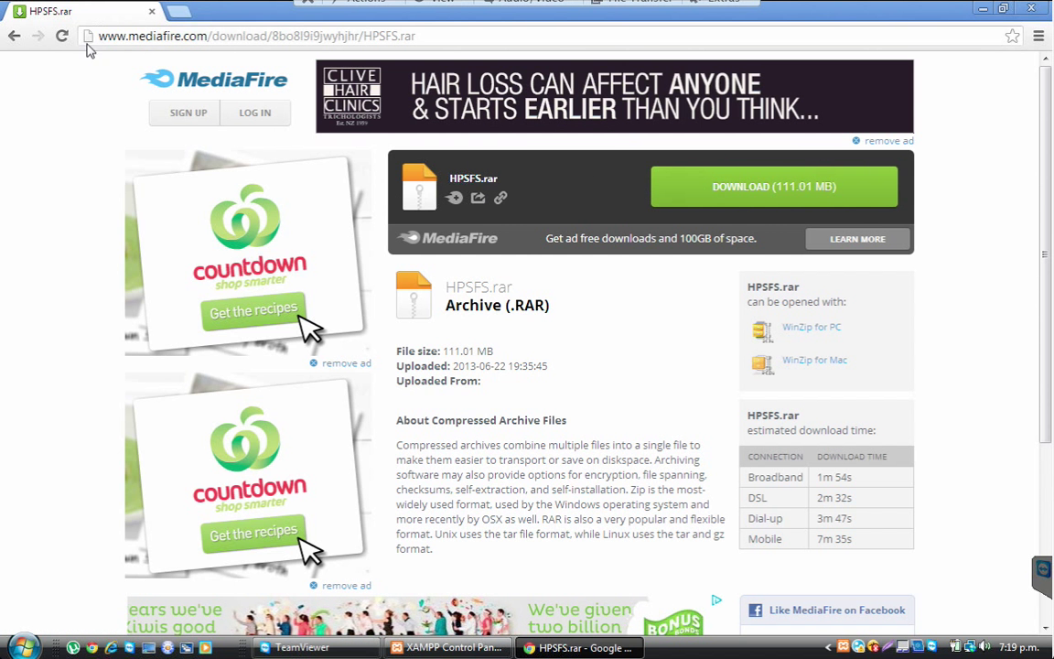
# Visit the MediaFire download page for 5thRevHP.rar, then close the browser to the desktop
pyautogui.click(257, 37)
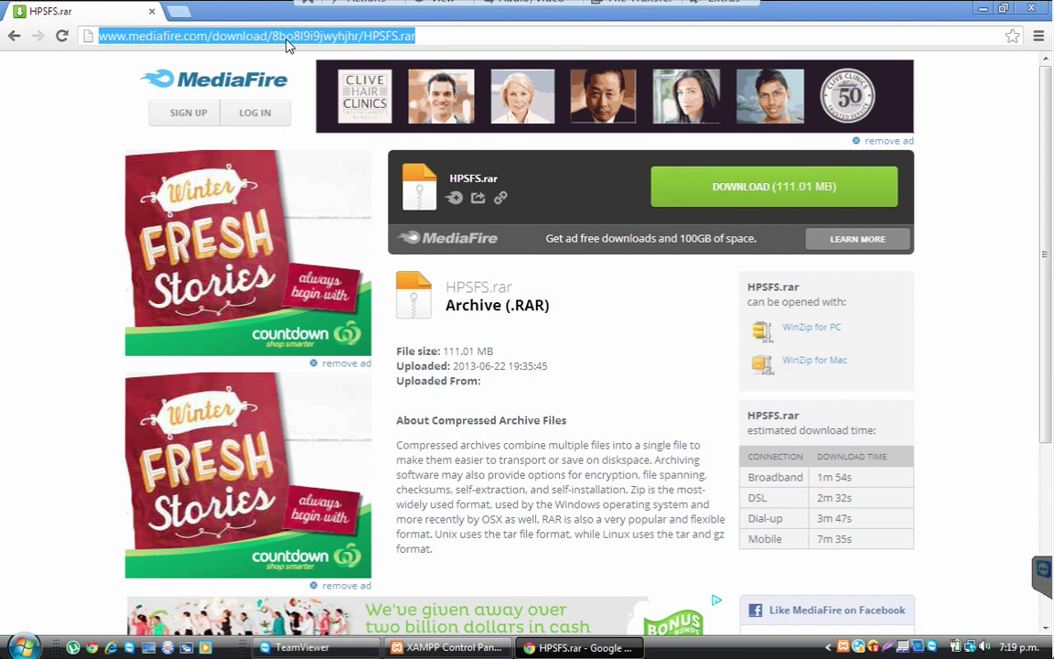
pyautogui.write('http://www.mediafire.com/download/283aeq4c5409lvj/5thRevHP.rar')
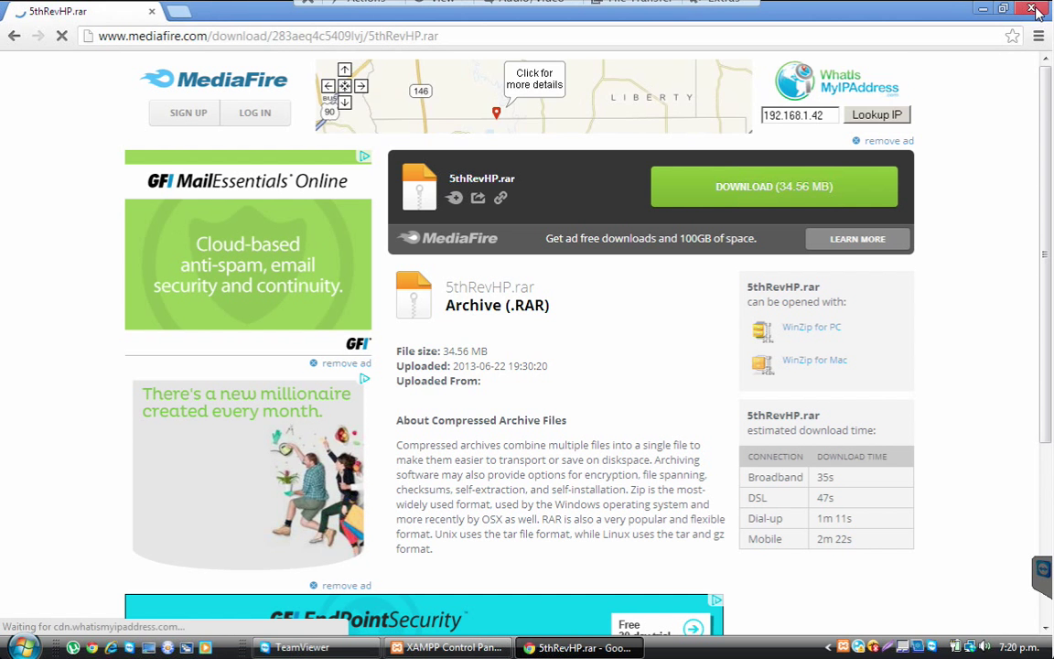
pyautogui.click(1036, 7)
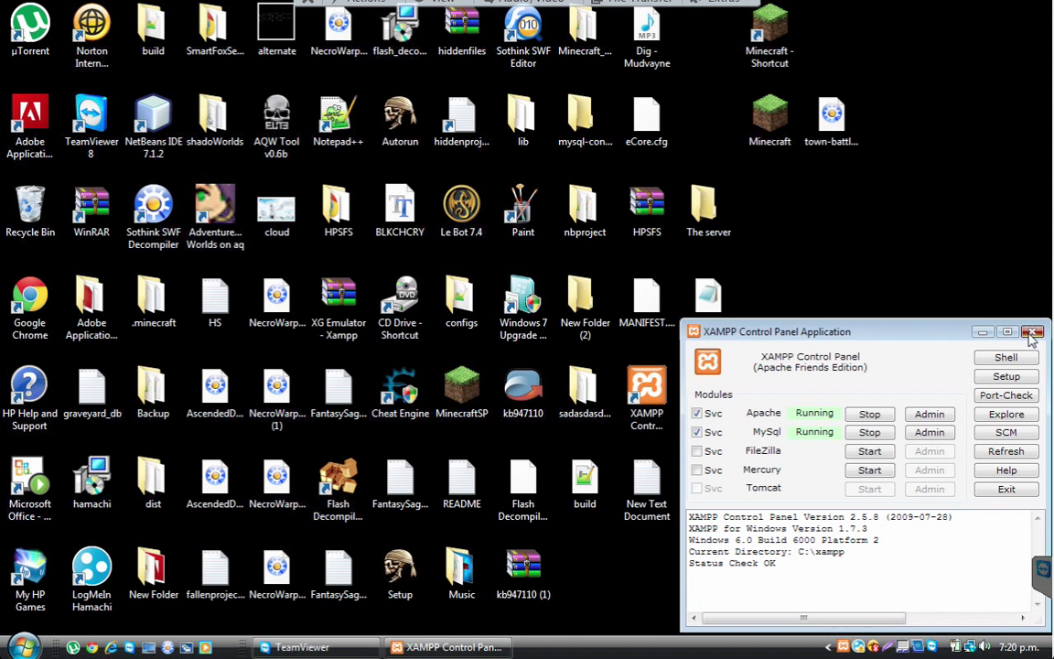
# Minimize XAMPP, peek into HPSFS.rar in WinRAR, then show the Downloads folder
pyautogui.click(1032, 331)
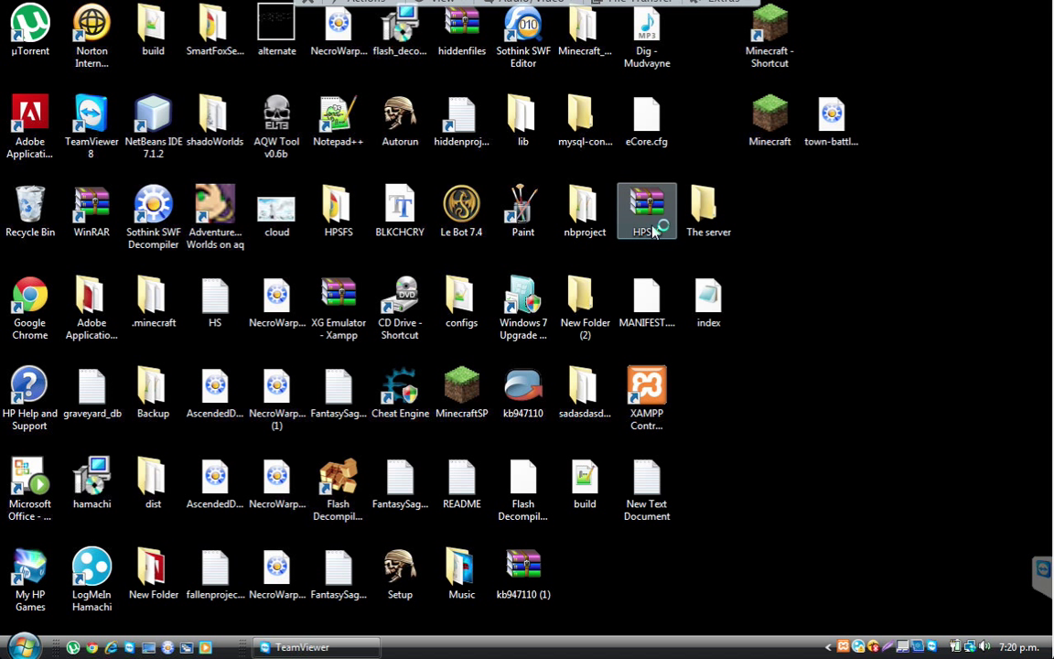
pyautogui.doubleClick(646, 210)
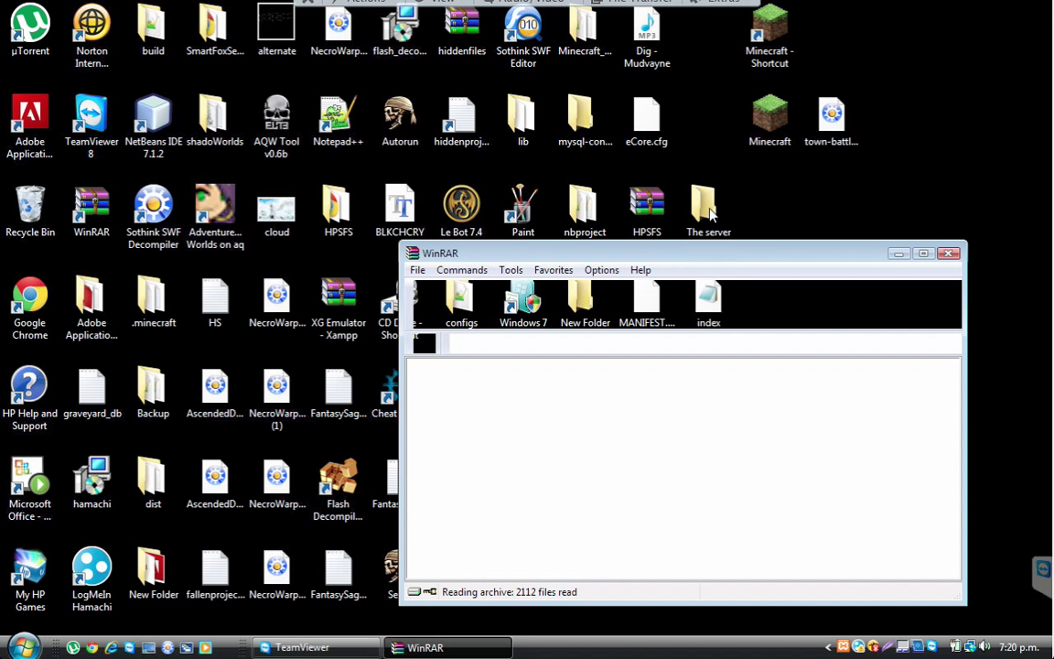
pyautogui.doubleClick(709, 205)
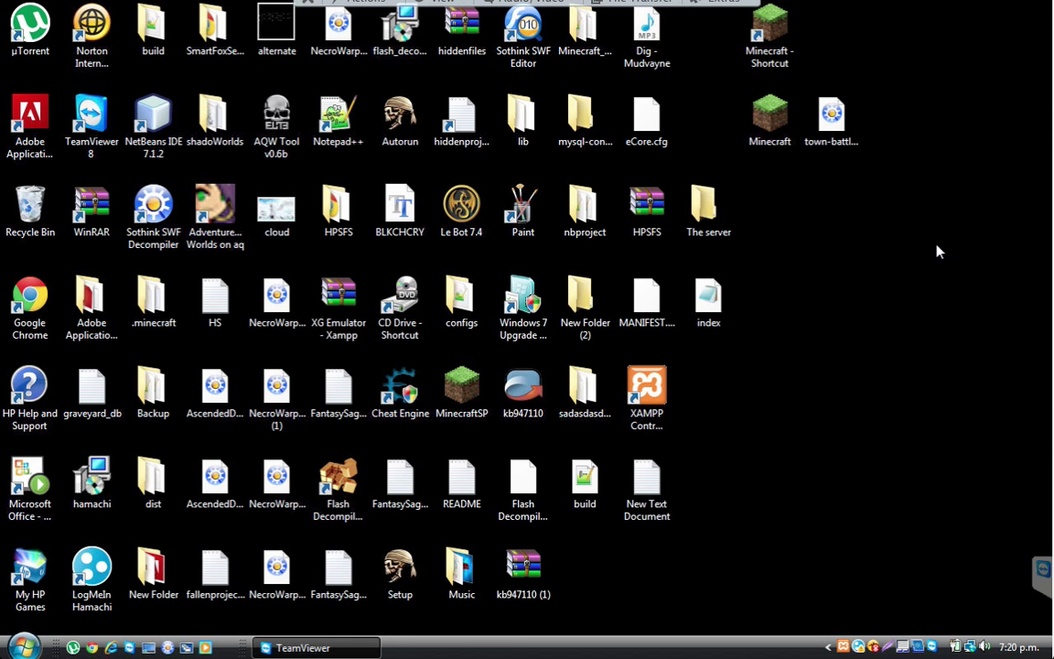
pyautogui.click(26, 648)
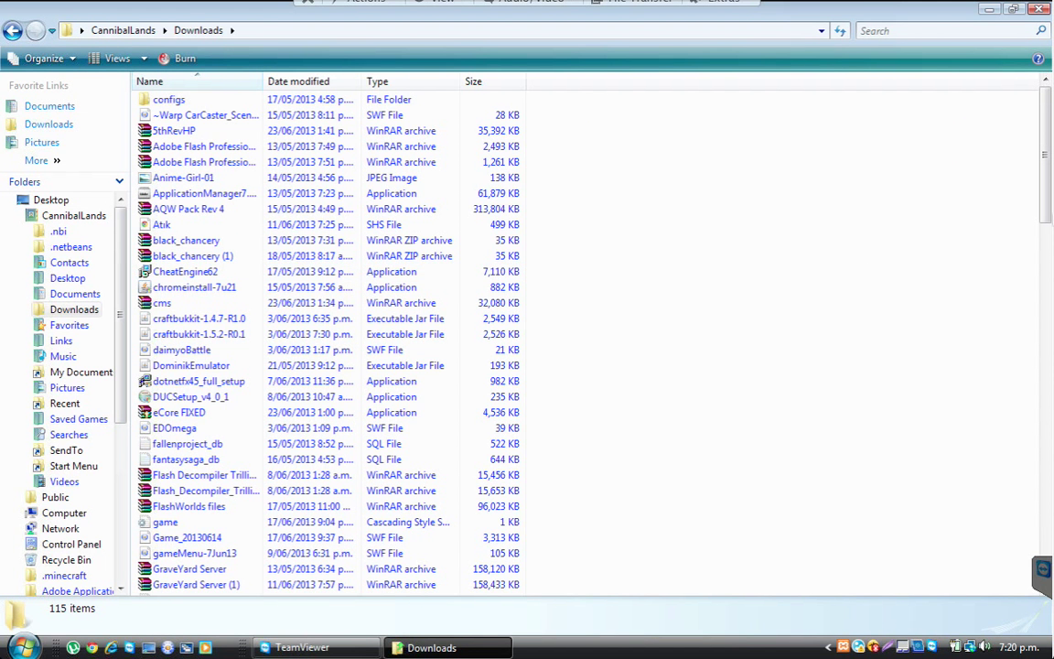
# Open 5thRevHP.rar from Downloads, view its www folder, then show the Computer drives
pyautogui.scroll(-3)
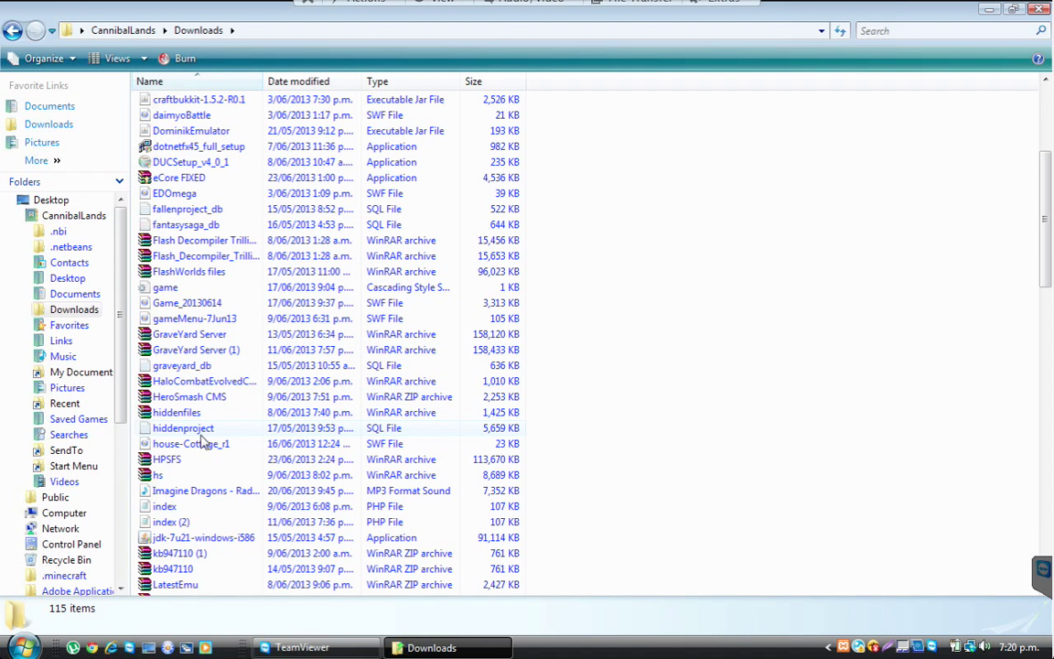
pyautogui.scroll(-3)
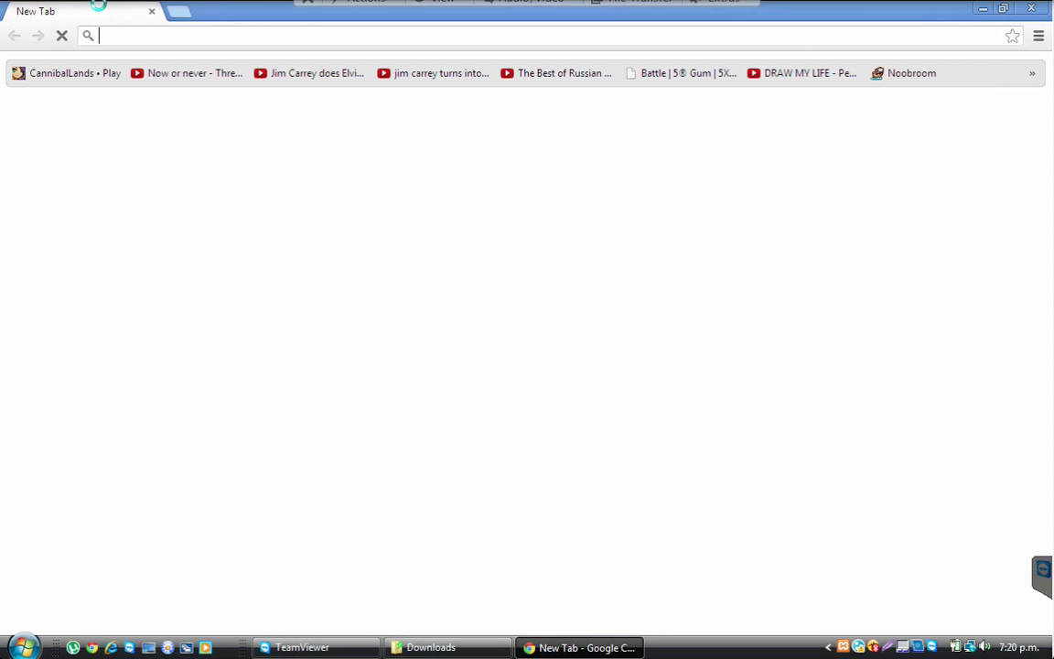
pyautogui.write('chrome://downloads')
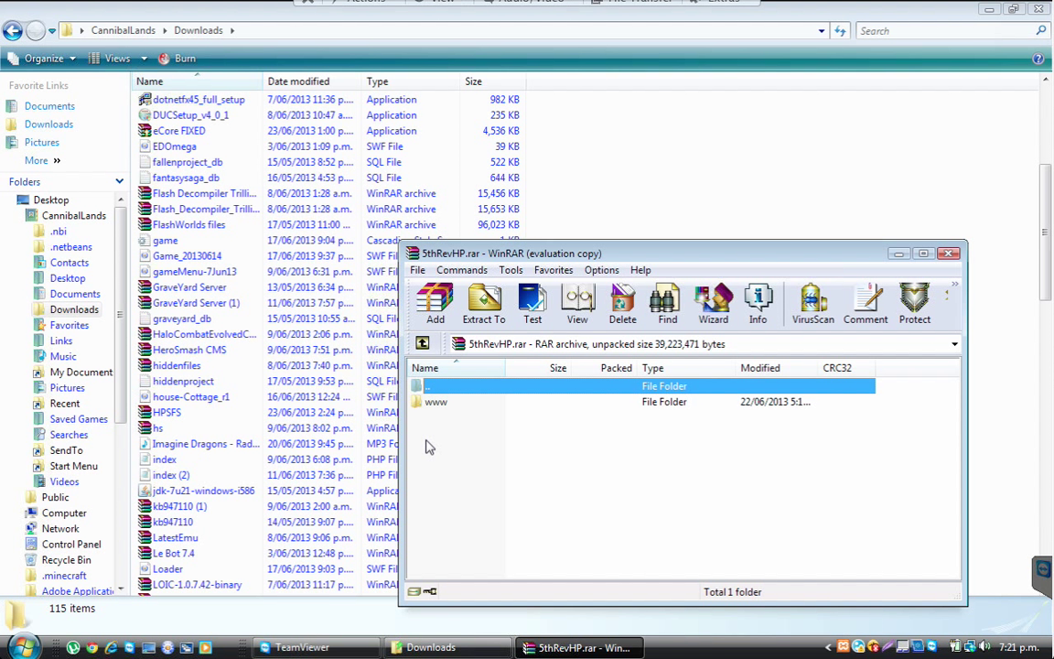
pyautogui.doubleClick(435, 403)
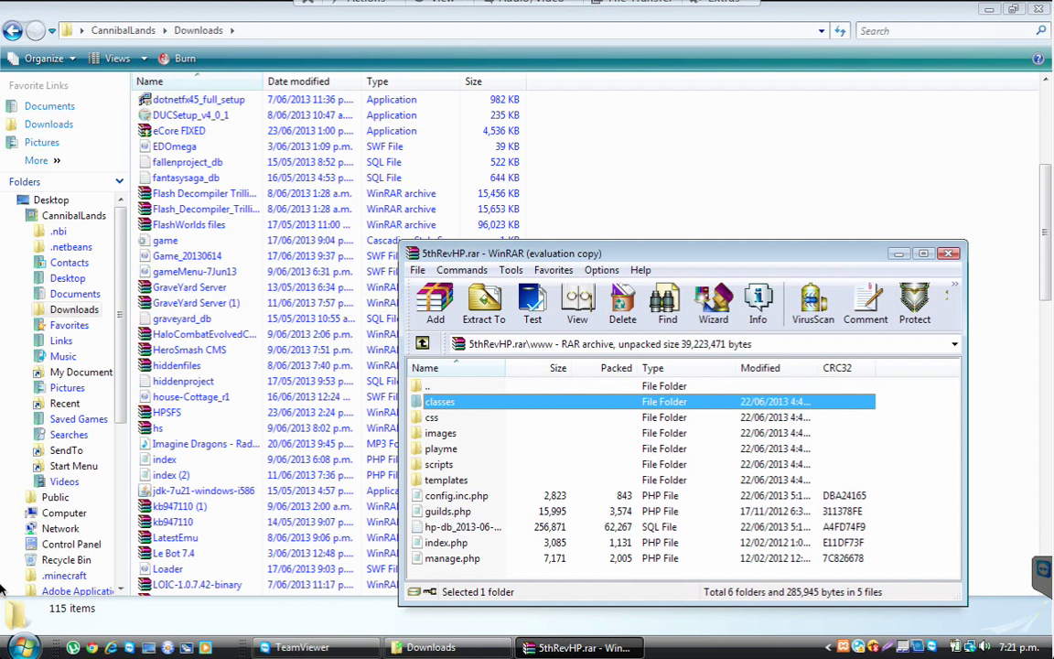
pyautogui.click(18, 648)
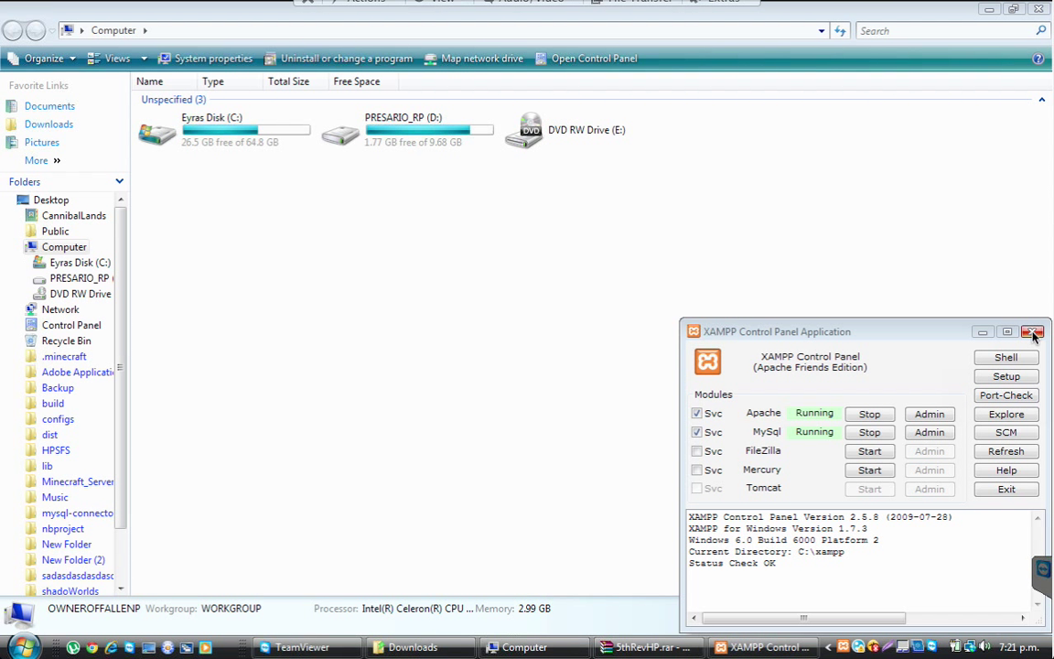
pyautogui.moveTo(1032, 331)
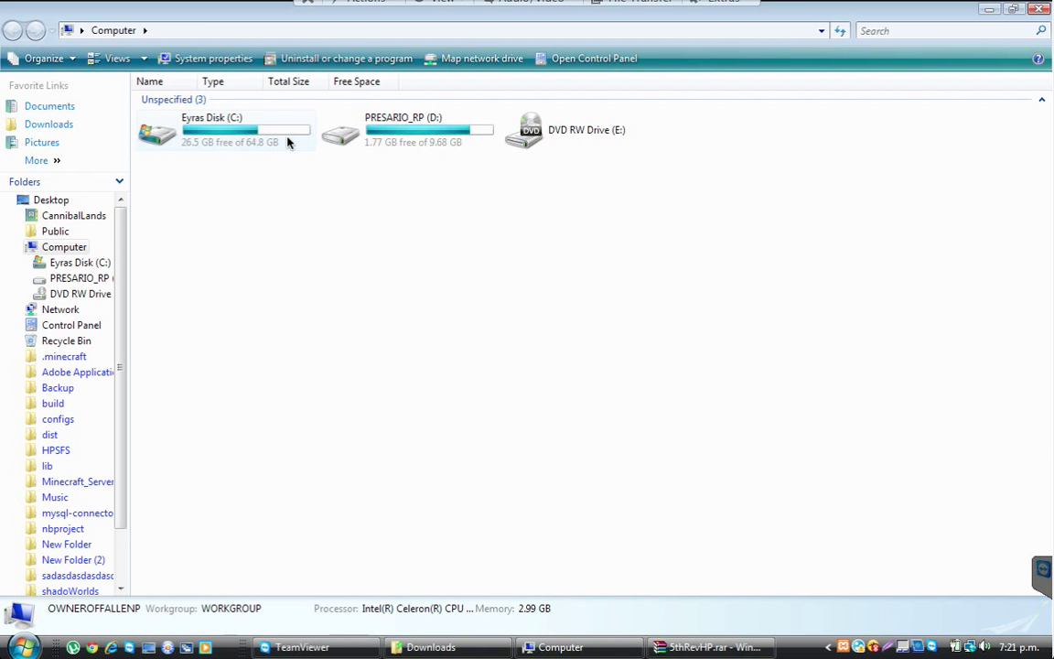
# Create a new folder named Tutorial inside C:\xampp\htdocs and open it
pyautogui.doubleClick(223, 130)
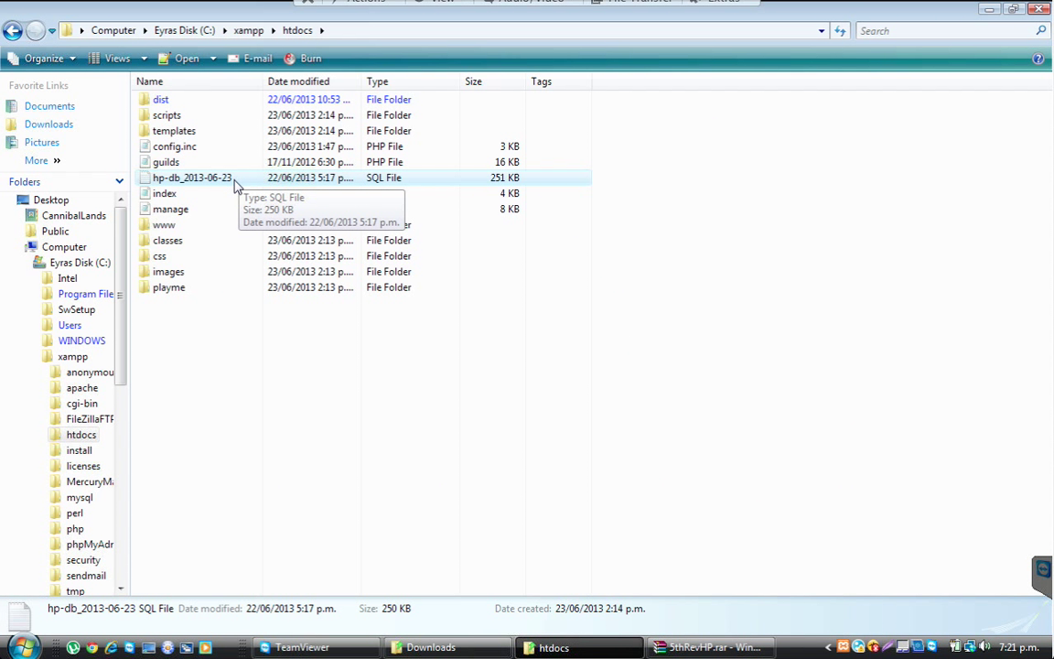
pyautogui.rightClick(220, 264)
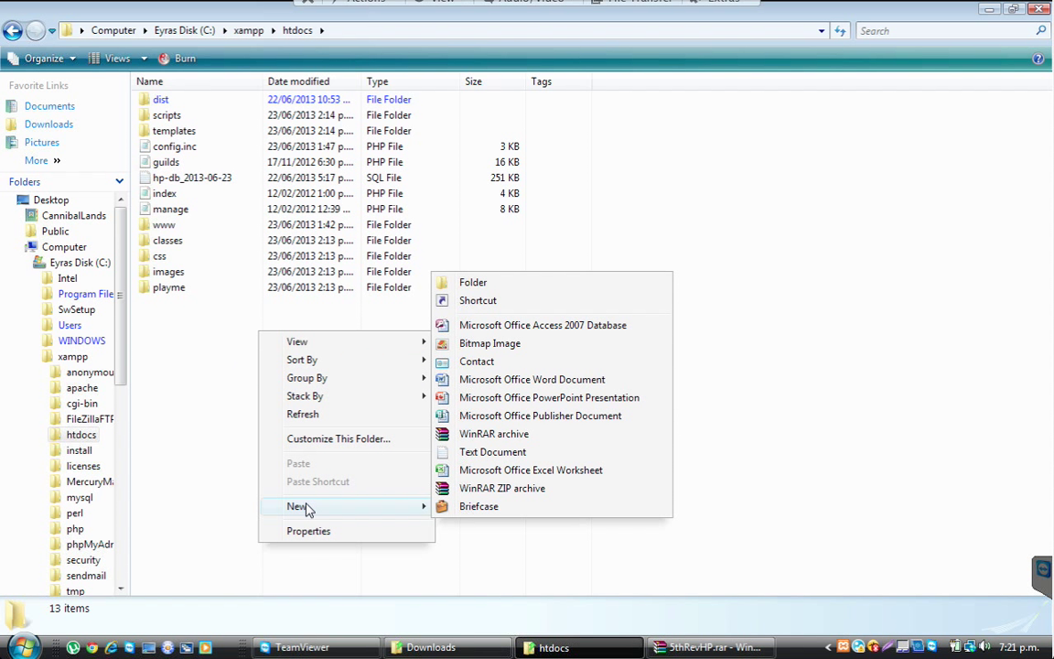
pyautogui.click(473, 282)
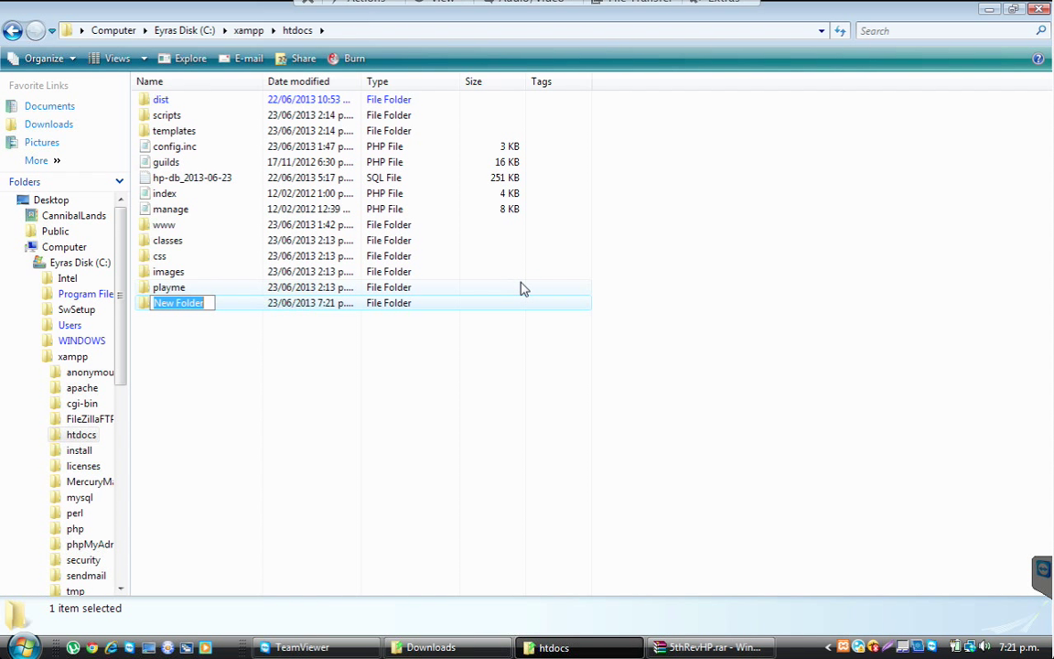
pyautogui.write('Tutro')
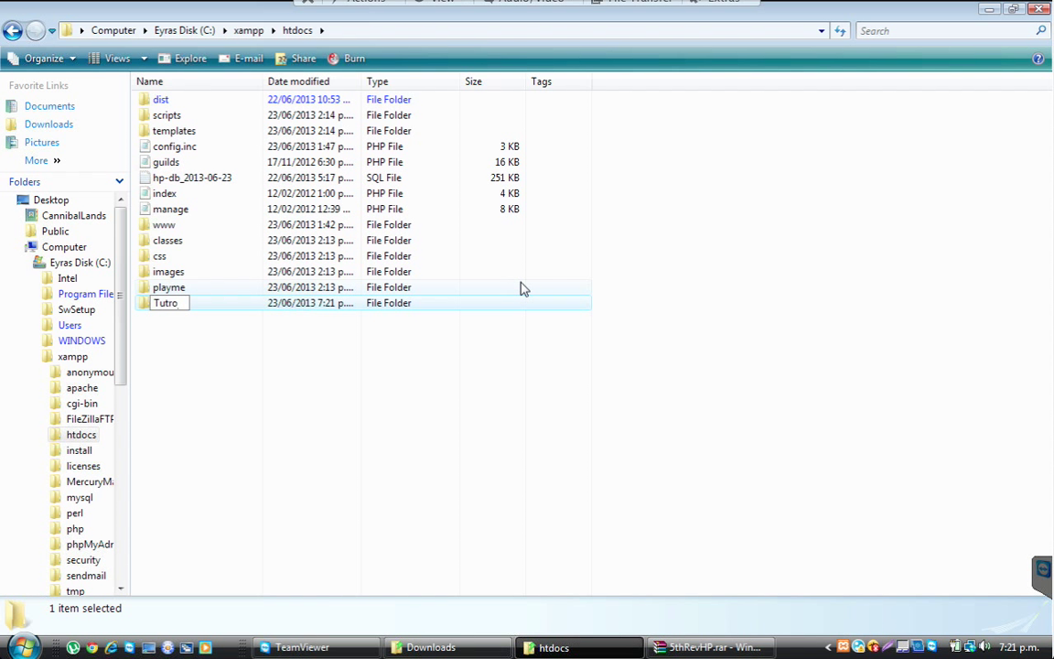
pyautogui.write('Tutorial')
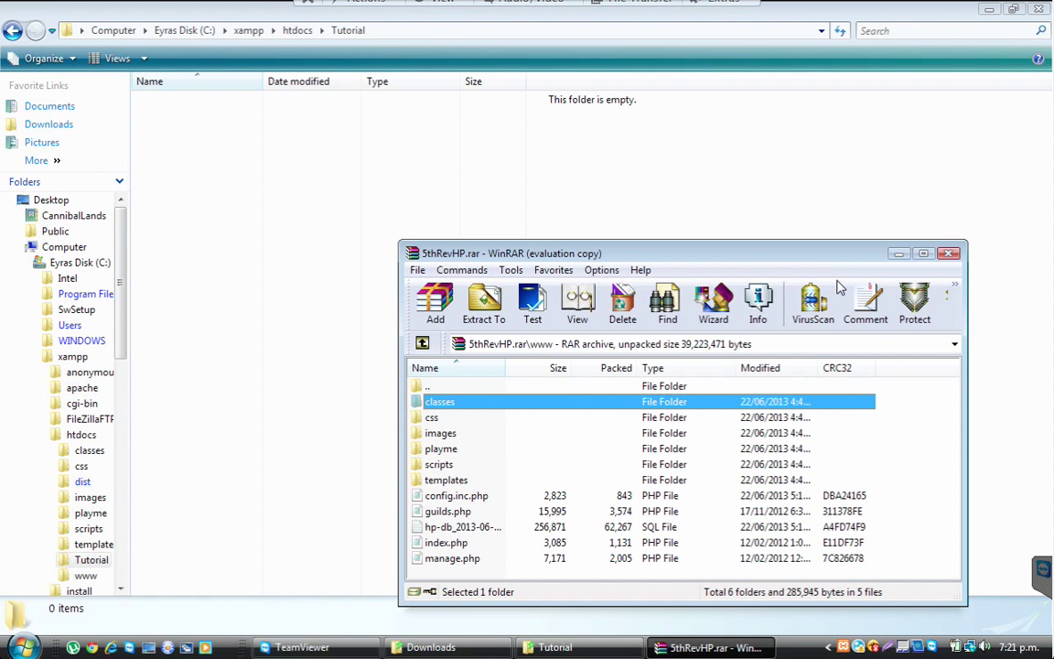
# Select all 1,237 items in the archive's www folder and copy them into Tutorial
pyautogui.press('ctrl+a')
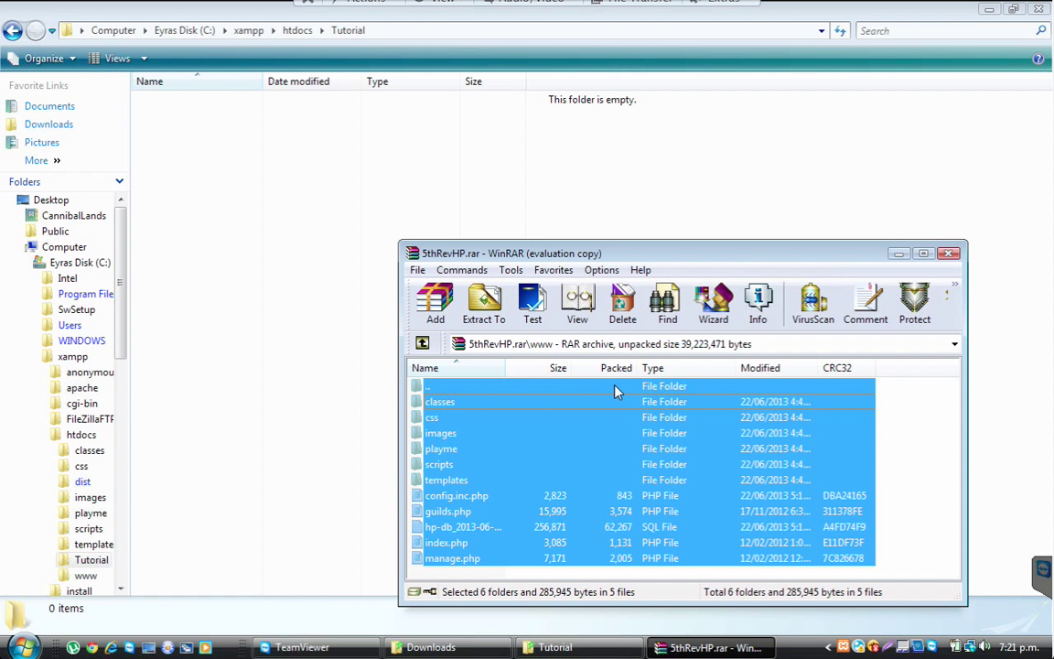
pyautogui.moveTo(545, 391)
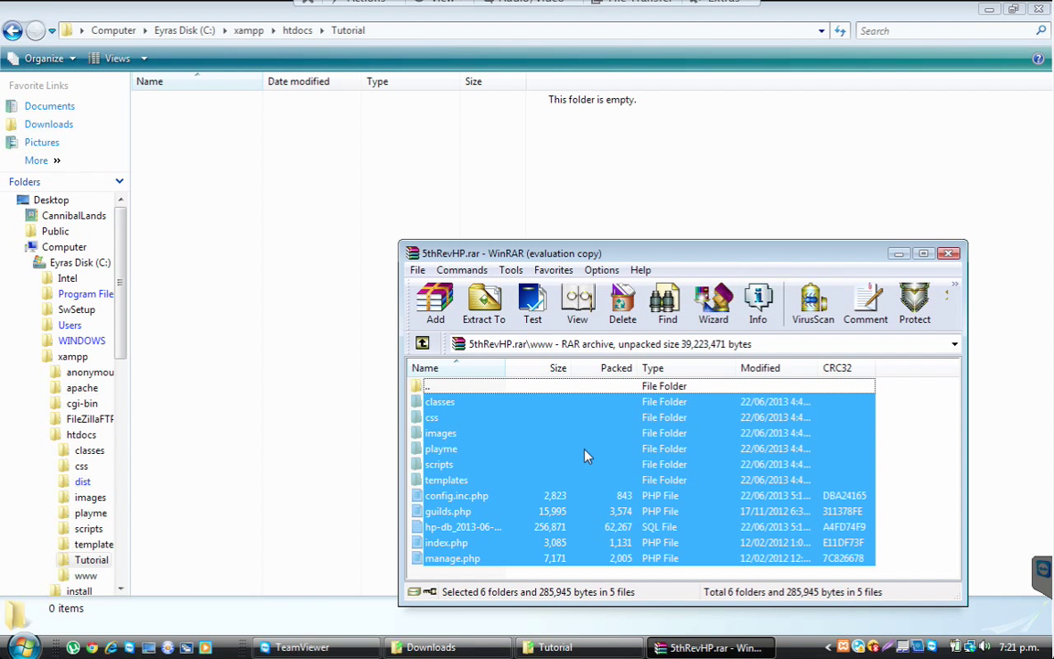
pyautogui.moveTo(717, 458)
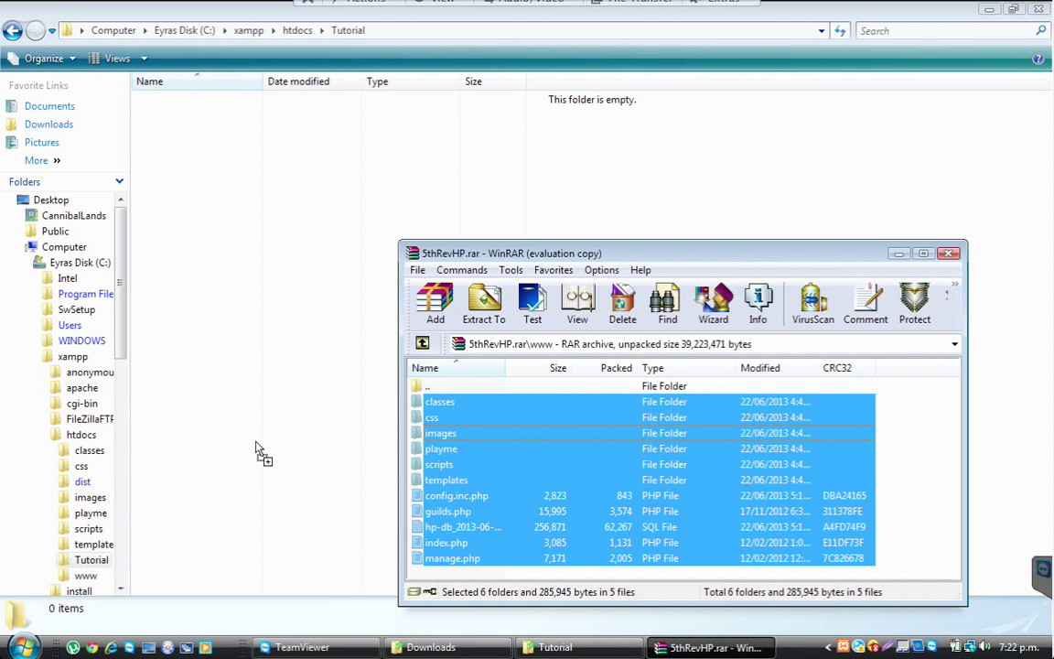
pyautogui.click(483, 302)
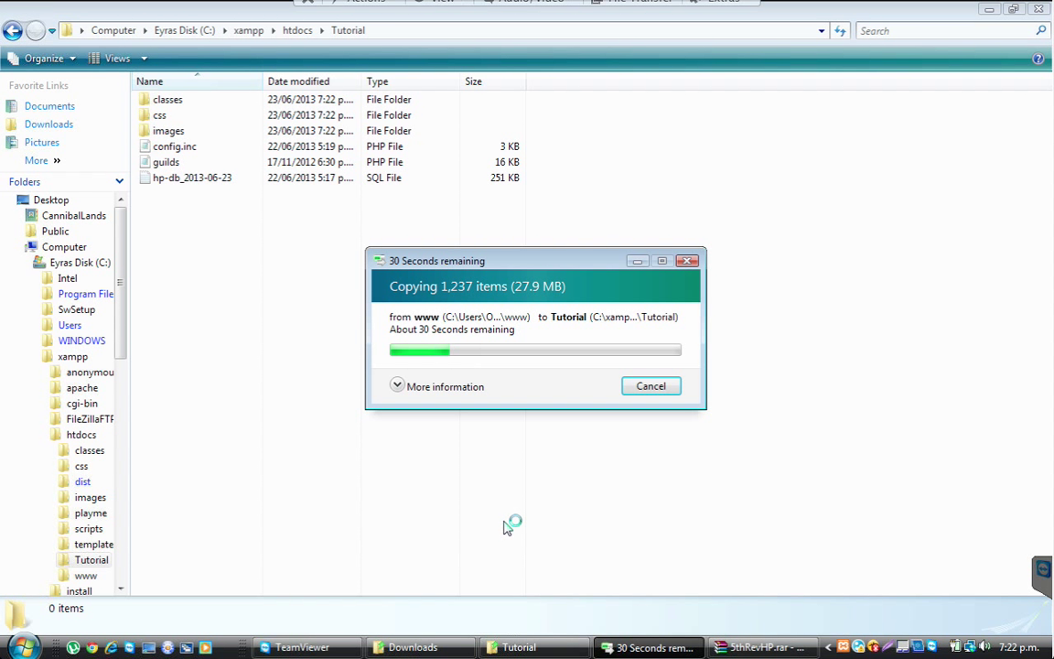
pyautogui.moveTo(174, 174)
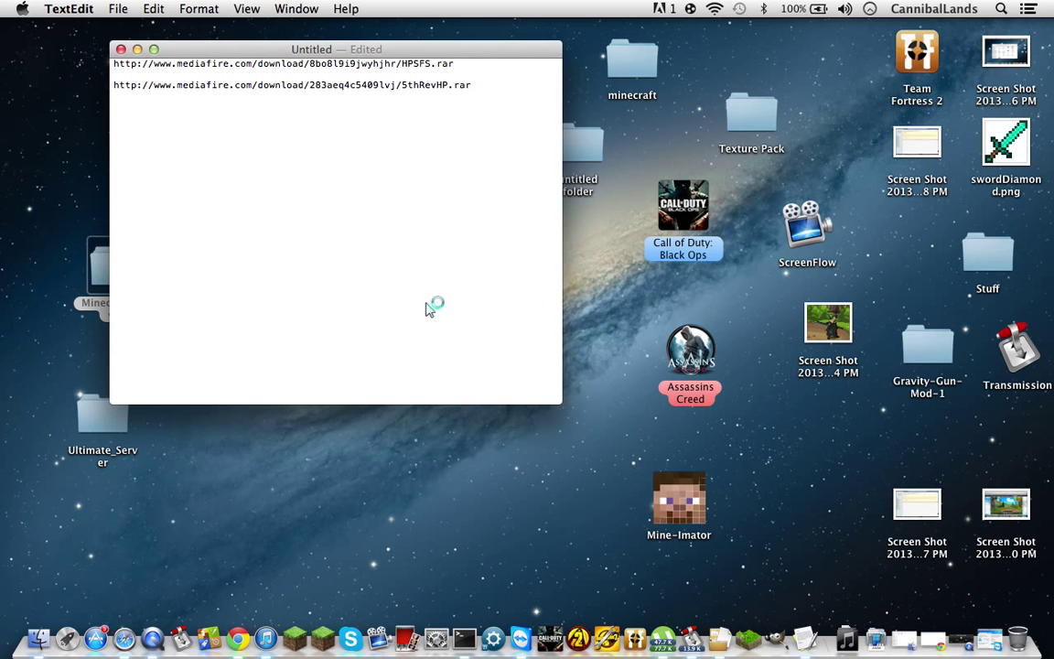
# Load 25.40.121.230/tutorial/playme in Safari, which returns a 404 Object not found page
pyautogui.click(124, 618)
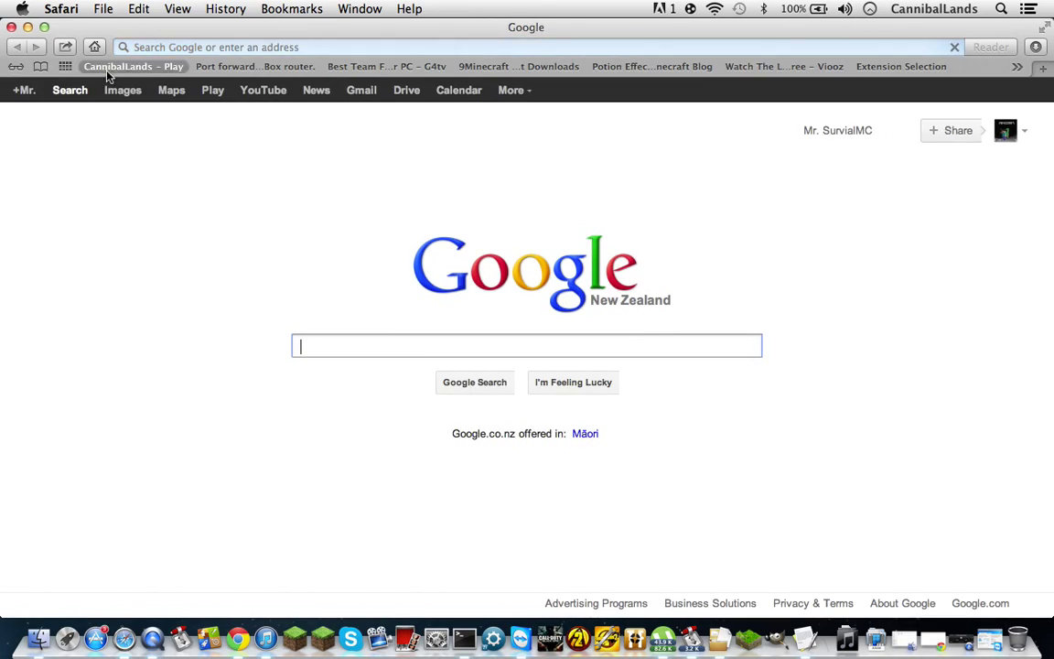
pyautogui.click(134, 66)
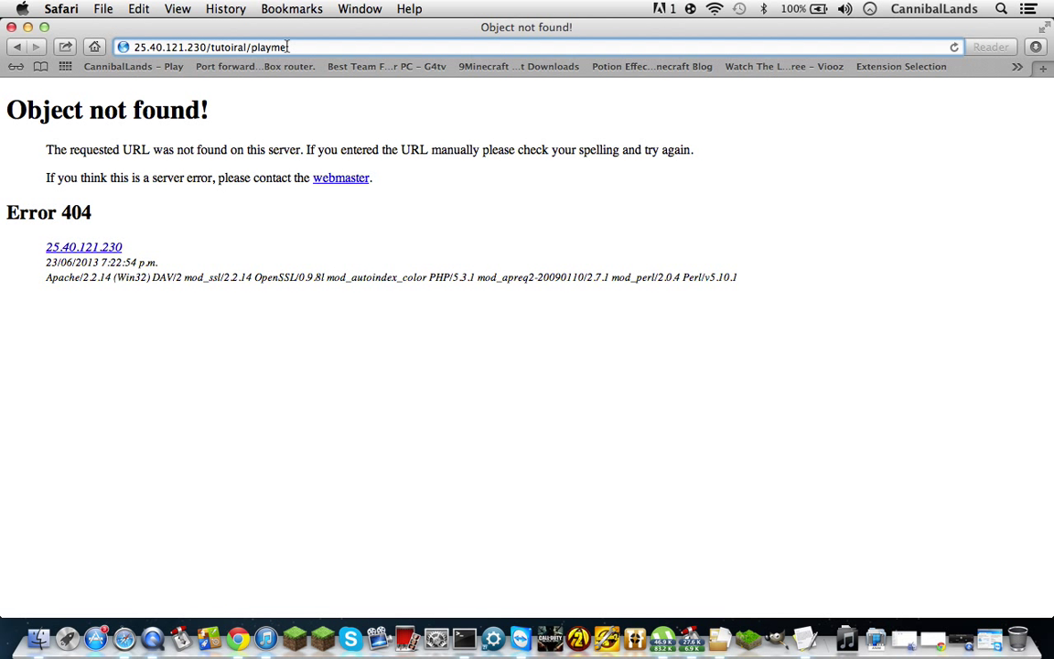
pyautogui.press('Backspace')
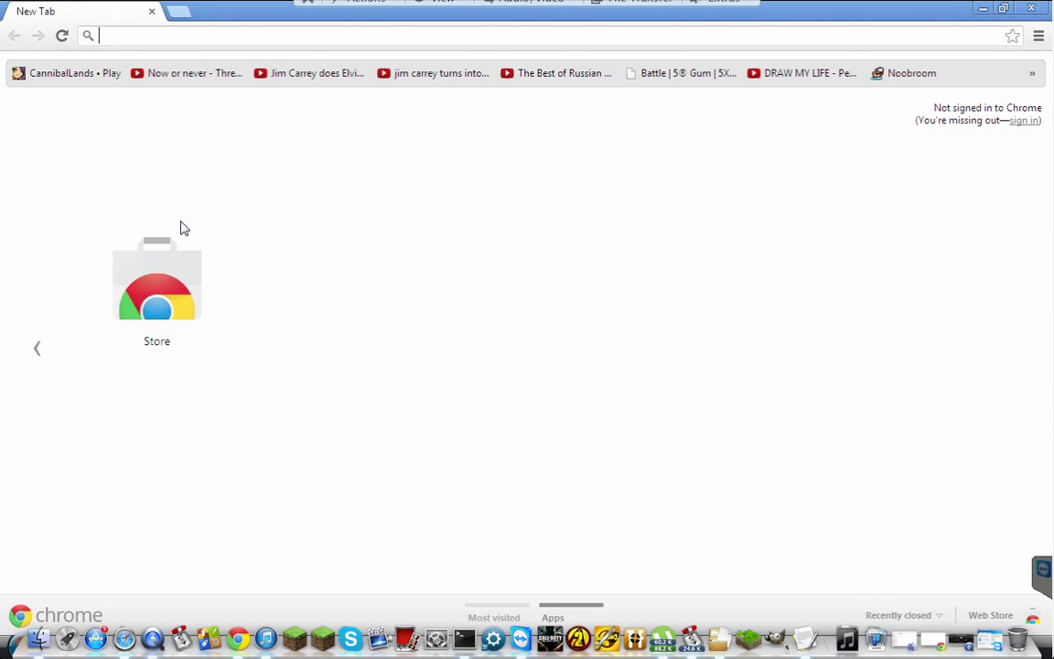
pyautogui.moveTo(273, 432)
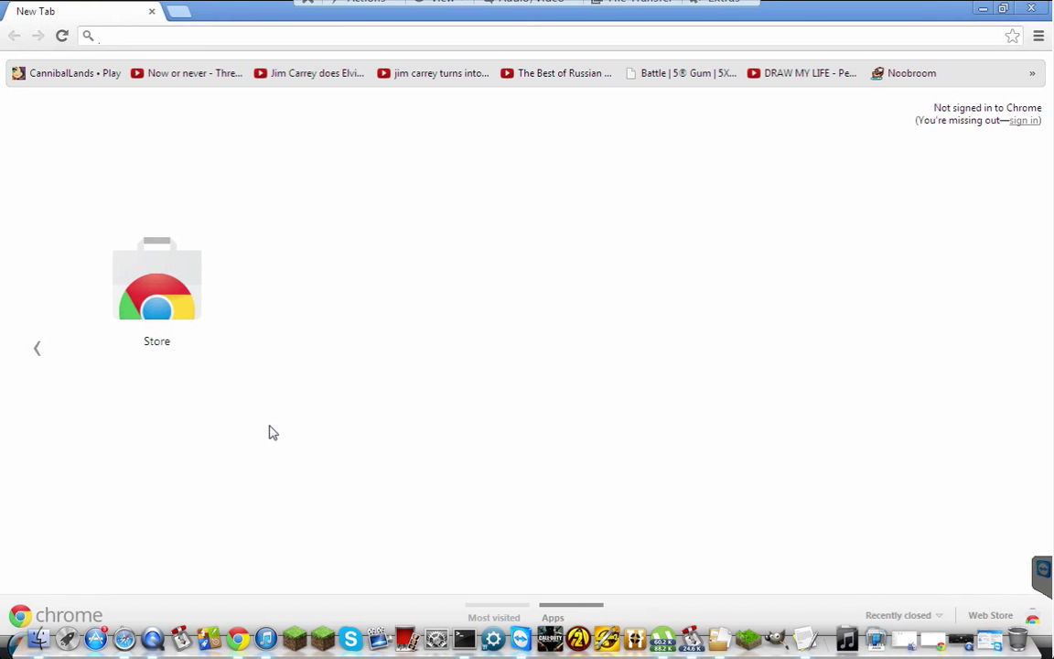
pyautogui.moveTo(271, 420)
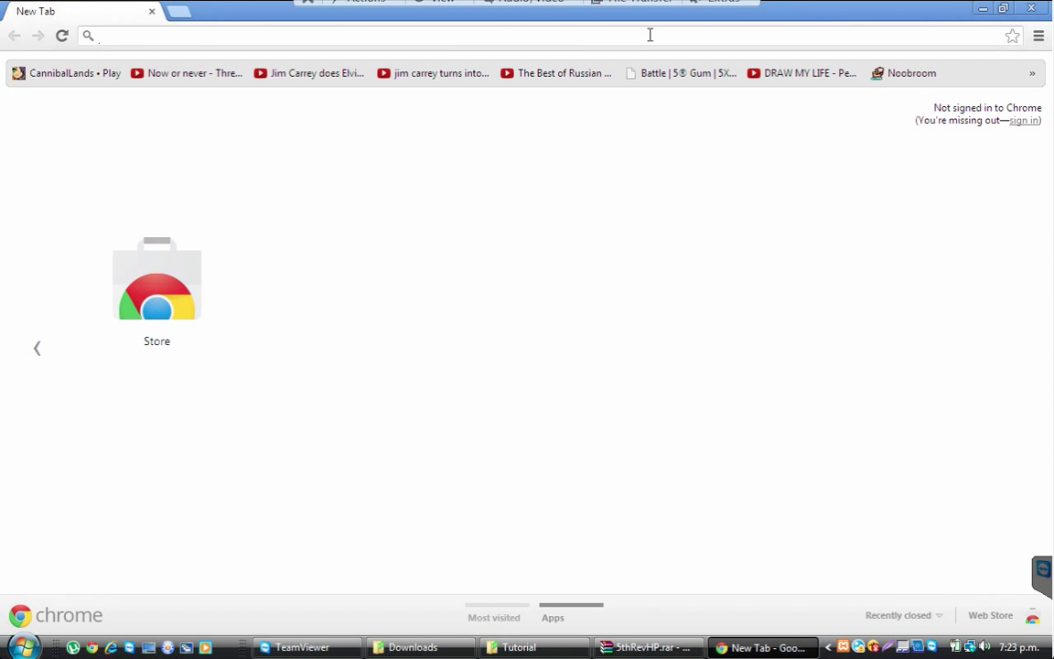
# Navigate Chrome to localhost/phpmyadmin to reach the phpMyAdmin home page
pyautogui.write('localhost/phpmyadmin')
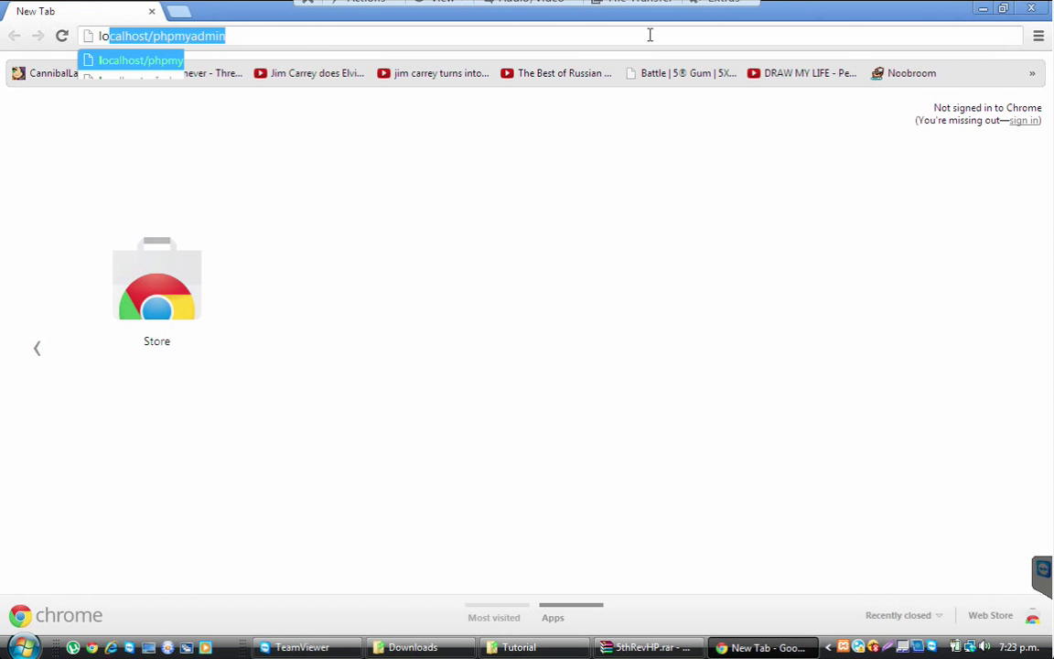
pyautogui.write('localhost/phpmyadmin')
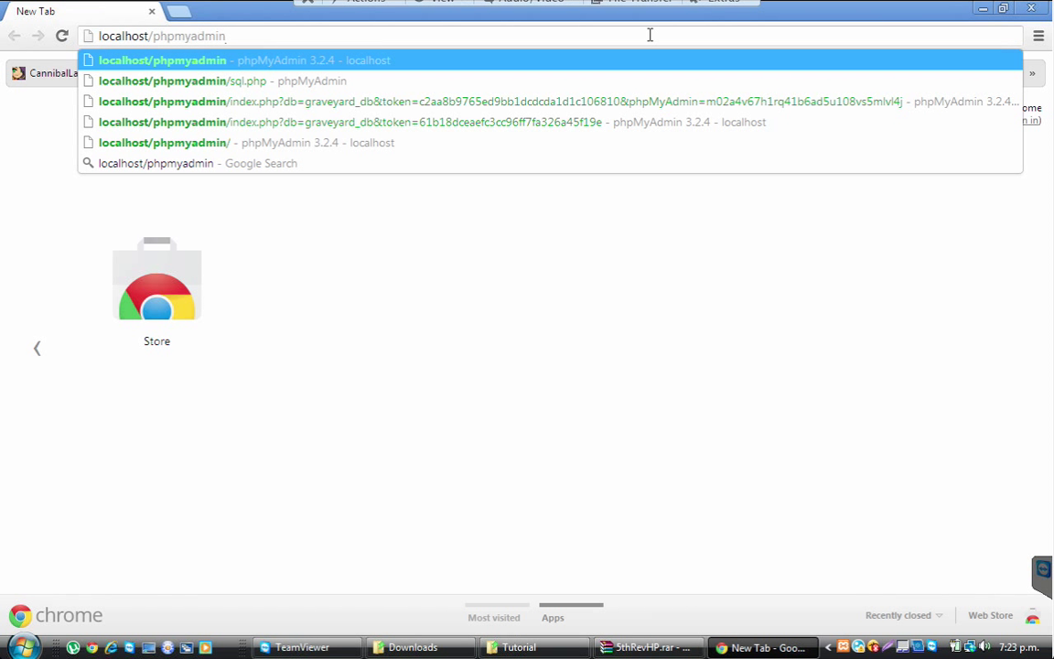
pyautogui.write('127.0.0.1/p')
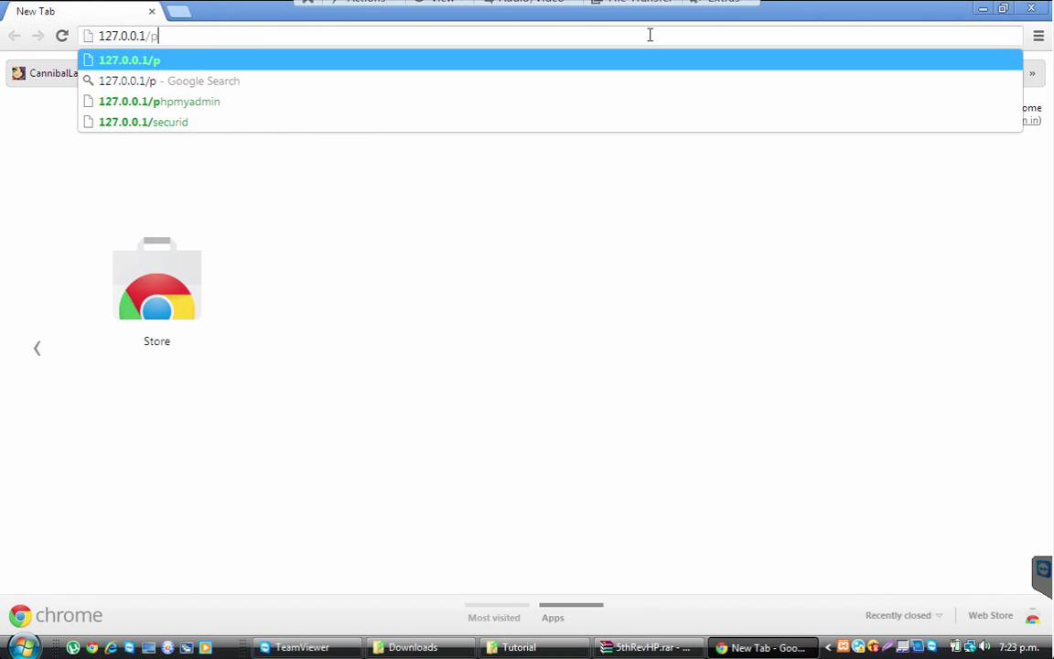
pyautogui.write('hpymyadmin/')
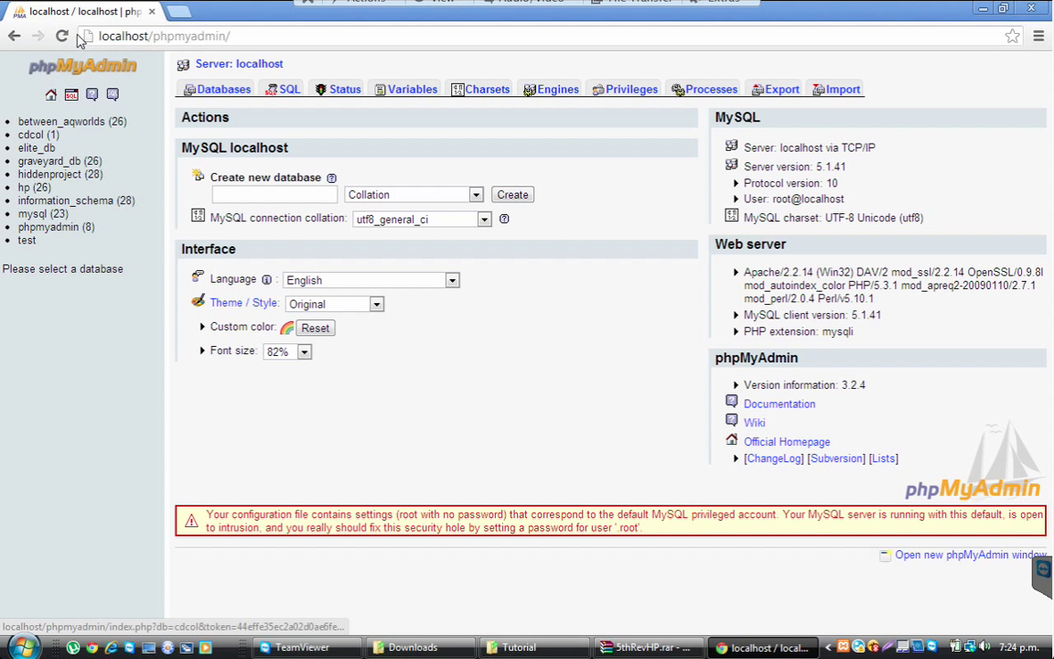
# Attempt creating a database named hp, then an unnamed one, and return to the server home
pyautogui.click(62, 120)
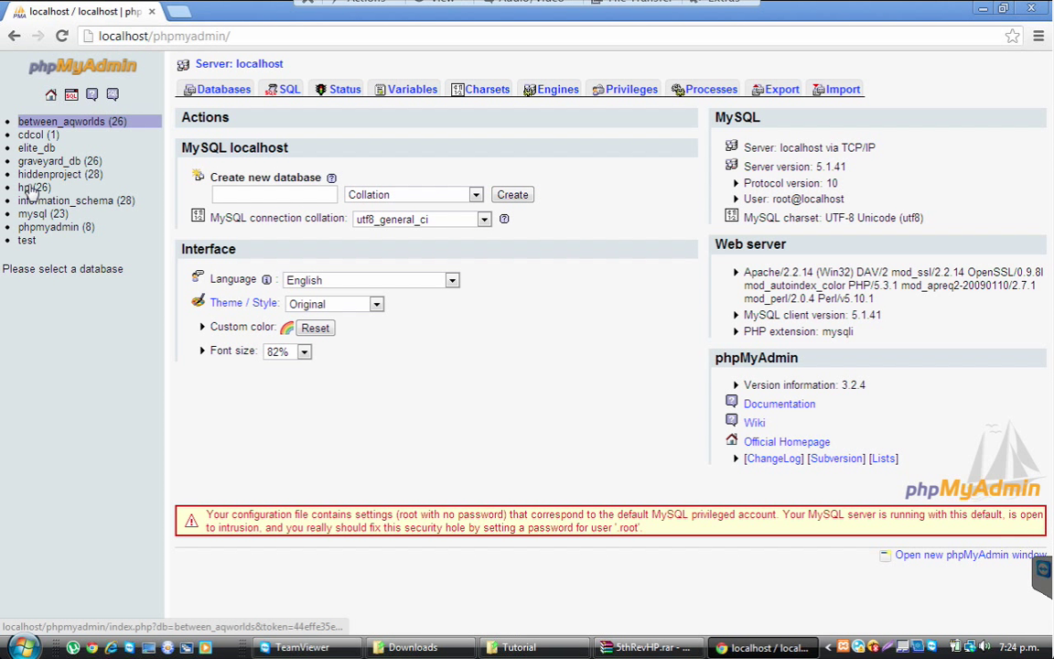
pyautogui.click(274, 194)
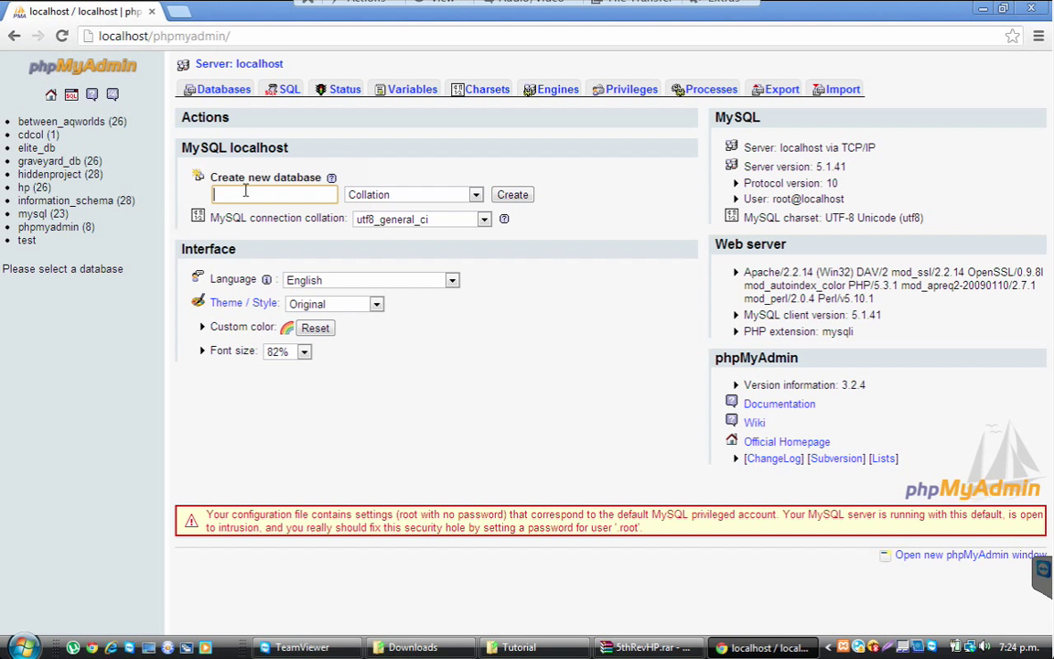
pyautogui.write('hp')
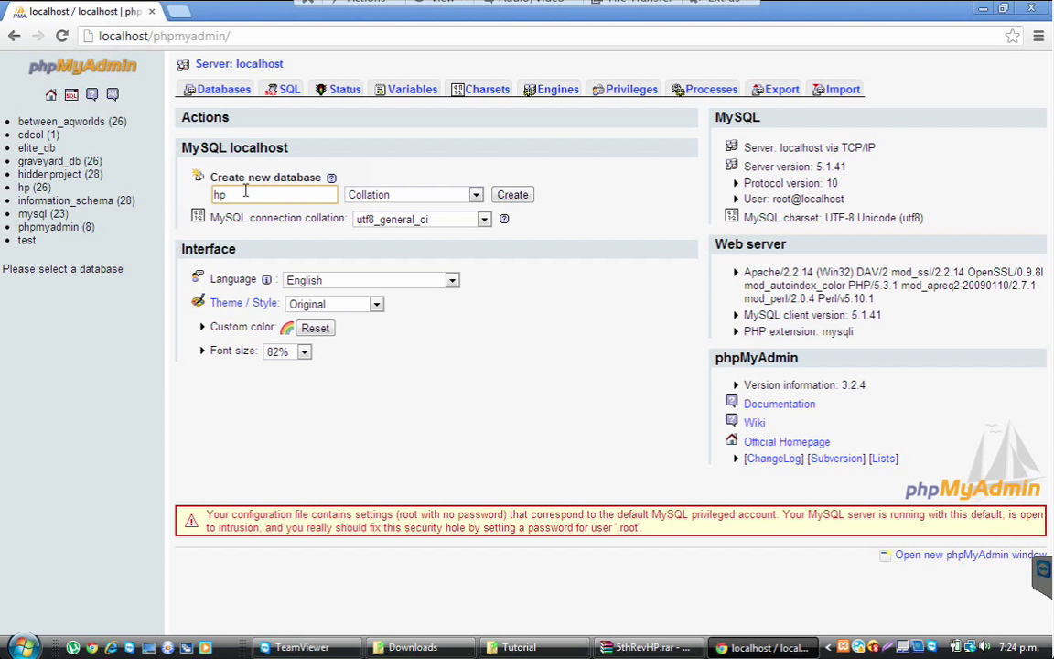
pyautogui.moveTo(307, 236)
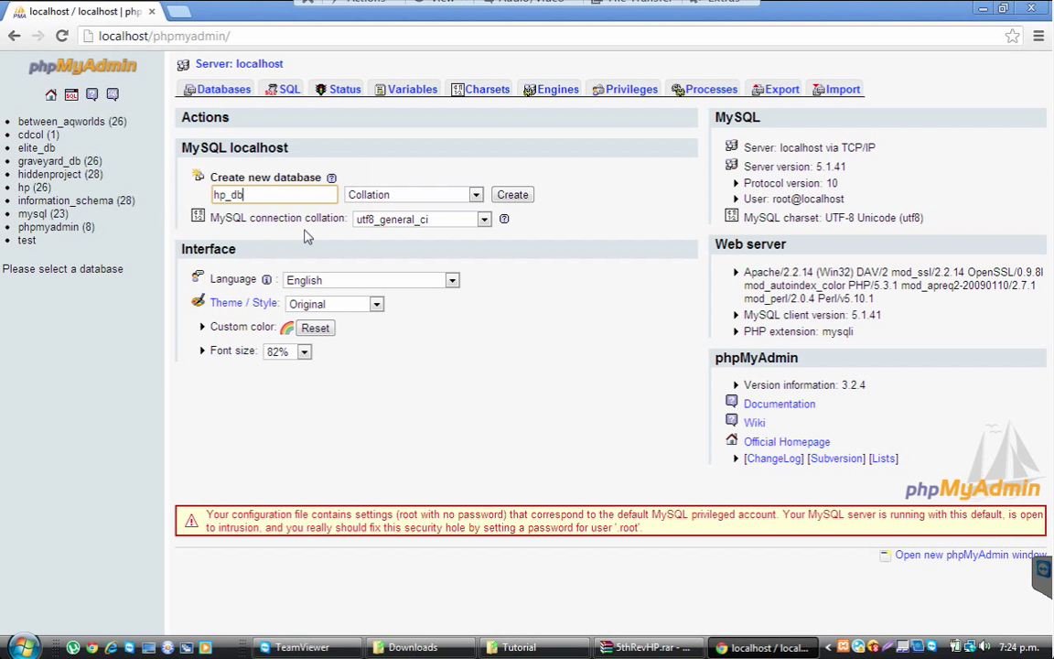
pyautogui.press('BackSpace')
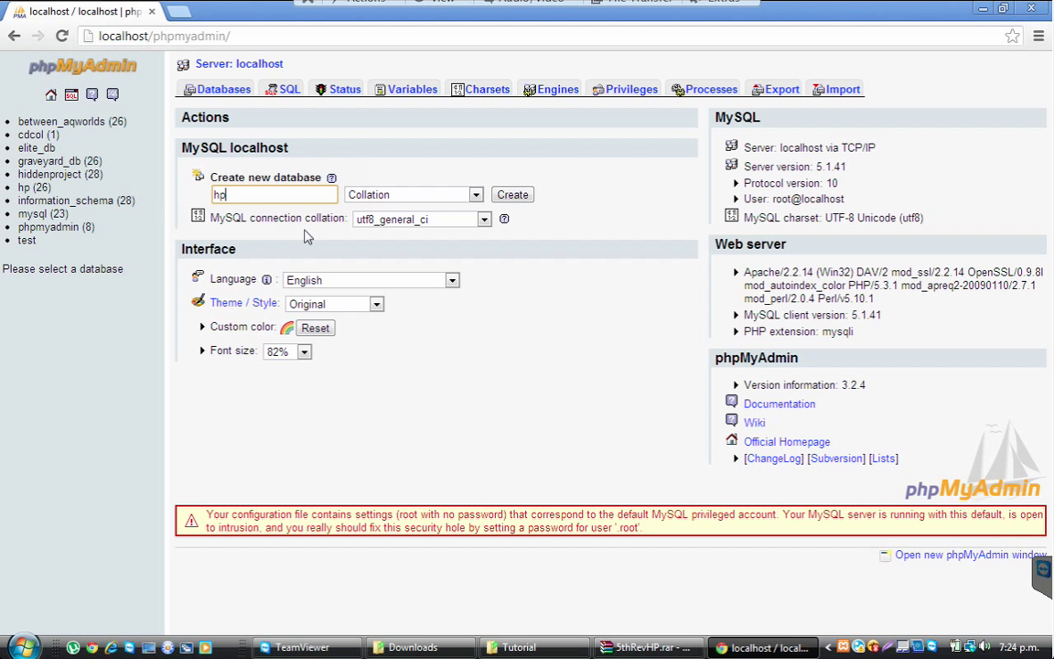
pyautogui.click(513, 195)
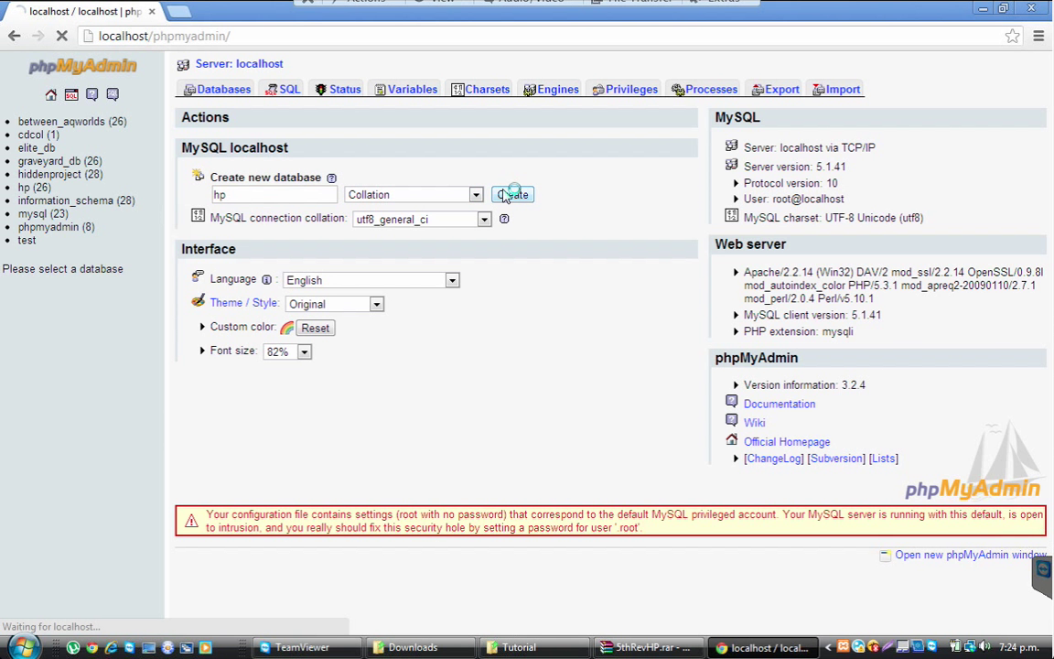
pyautogui.click(512, 194)
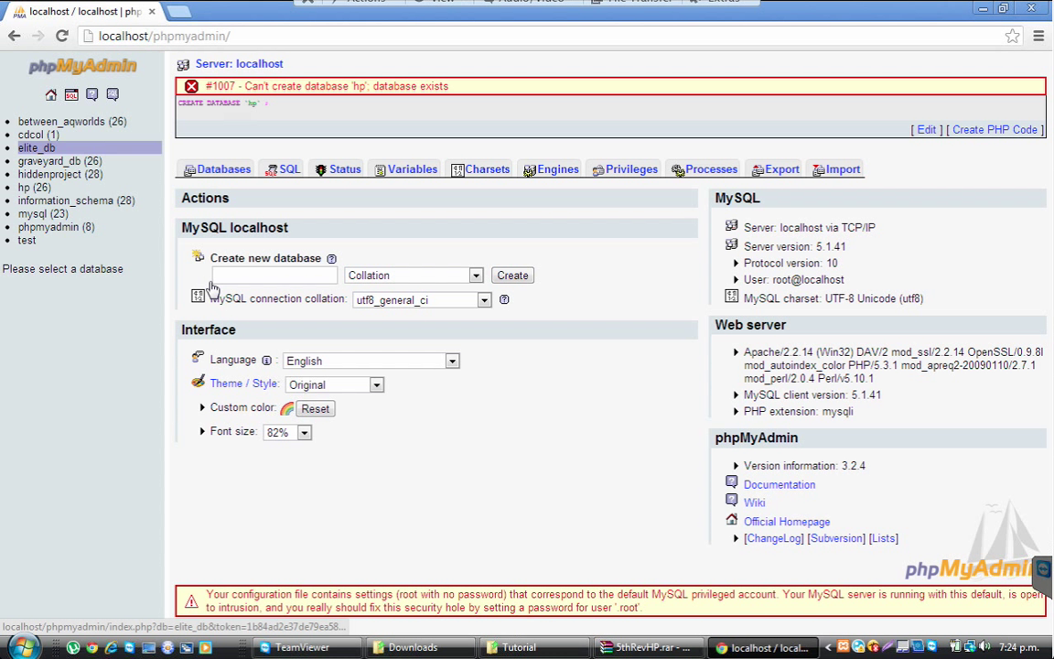
pyautogui.click(273, 274)
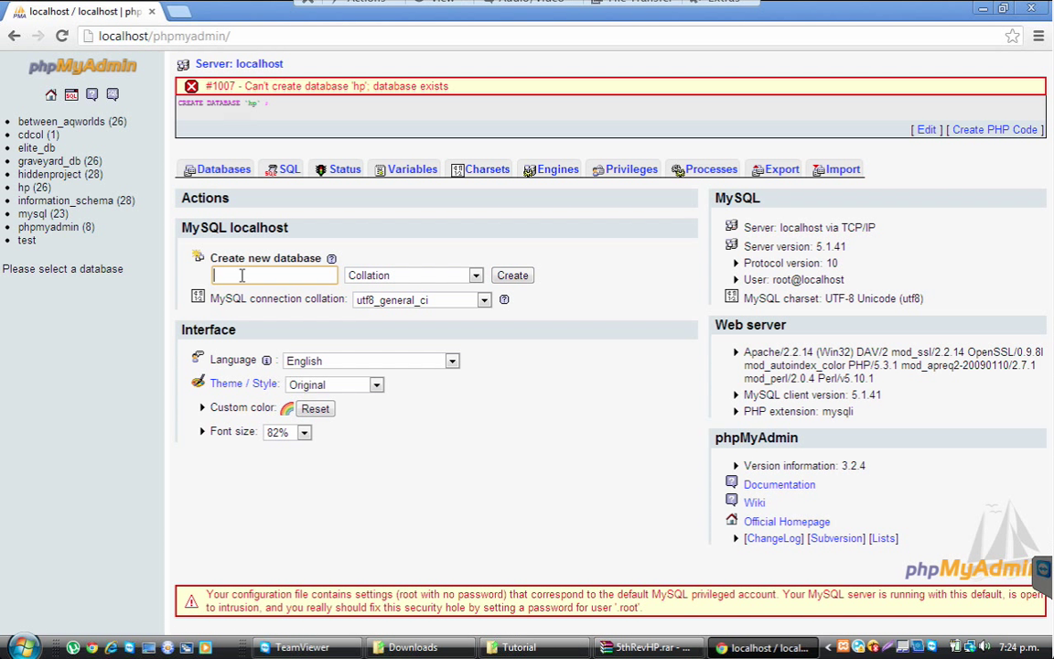
pyautogui.click(512, 275)
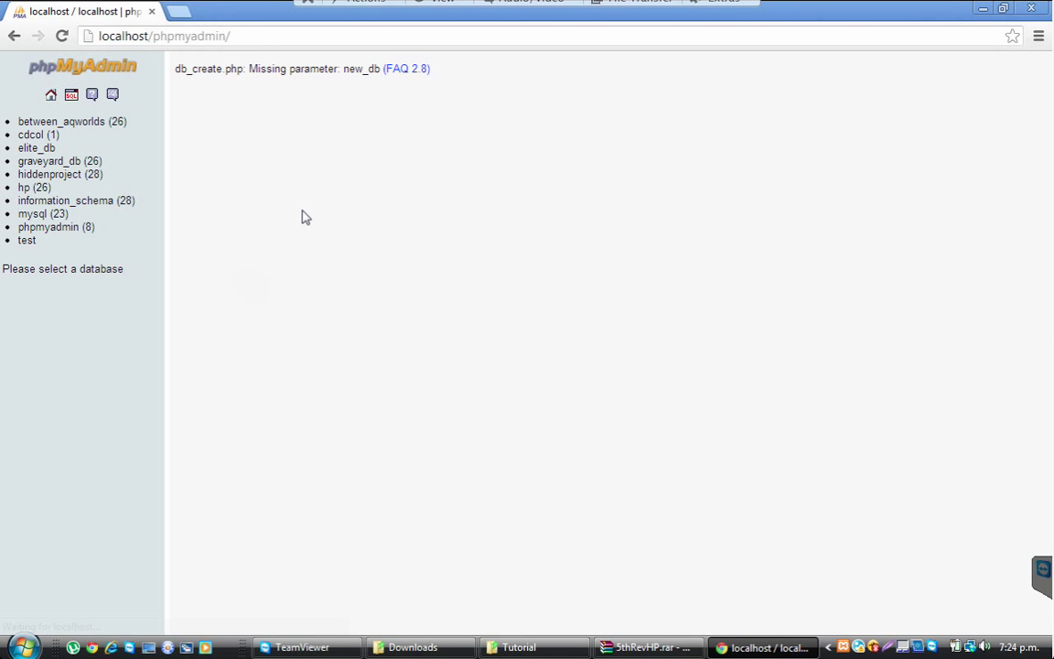
pyautogui.click(62, 121)
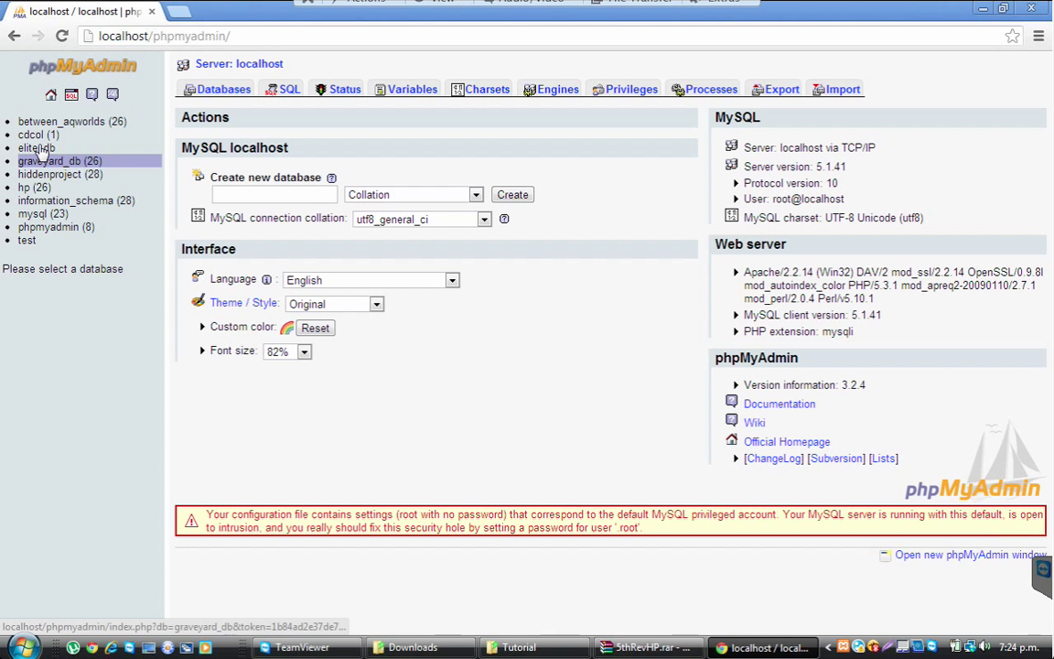
# Create the empty database hp2 and go to its Import page
pyautogui.write('hp2')
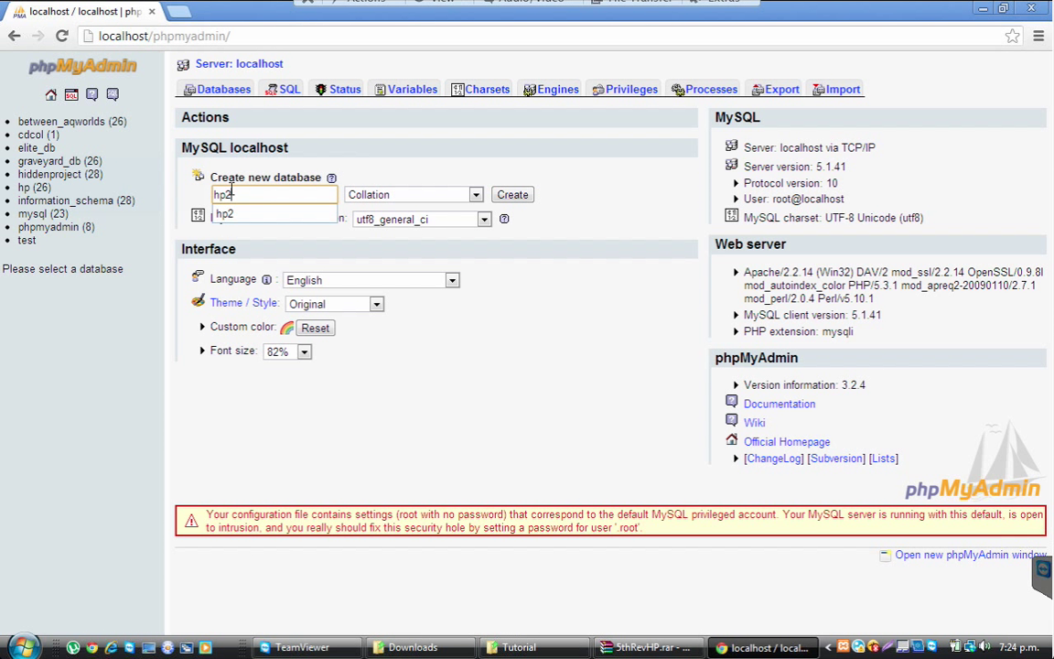
pyautogui.click(512, 194)
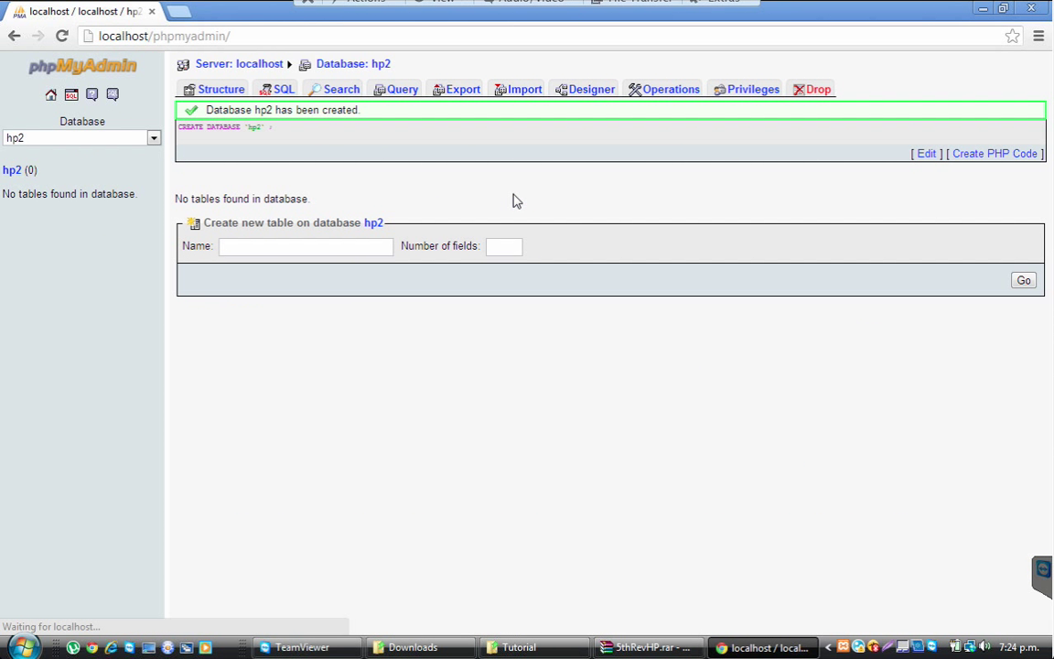
pyautogui.click(518, 88)
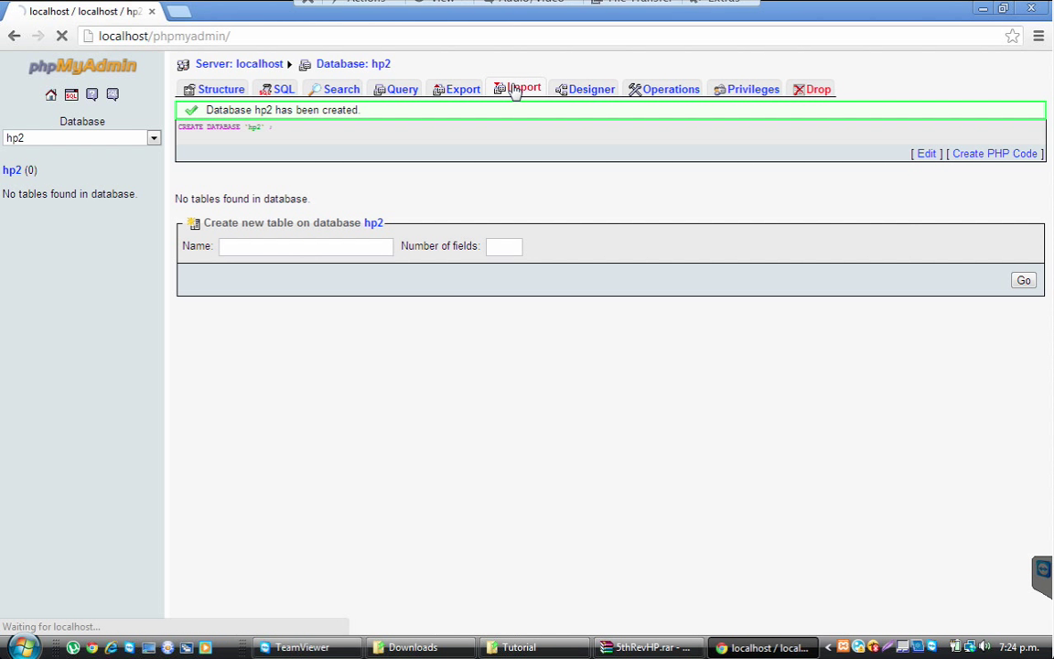
pyautogui.click(524, 88)
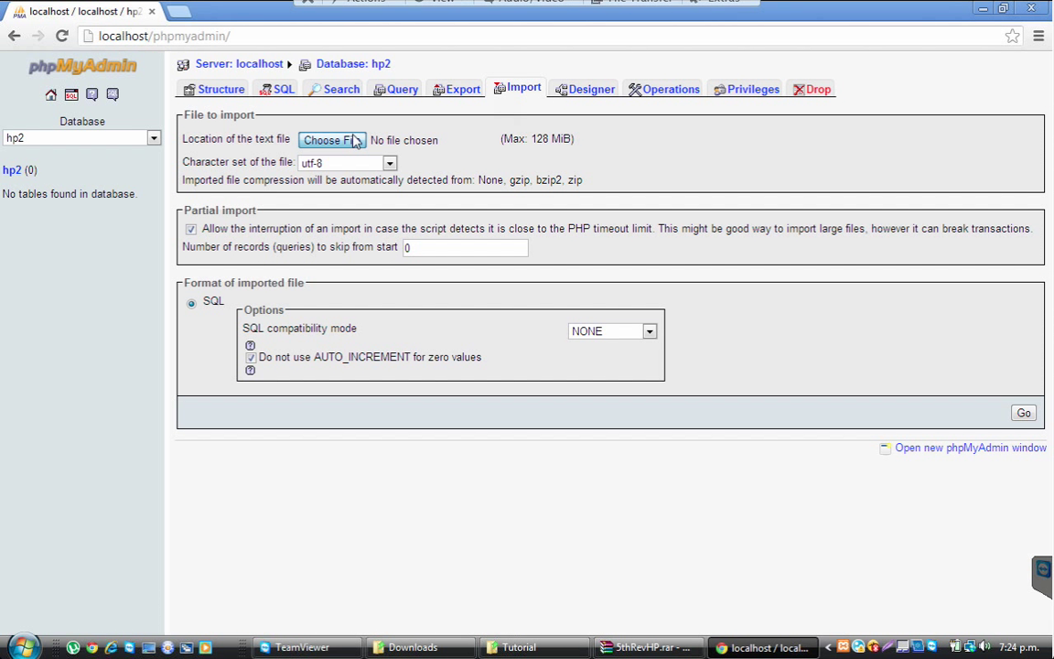
# Browse to C:\xampp\htdocs for a dump file, cancel without choosing, and try Go
pyautogui.click(333, 139)
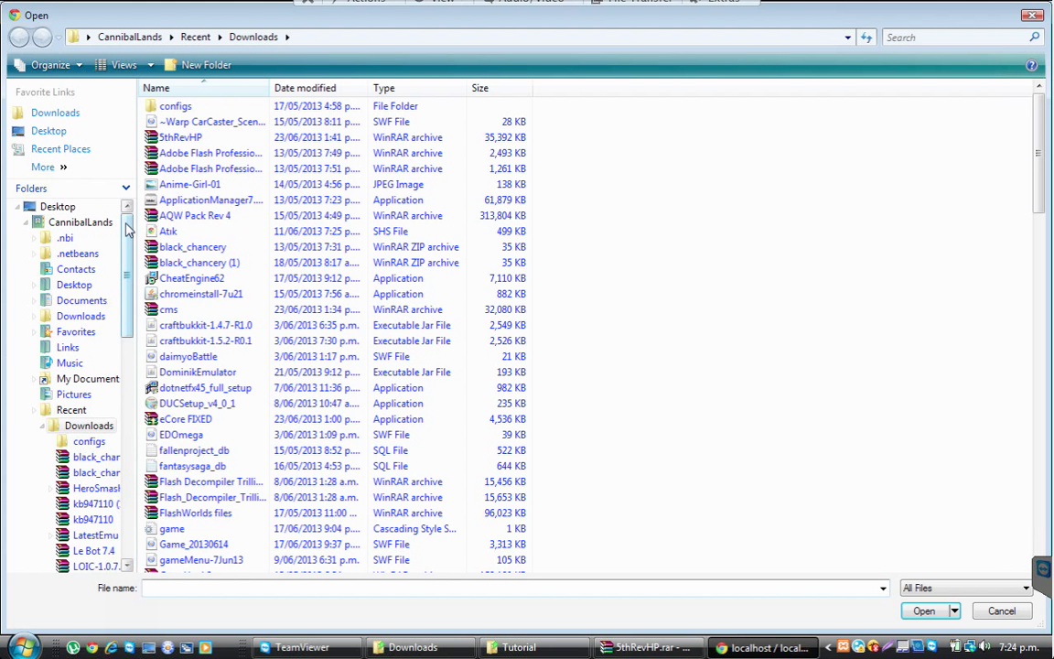
pyautogui.scroll(-3)
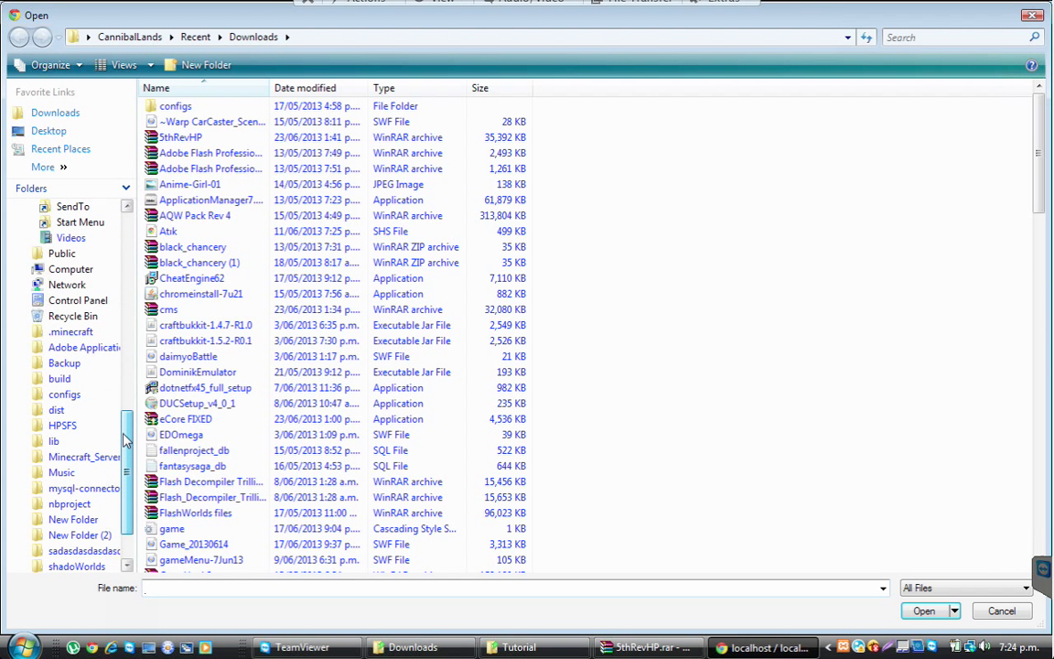
pyautogui.click(69, 267)
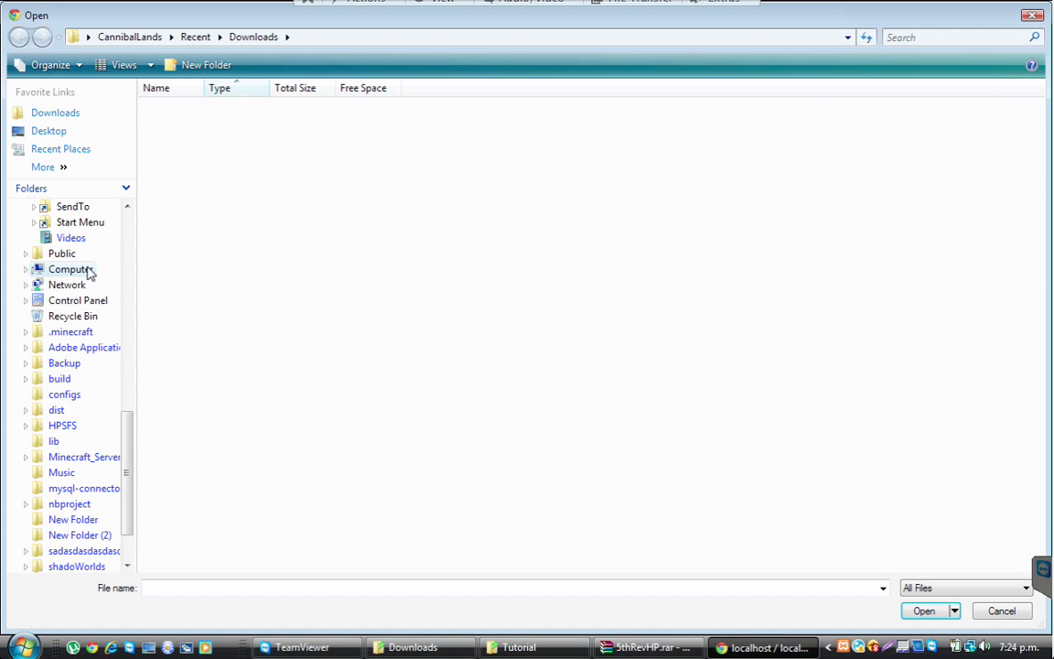
pyautogui.click(70, 269)
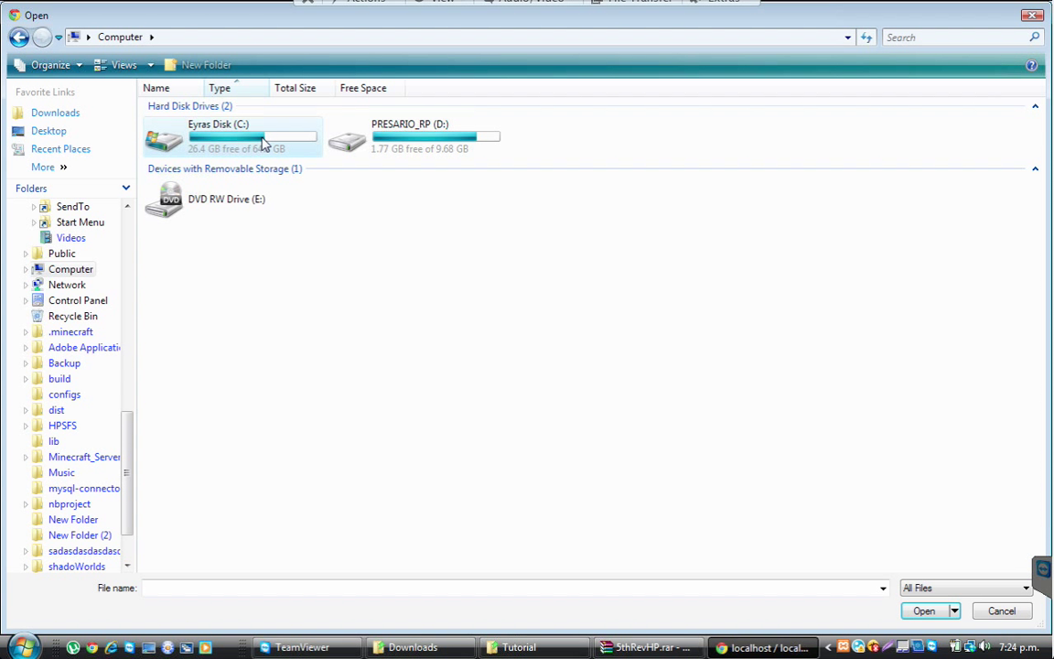
pyautogui.doubleClick(218, 137)
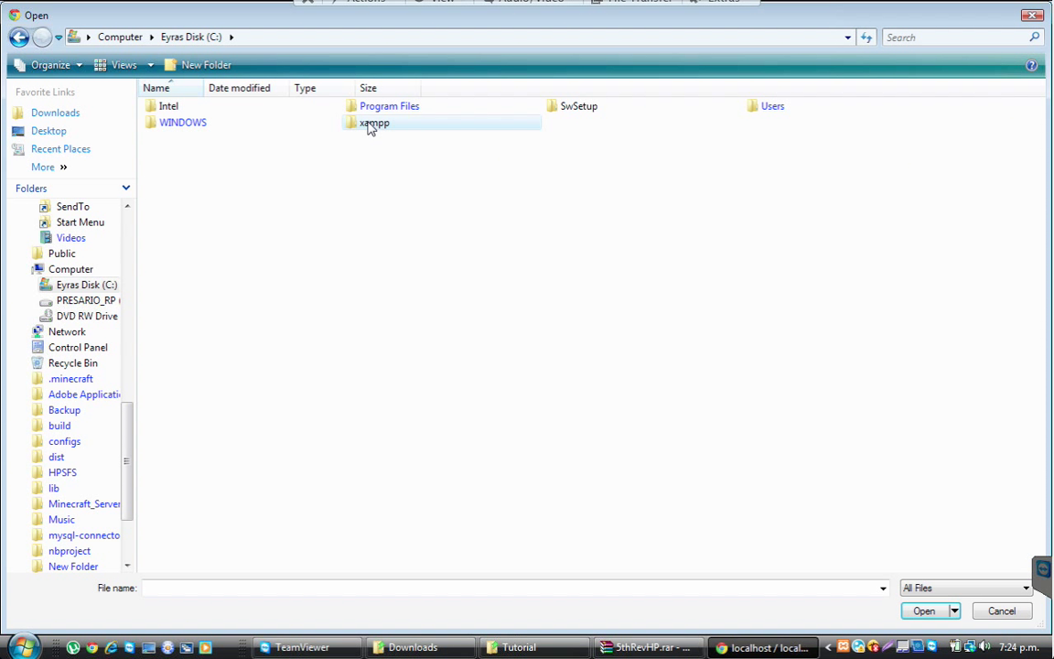
pyautogui.doubleClick(373, 120)
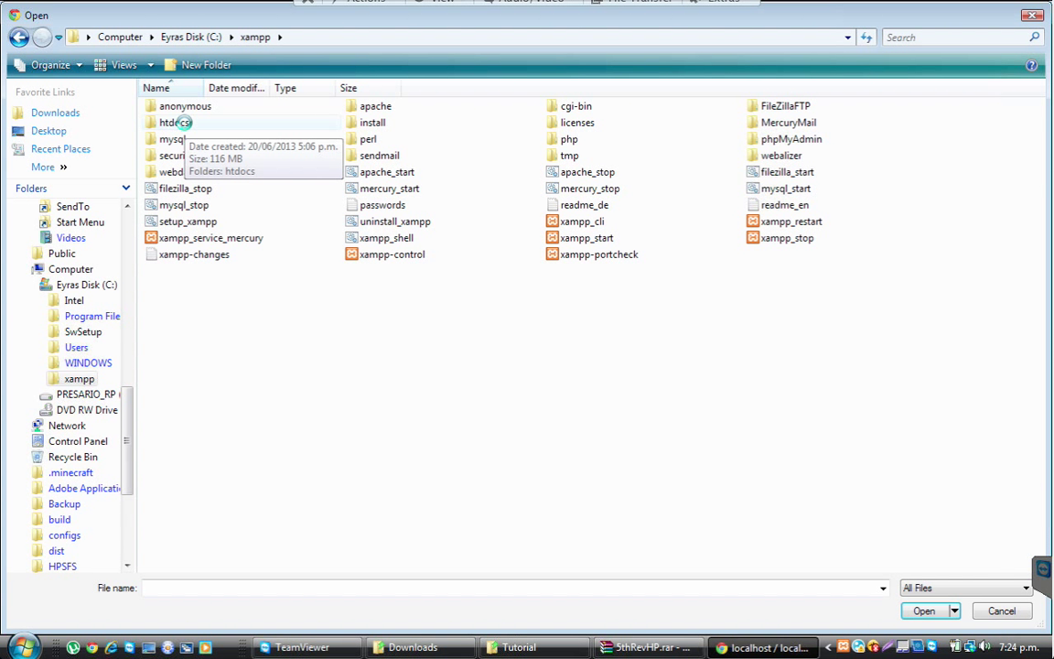
pyautogui.doubleClick(176, 121)
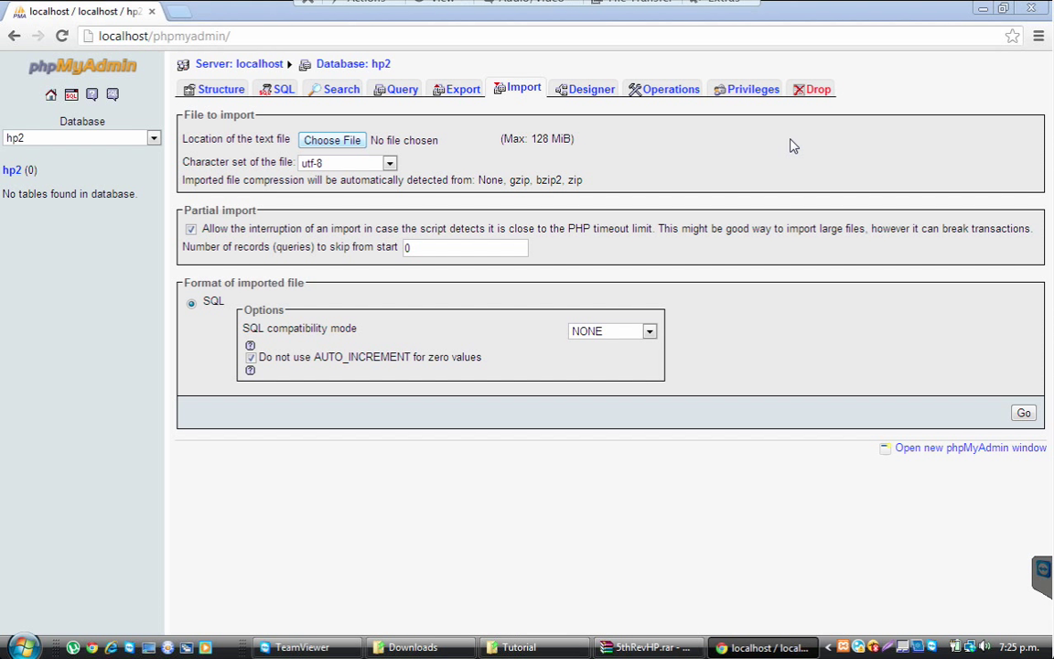
pyautogui.click(332, 139)
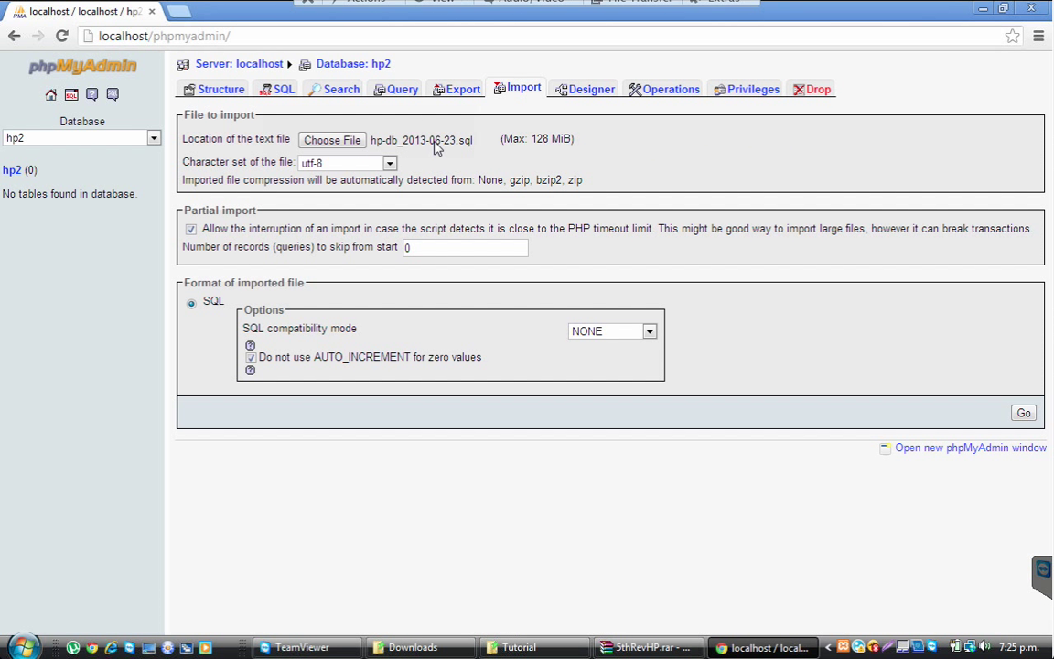
pyautogui.click(332, 139)
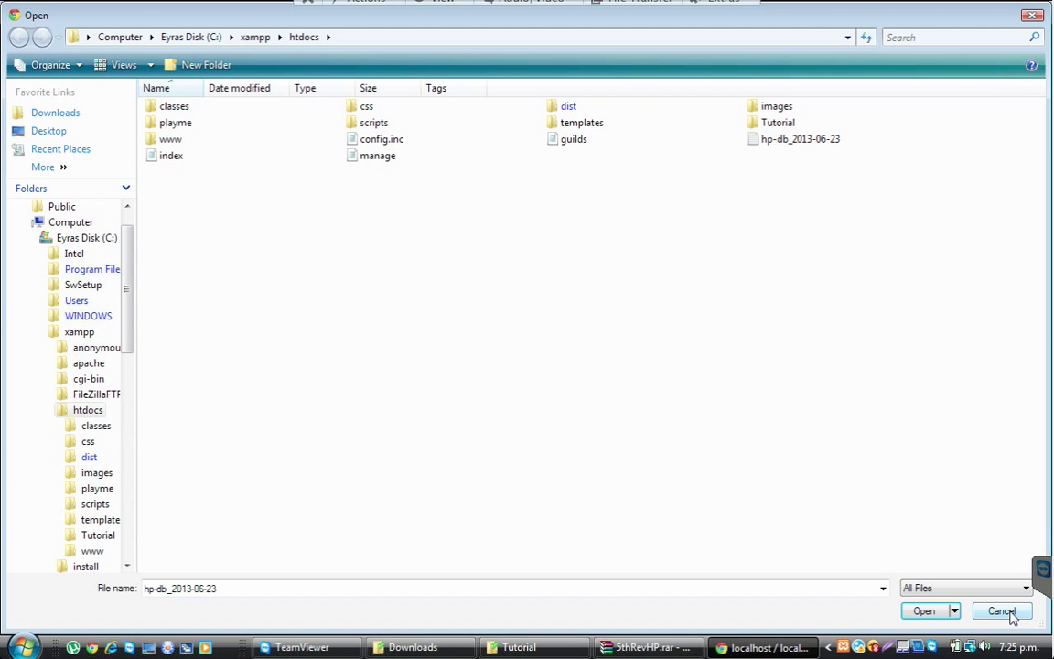
pyautogui.click(1002, 611)
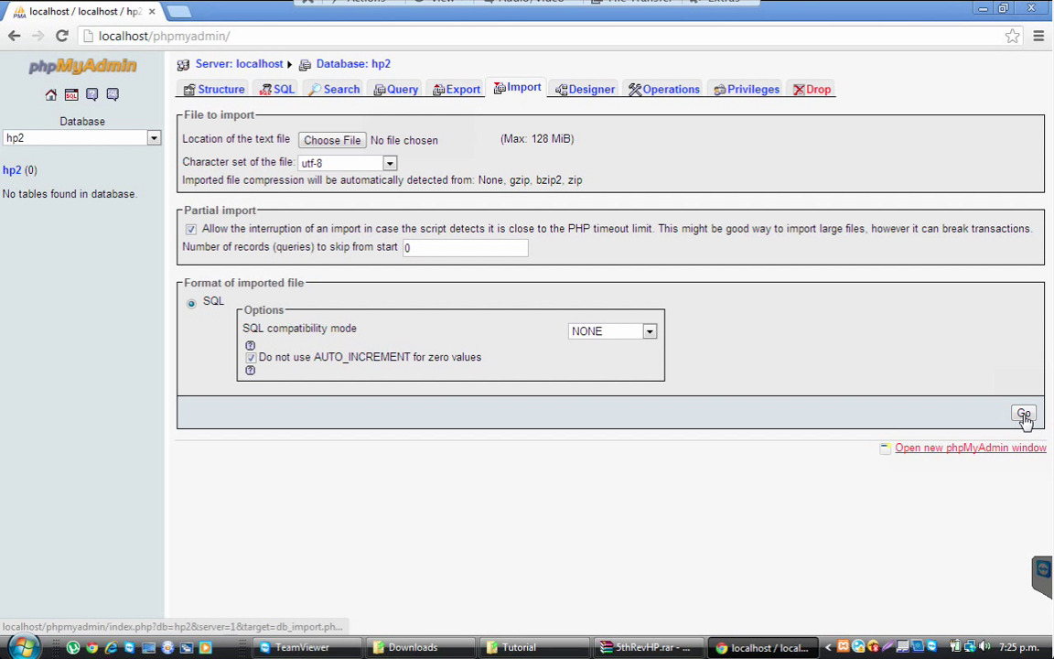
pyautogui.click(1023, 413)
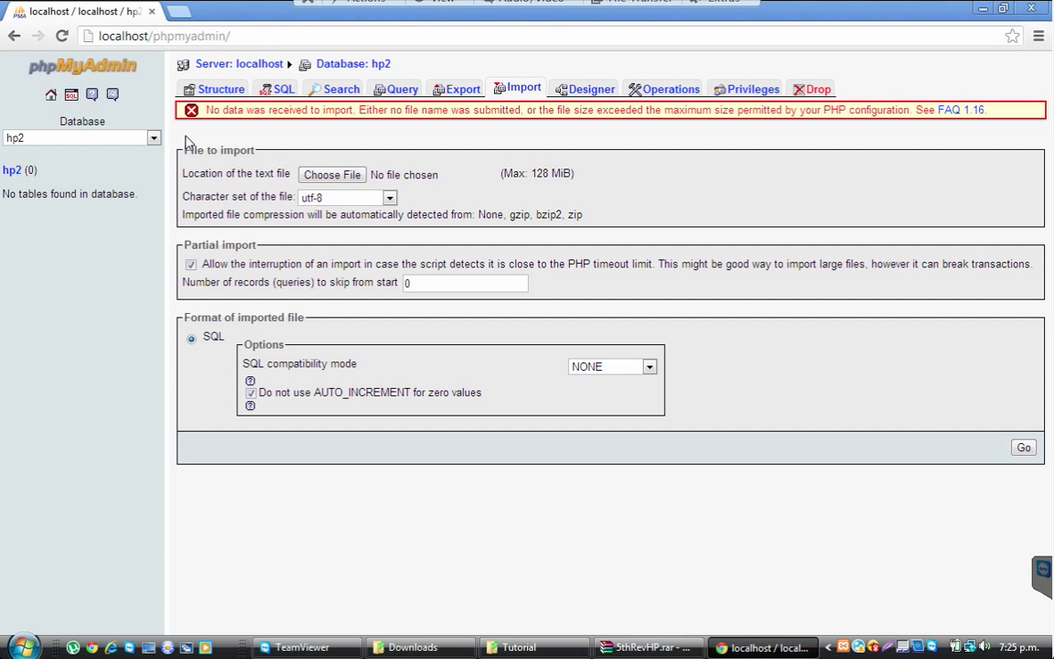
pyautogui.moveTo(64, 443)
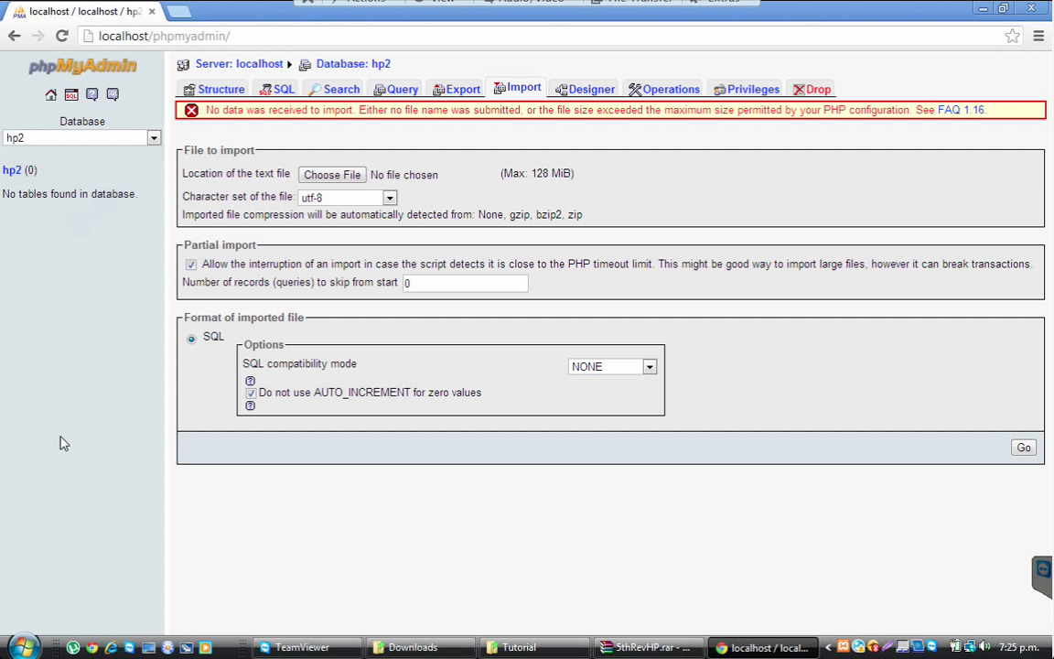
pyautogui.moveTo(9, 194)
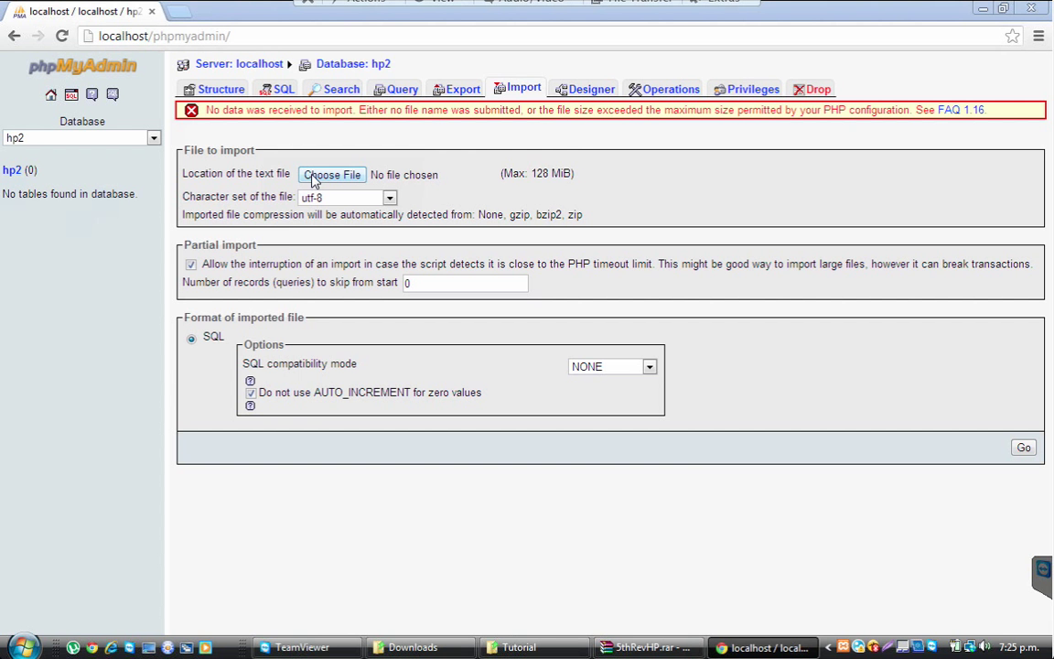
# Import hp-db_2013-06-23.sql into hp2, running 57 queries and creating 26 tables
pyautogui.click(332, 174)
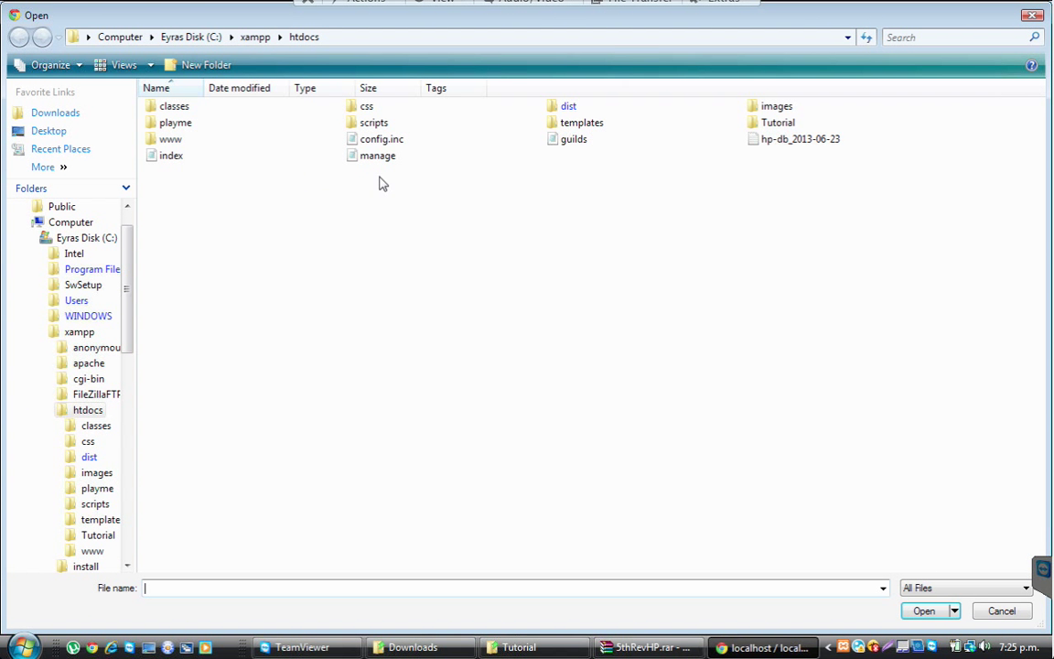
pyautogui.click(923, 611)
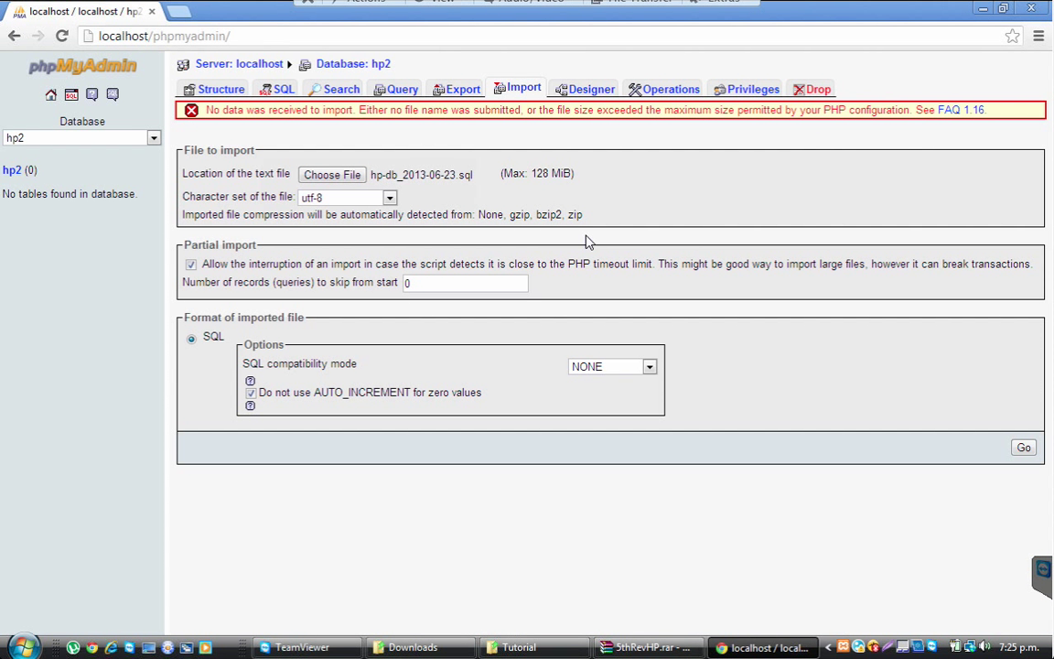
pyautogui.click(1023, 447)
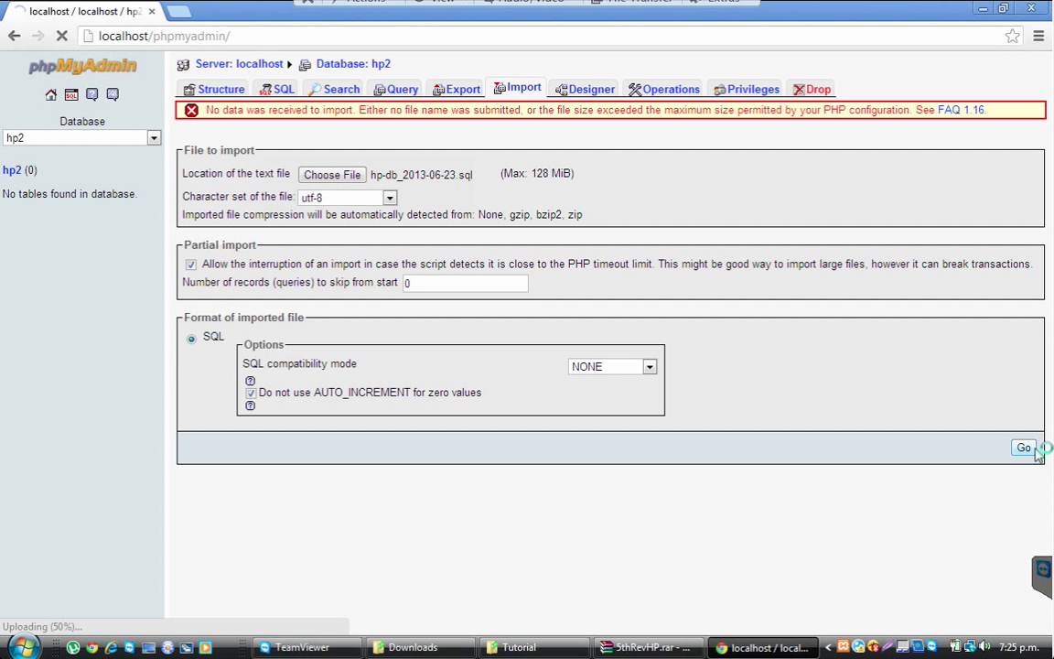
pyautogui.click(1023, 446)
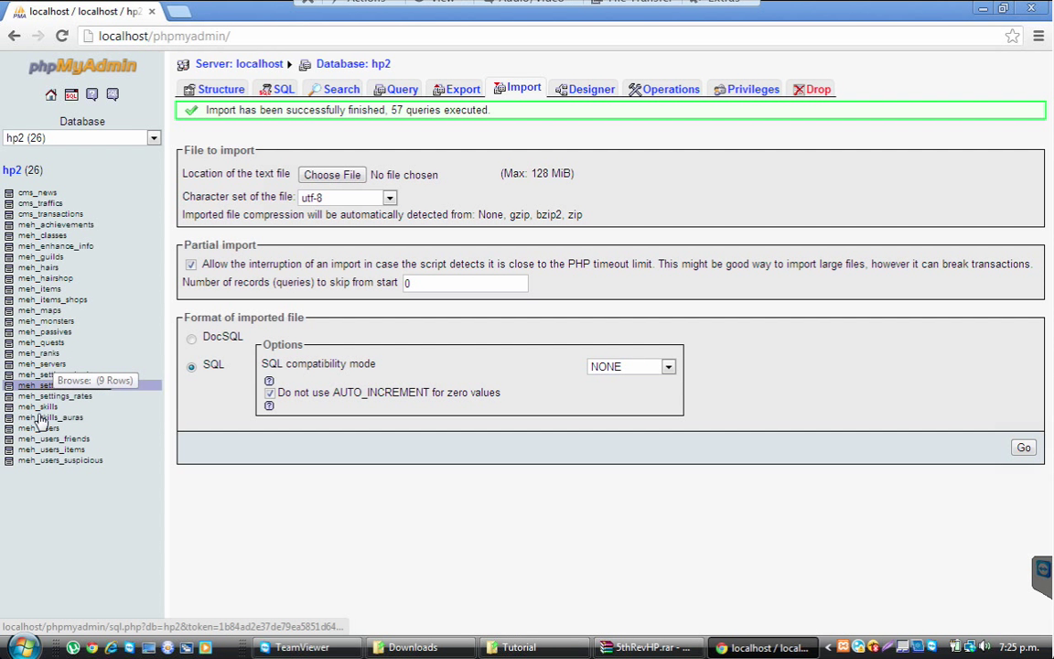
# Review the meh_users table structure in hp2, then return to the localhost server home
pyautogui.click(41, 429)
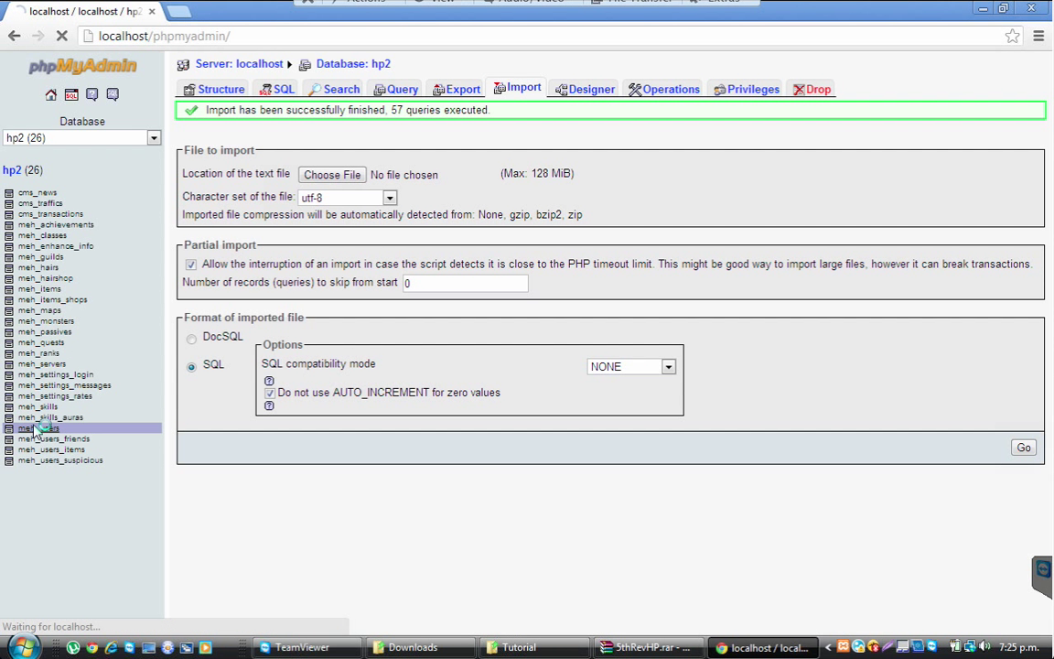
pyautogui.click(38, 428)
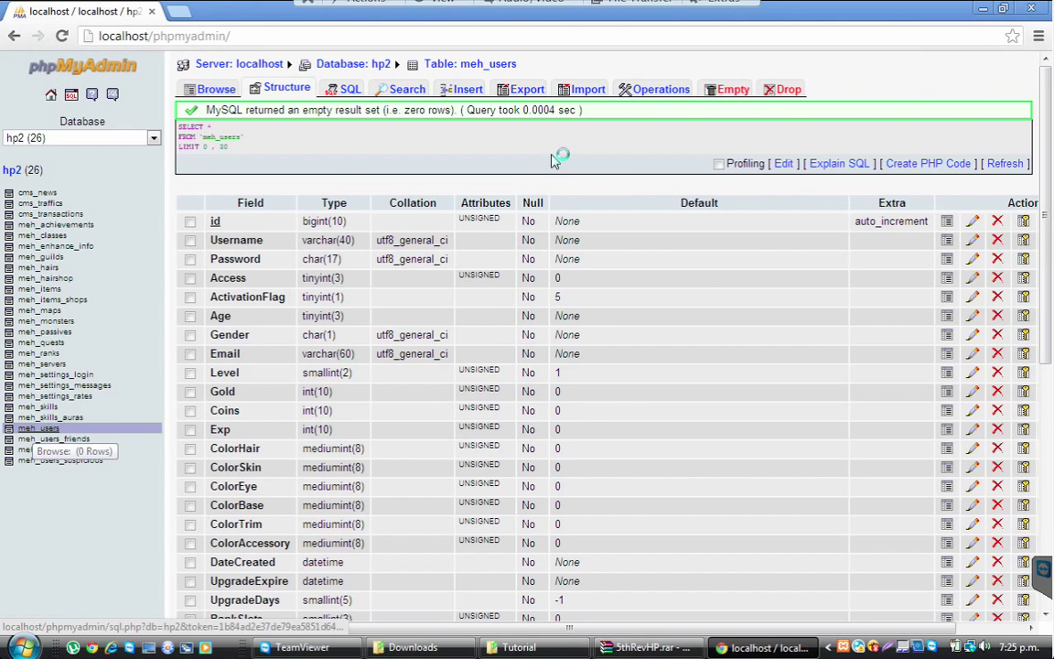
pyautogui.scroll(-3)
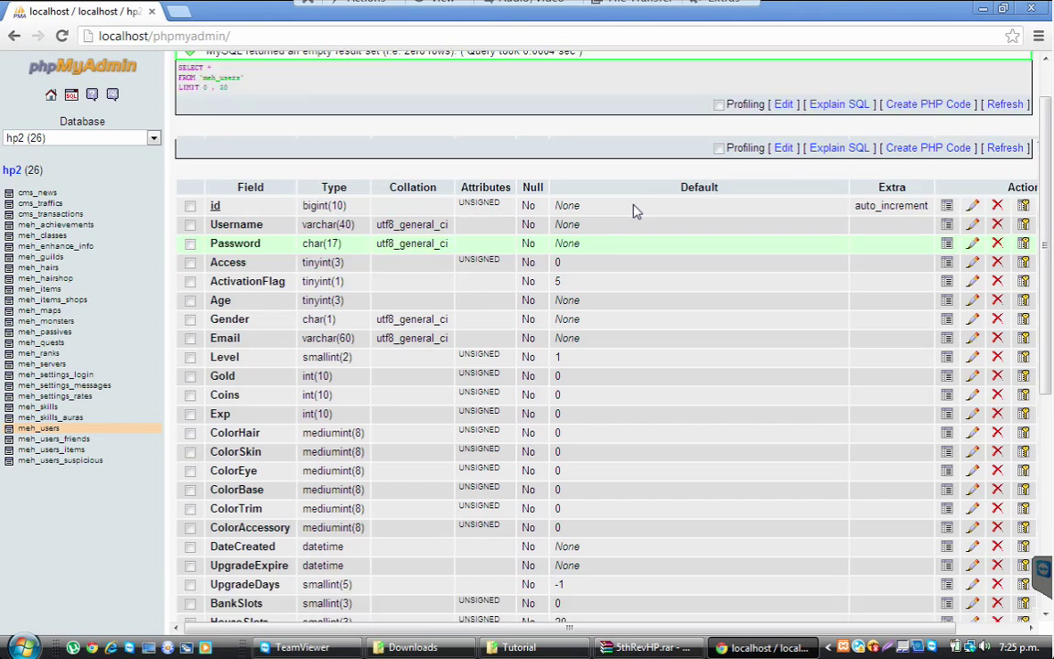
pyautogui.scroll(-3)
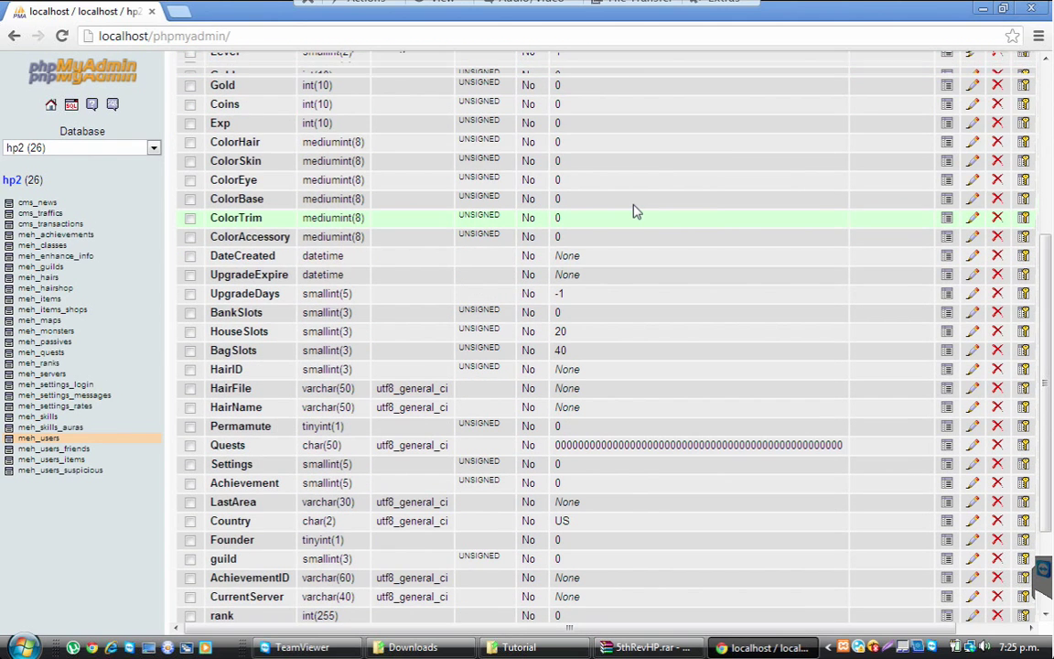
pyautogui.click(725, 88)
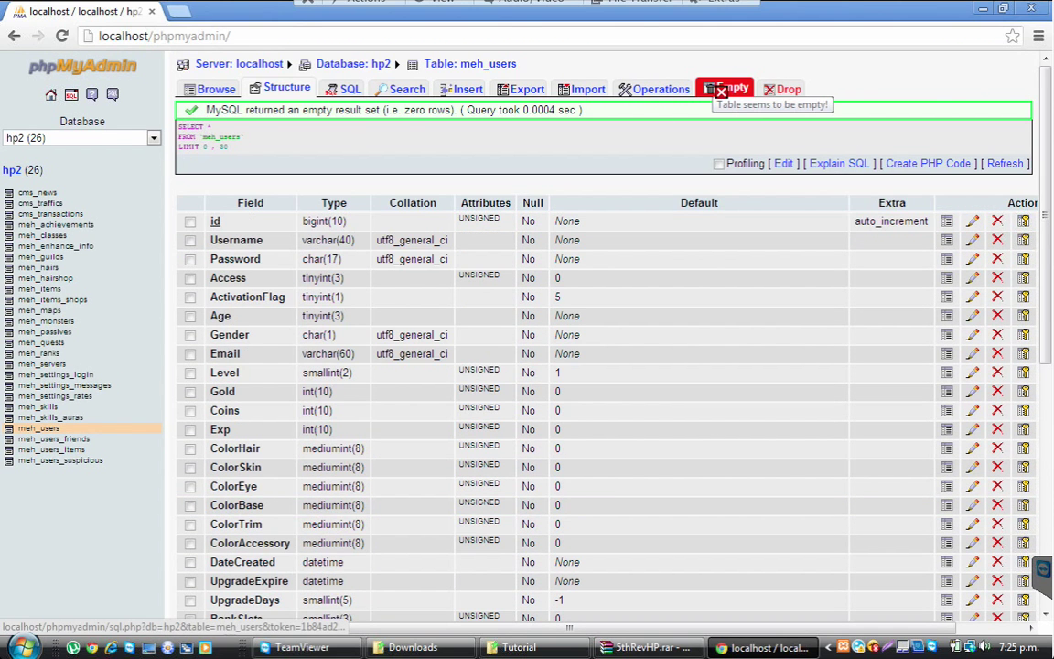
pyautogui.moveTo(81, 163)
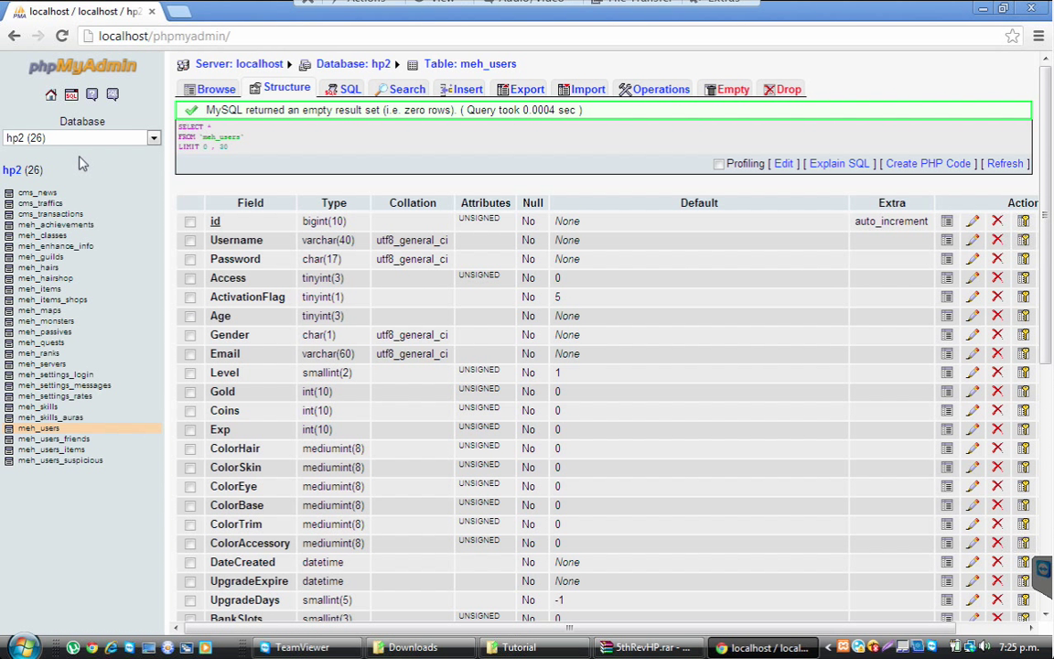
pyautogui.moveTo(520, 63)
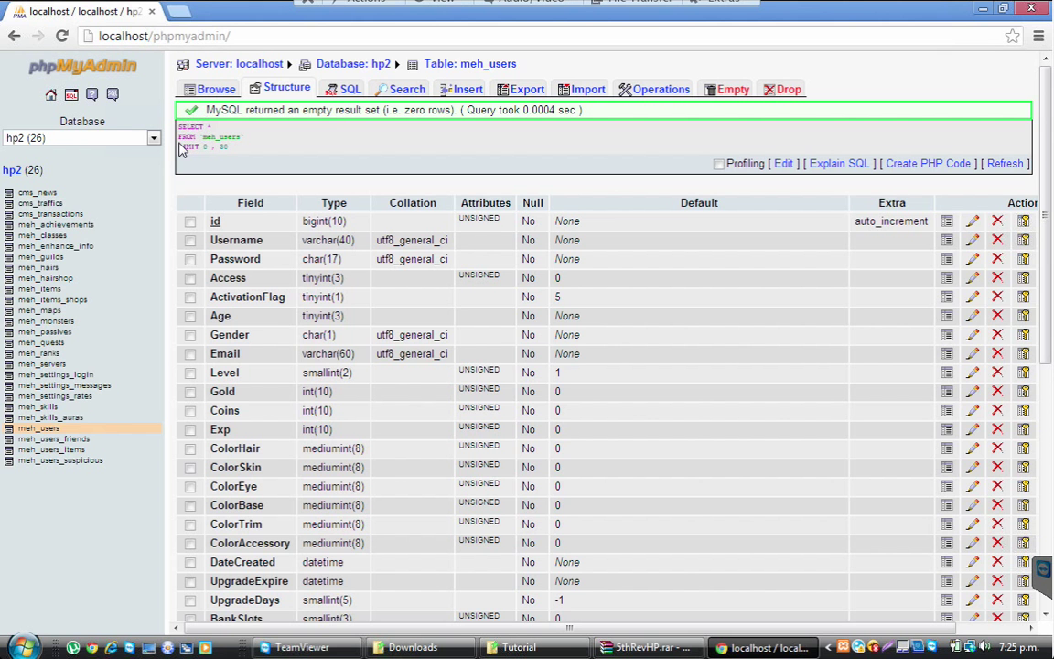
pyautogui.click(784, 87)
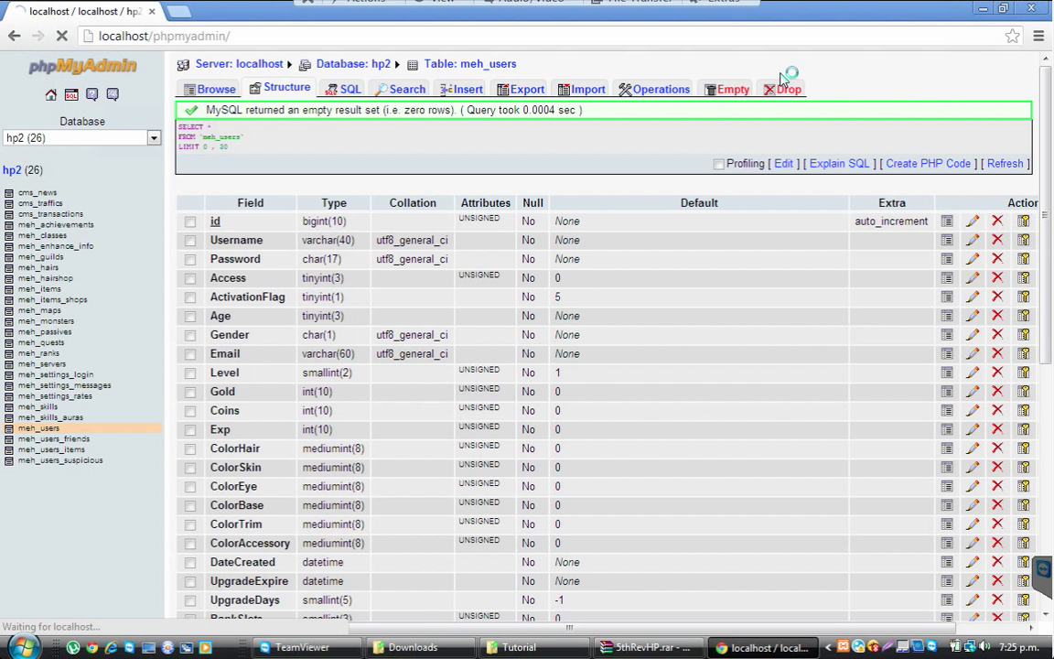
pyautogui.click(809, 88)
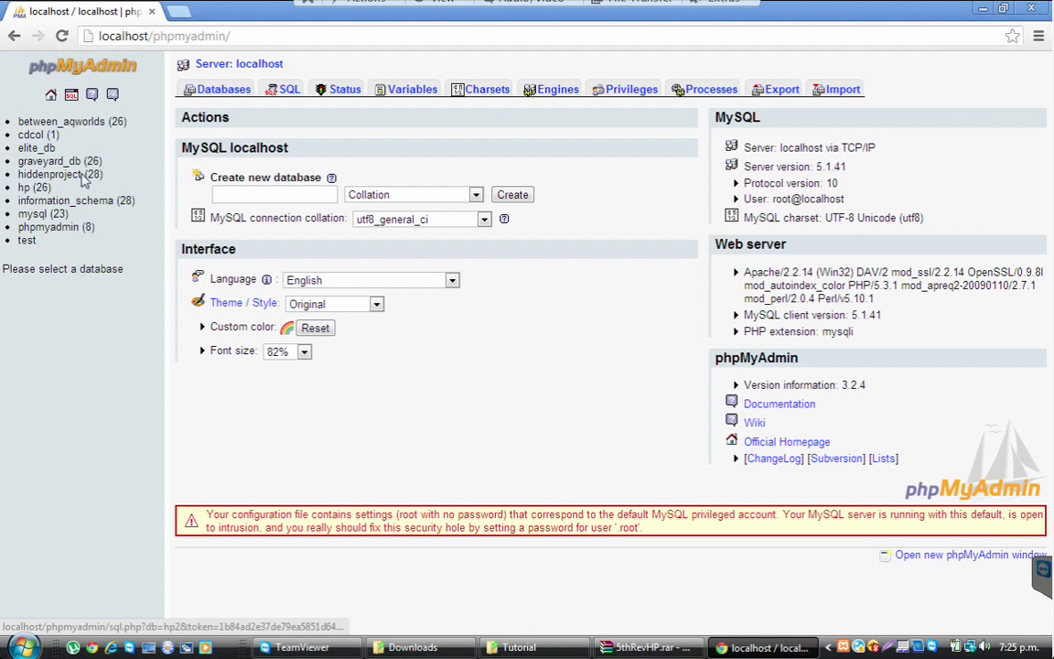
# Browse meh_servers in the hp database, copy the Hamachi IP, and edit the CannibalLands row
pyautogui.click(31, 187)
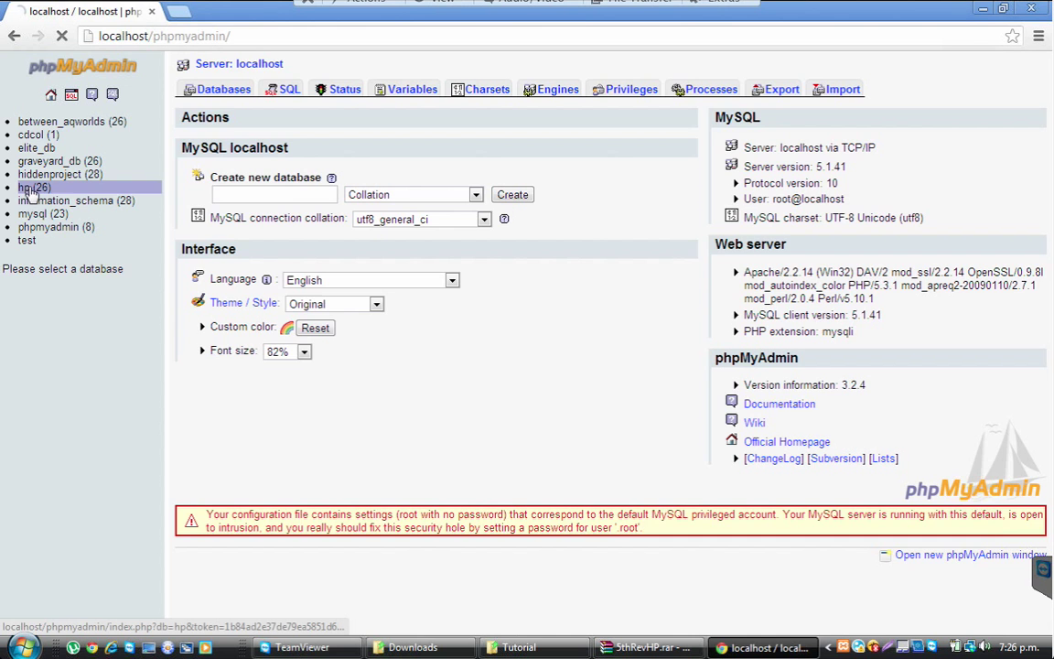
pyautogui.click(33, 186)
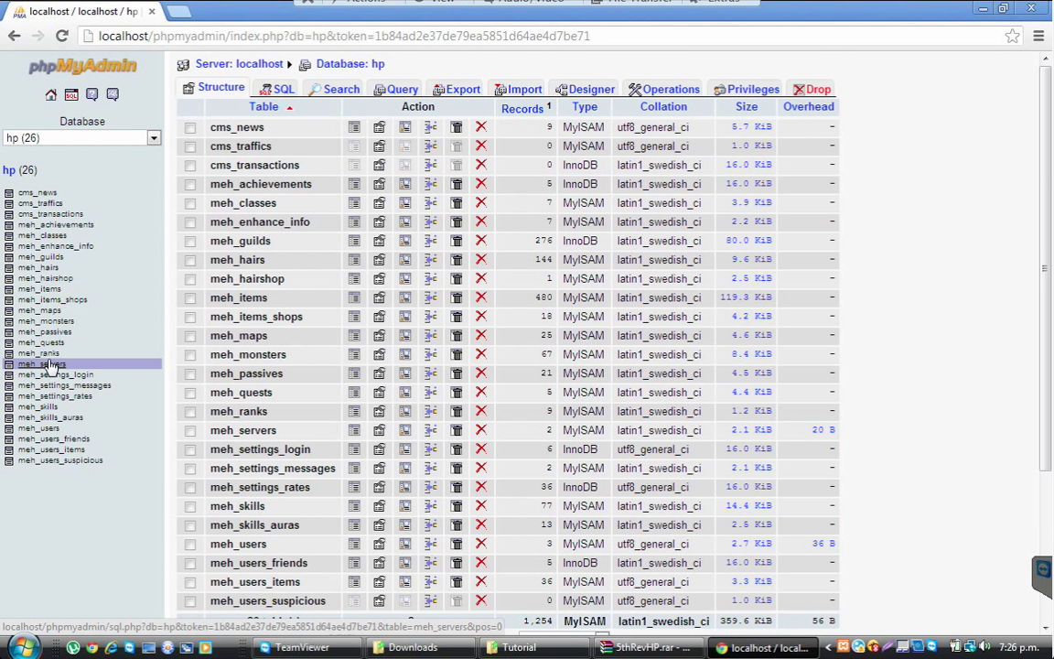
pyautogui.click(40, 363)
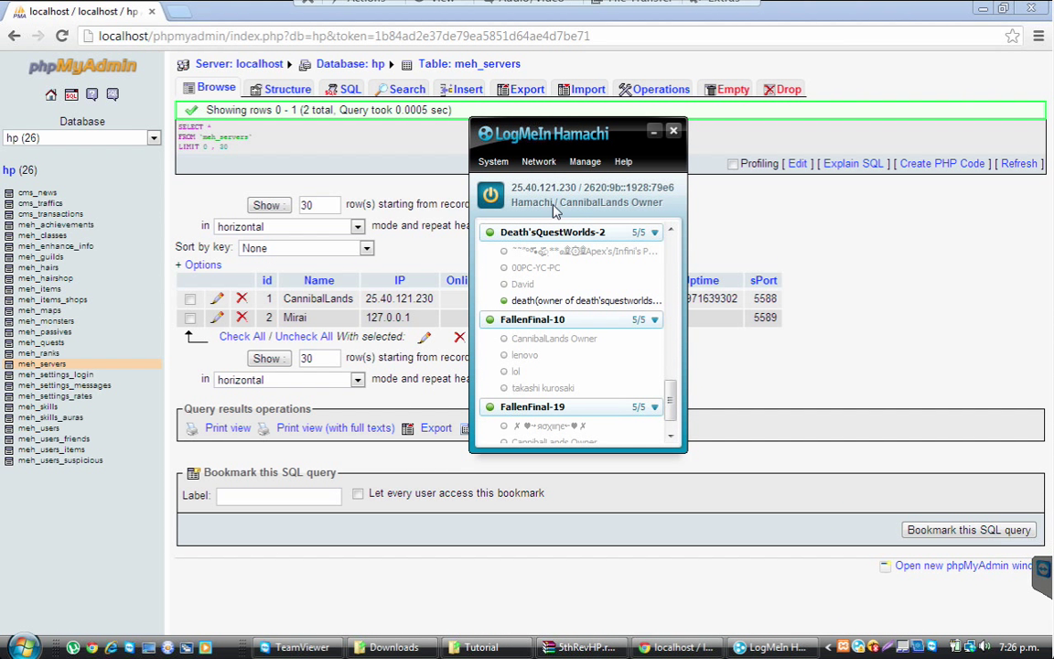
pyautogui.rightClick(586, 194)
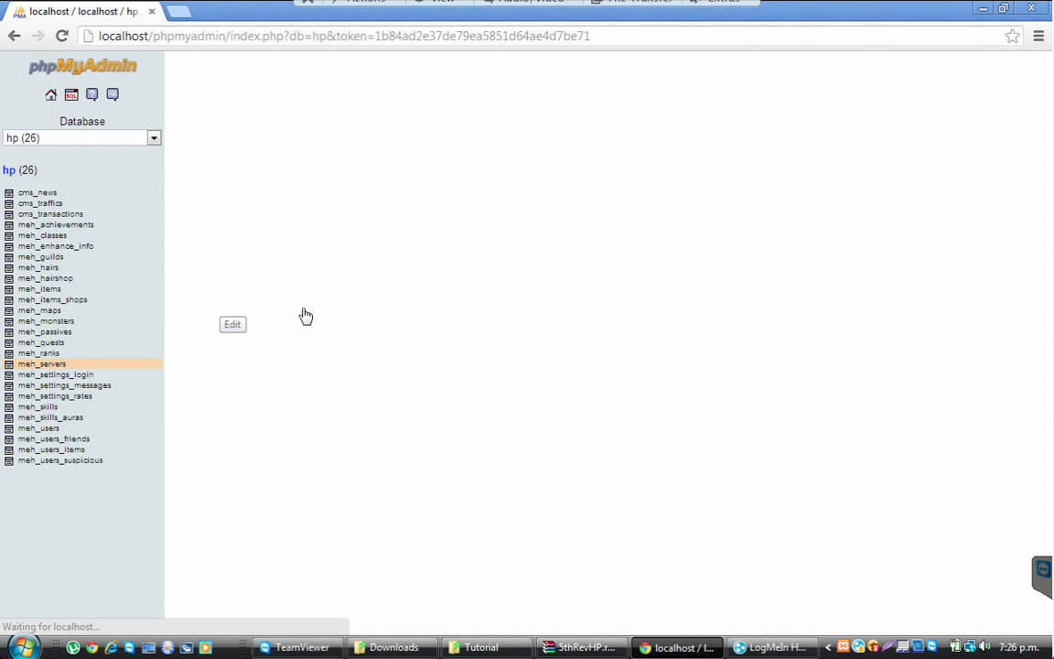
pyautogui.click(232, 324)
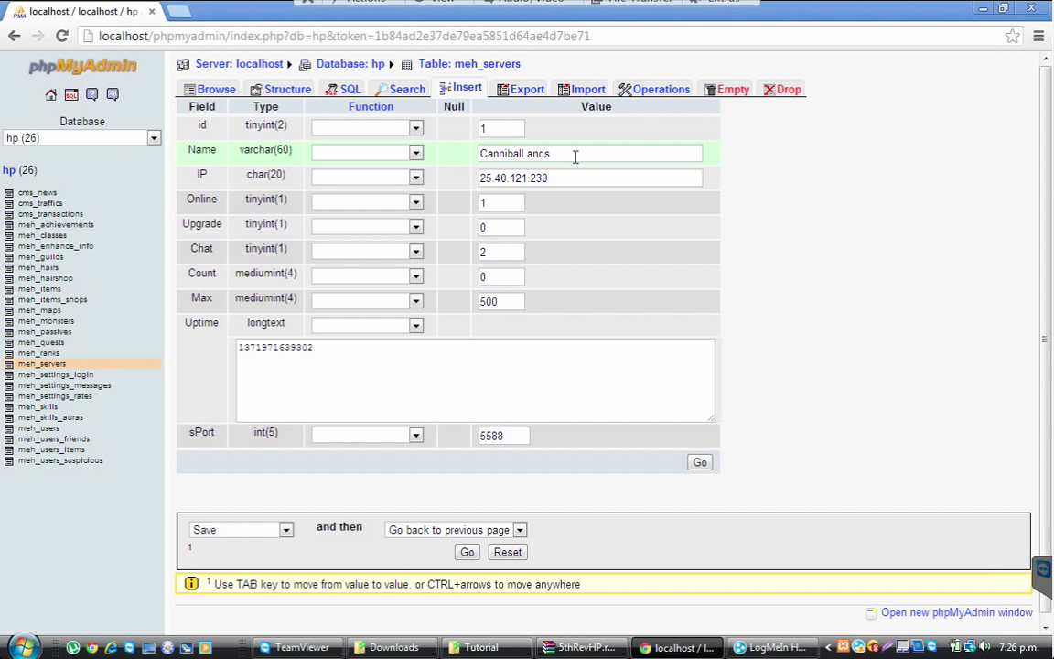
# Save the CannibalLands server row with the Hamachi IP 25.40.121.230
pyautogui.press('BackSpace')
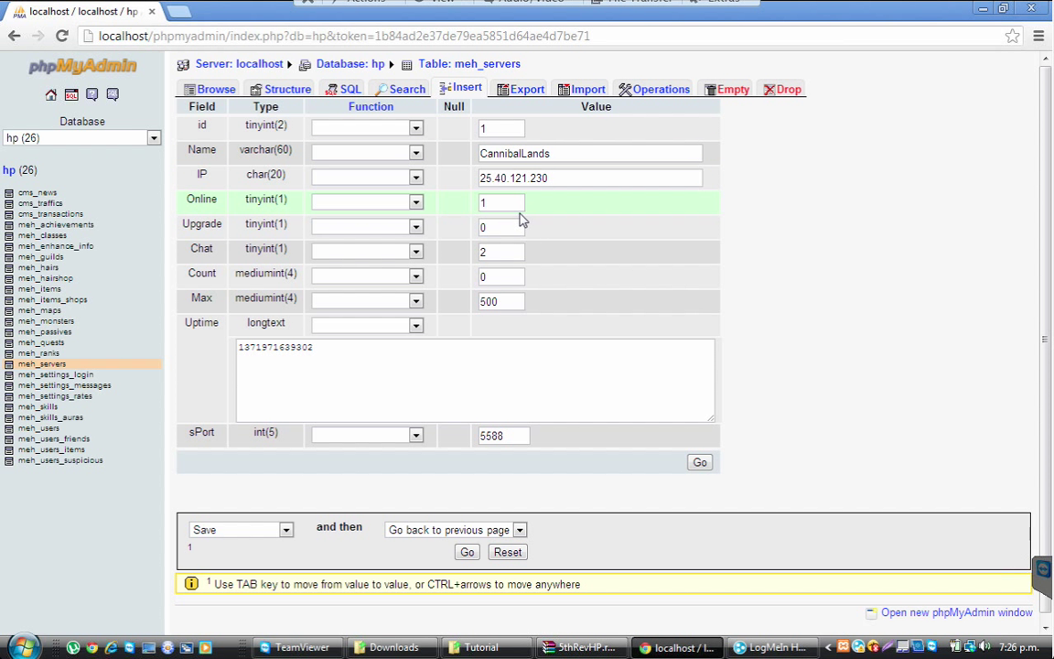
pyautogui.click(501, 202)
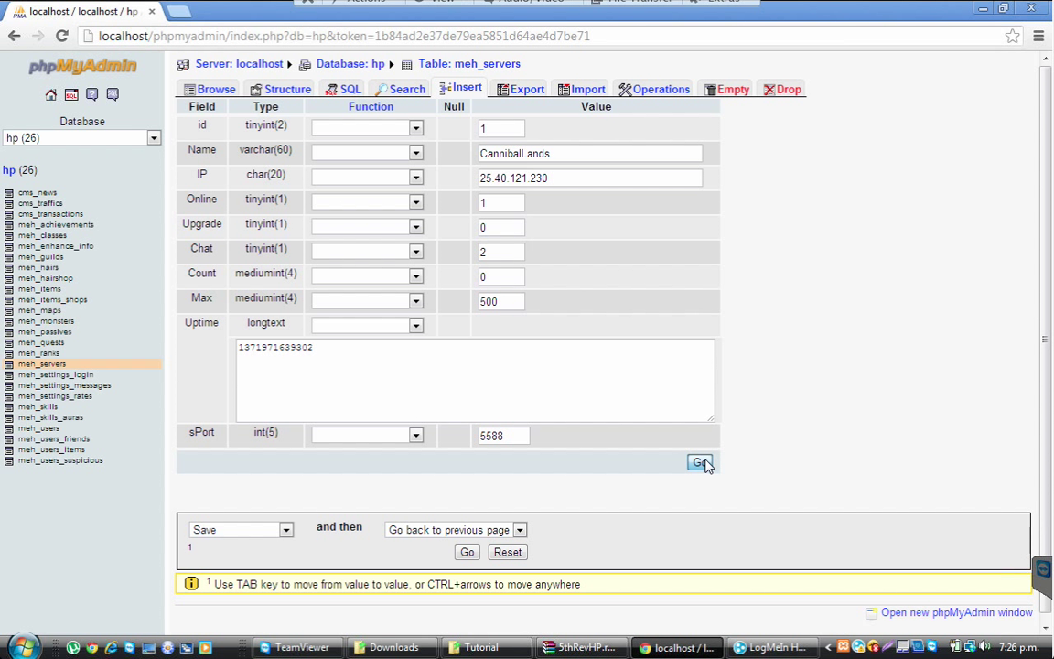
pyautogui.click(699, 462)
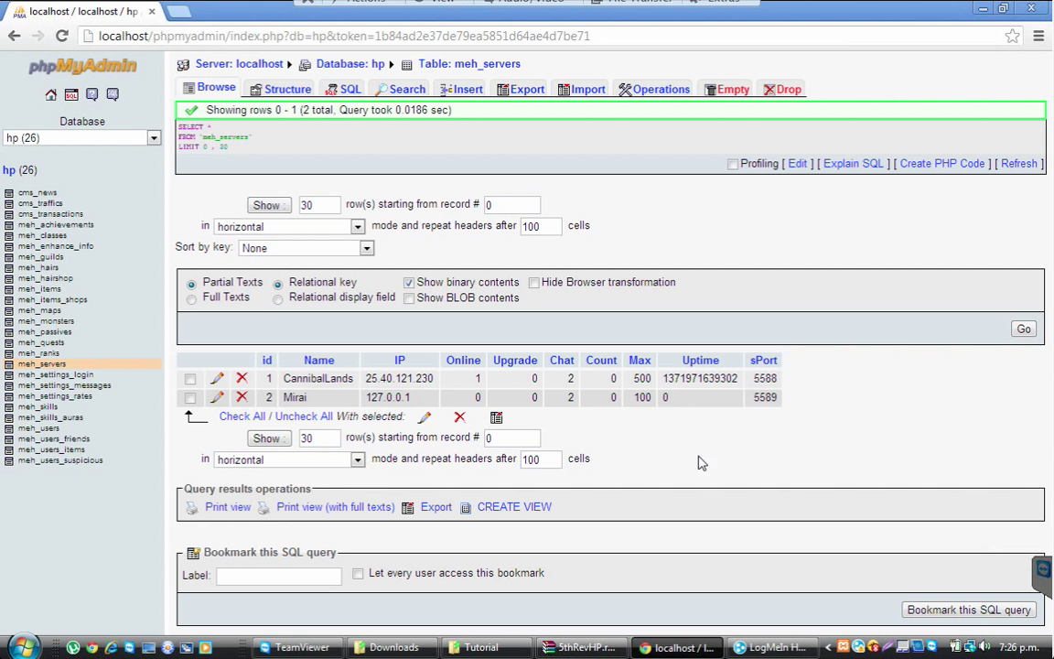
# Close the 5thRevHP.rar archive over TeamViewer and bring up the Windows Start menu
pyautogui.click(191, 377)
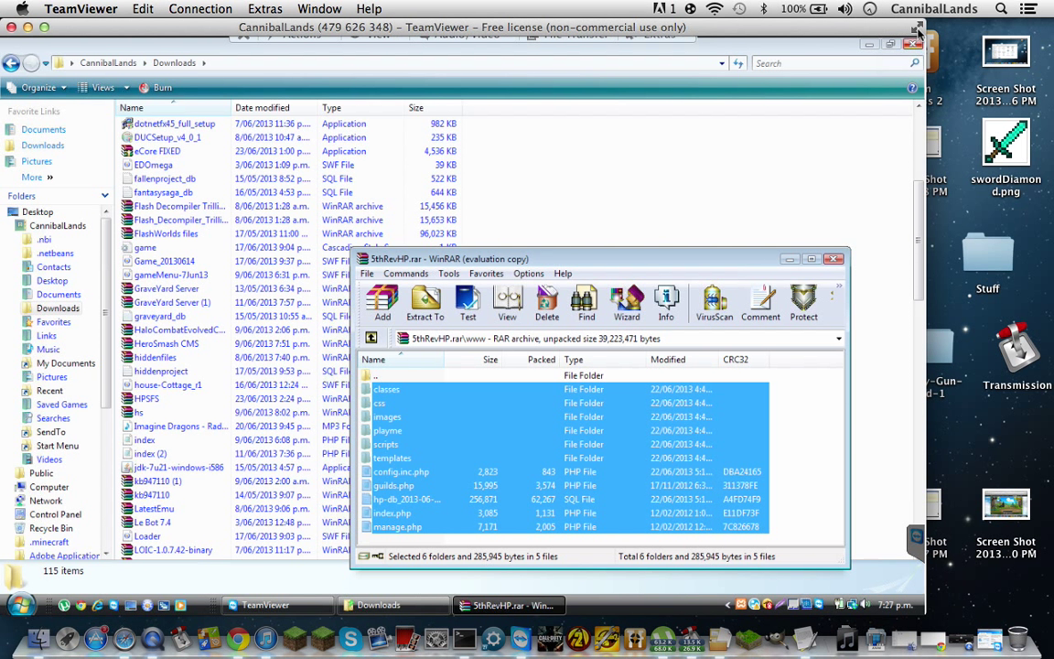
pyautogui.moveTo(750, 171)
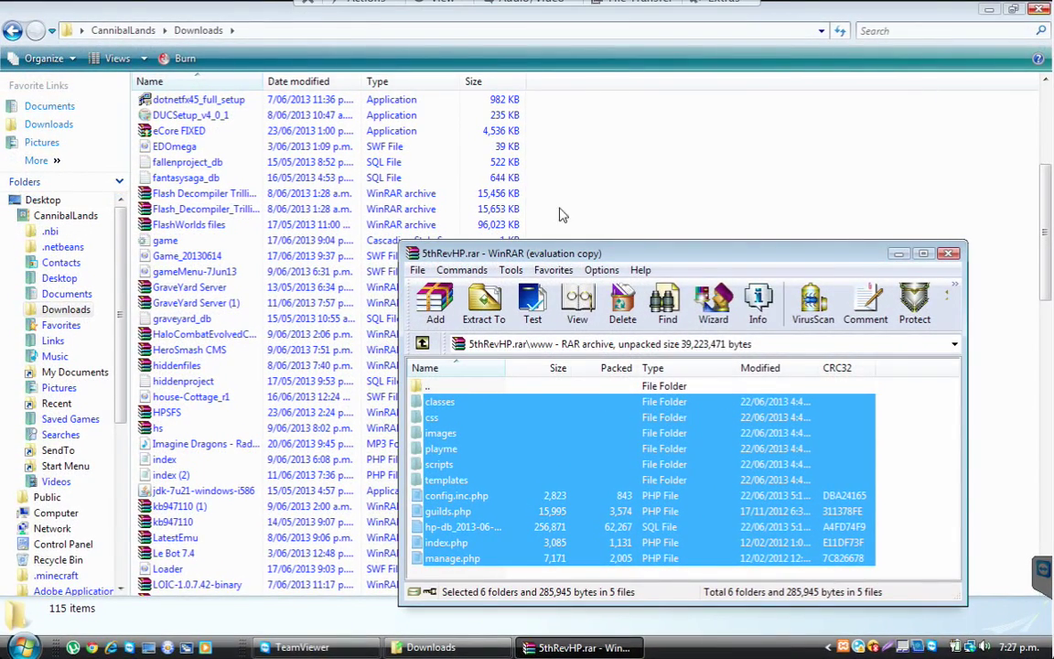
pyautogui.click(949, 253)
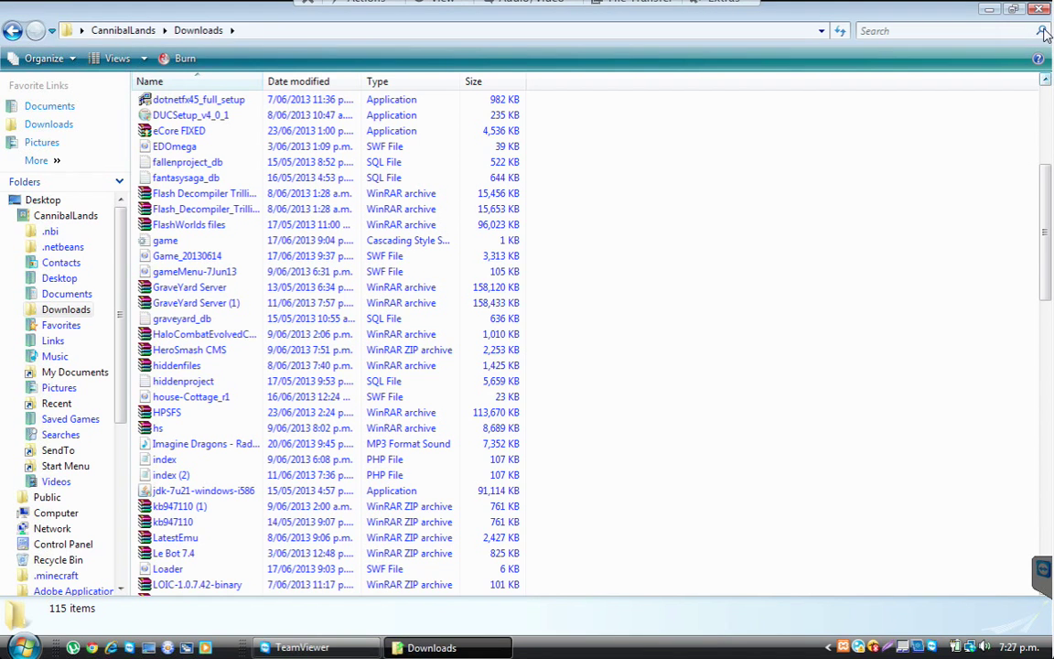
pyautogui.click(24, 646)
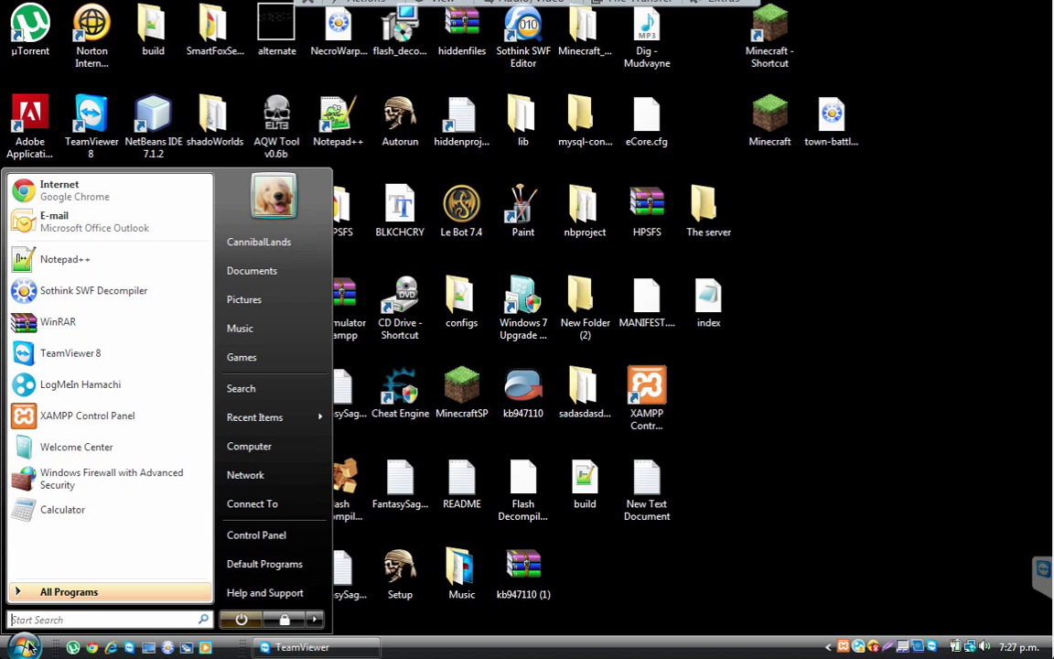
# Search for HPS, go into hpsfs\Server\conf, and open MExt.conf in Notepad++
pyautogui.write('HPSFS')
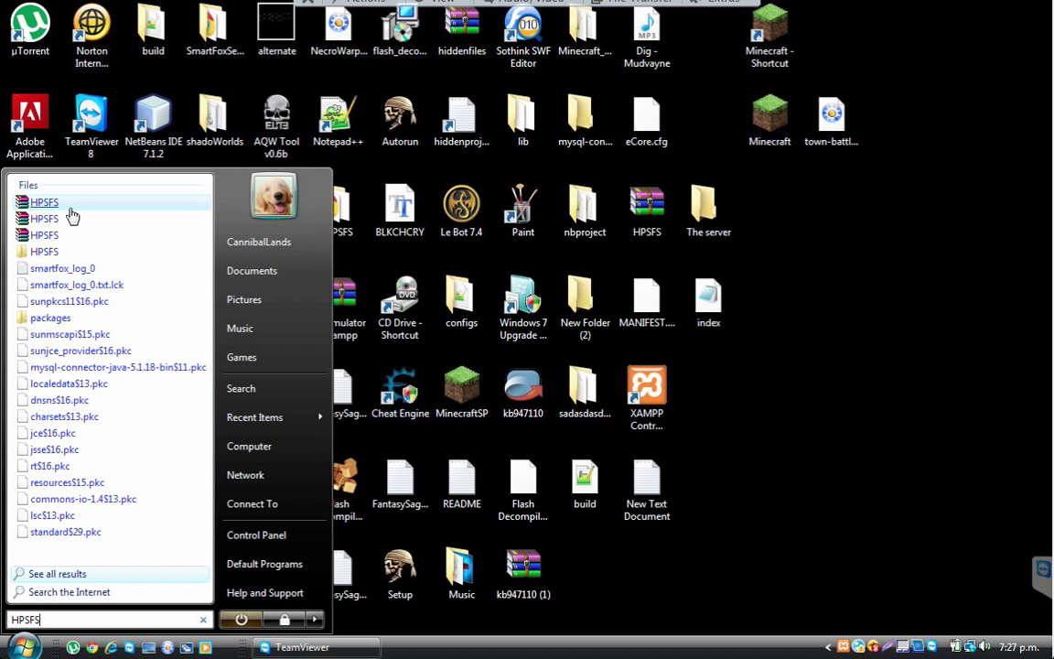
pyautogui.moveTo(58, 268)
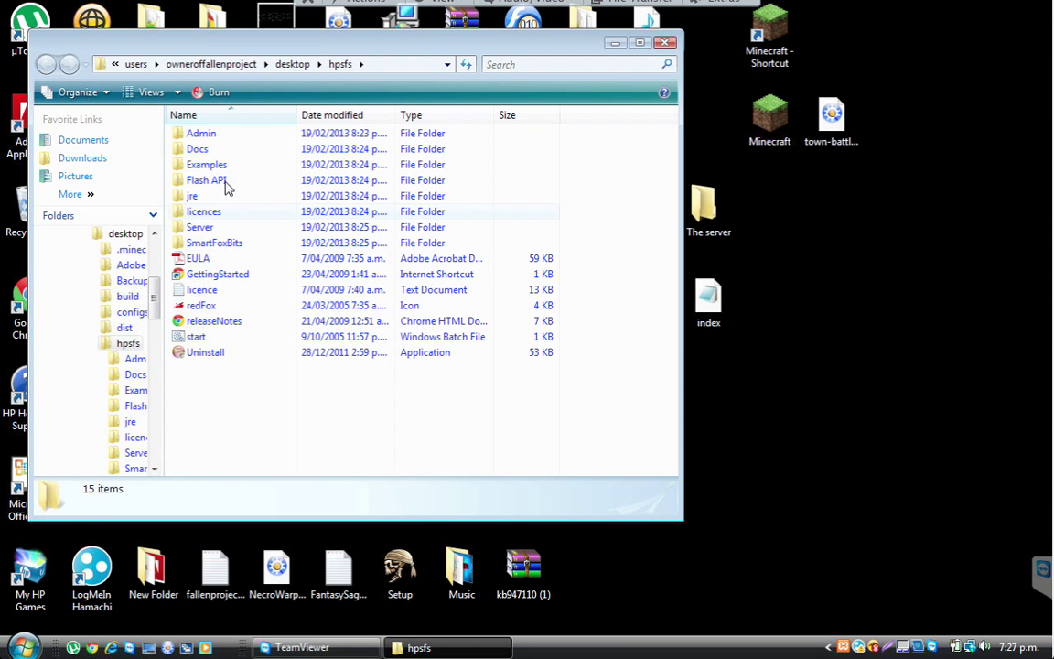
pyautogui.click(200, 227)
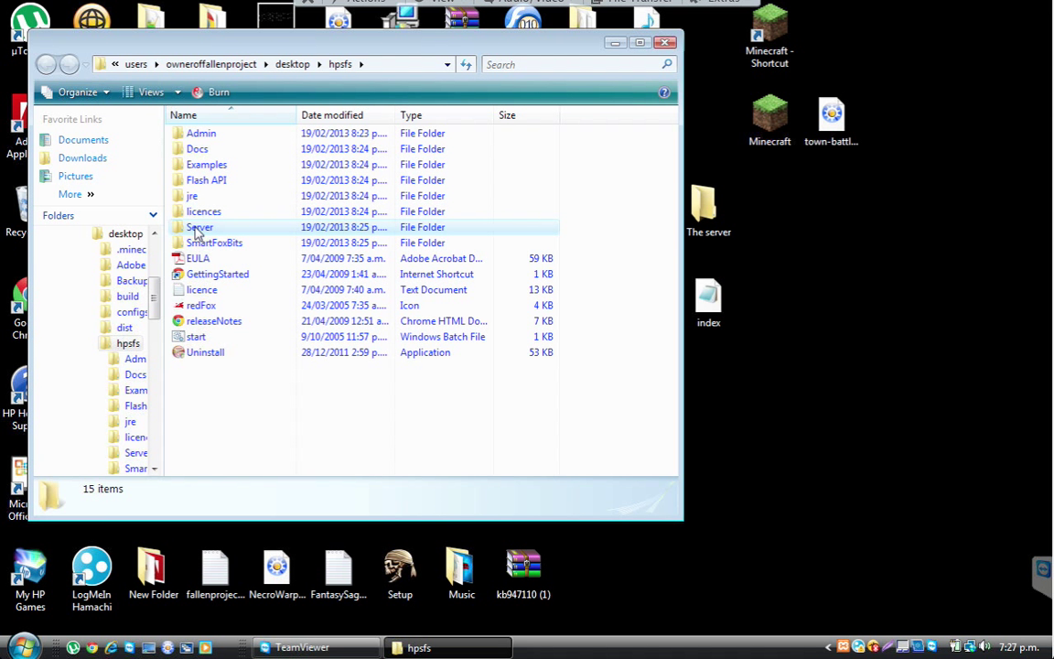
pyautogui.doubleClick(199, 227)
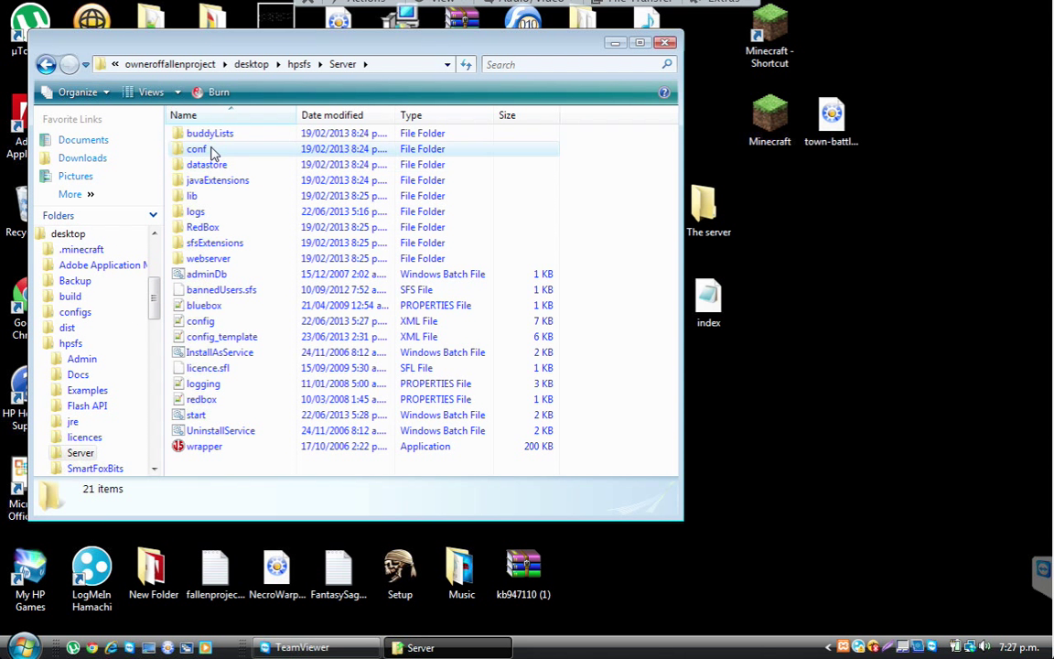
pyautogui.doubleClick(198, 148)
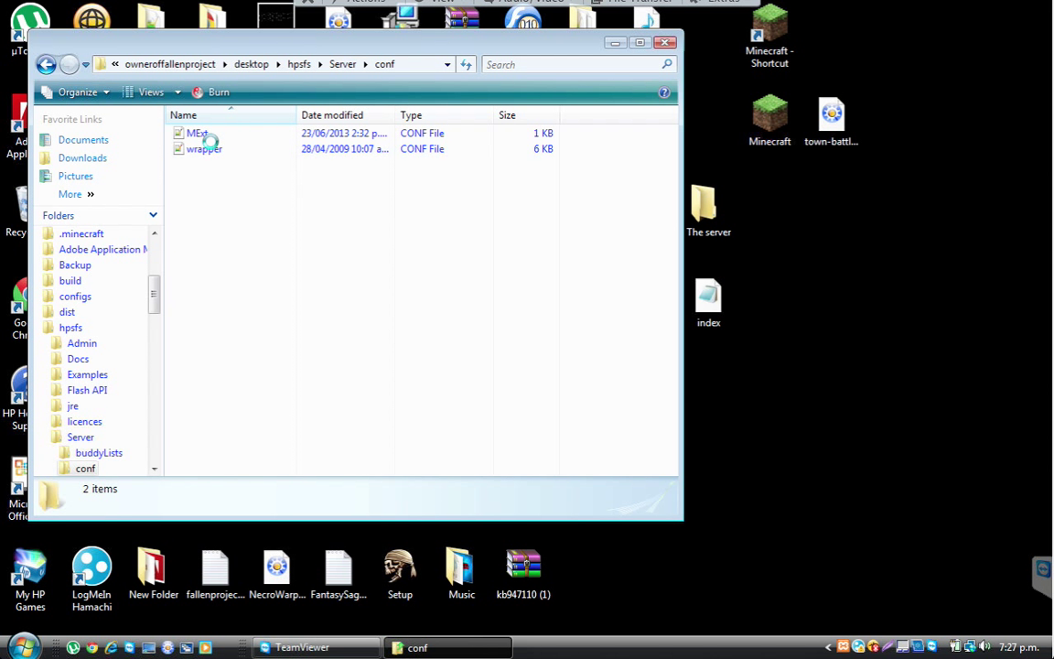
pyautogui.click(197, 134)
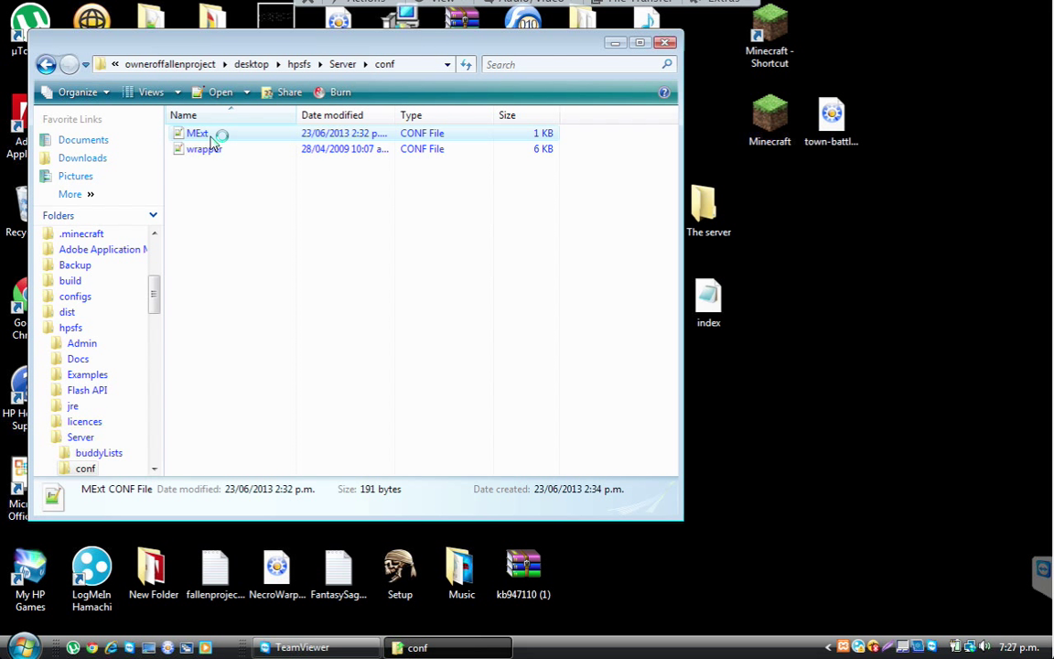
pyautogui.doubleClick(198, 133)
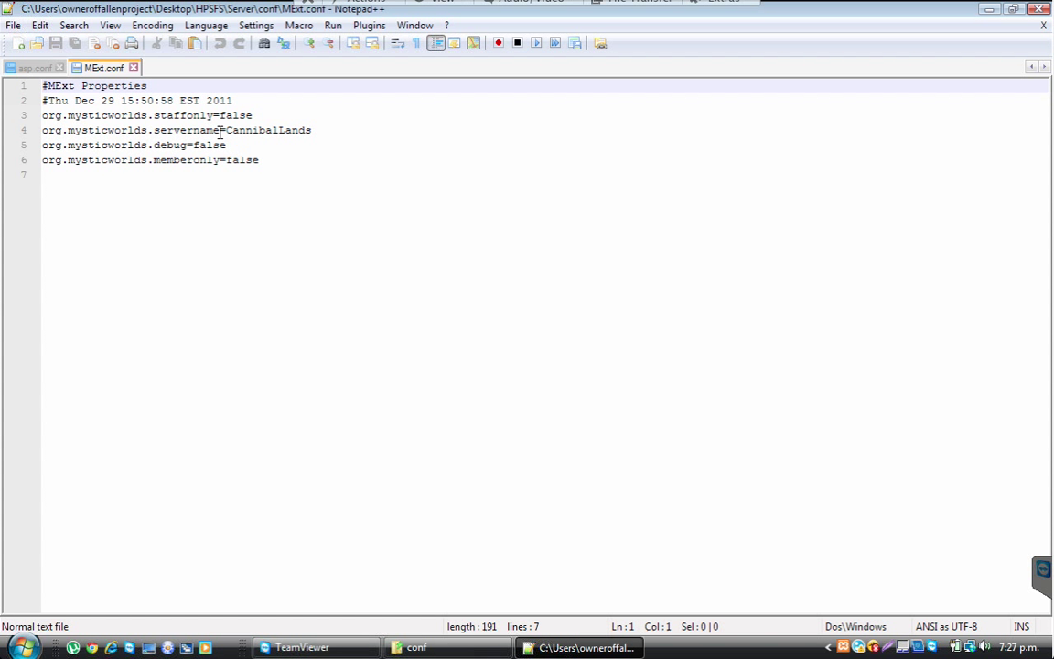
pyautogui.moveTo(183, 145)
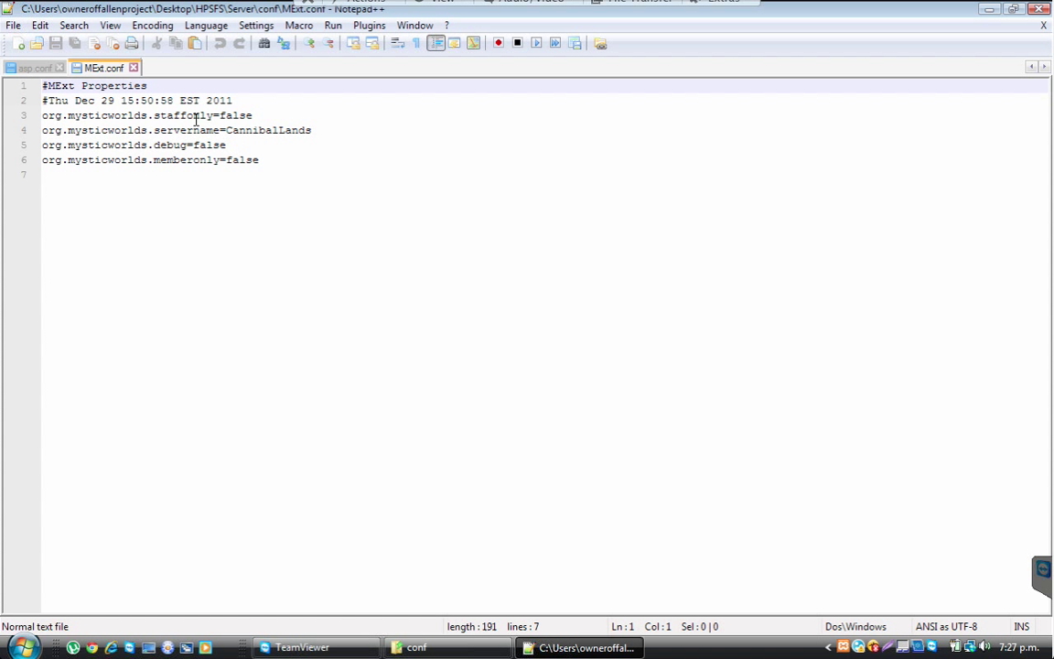
pyautogui.moveTo(219, 128)
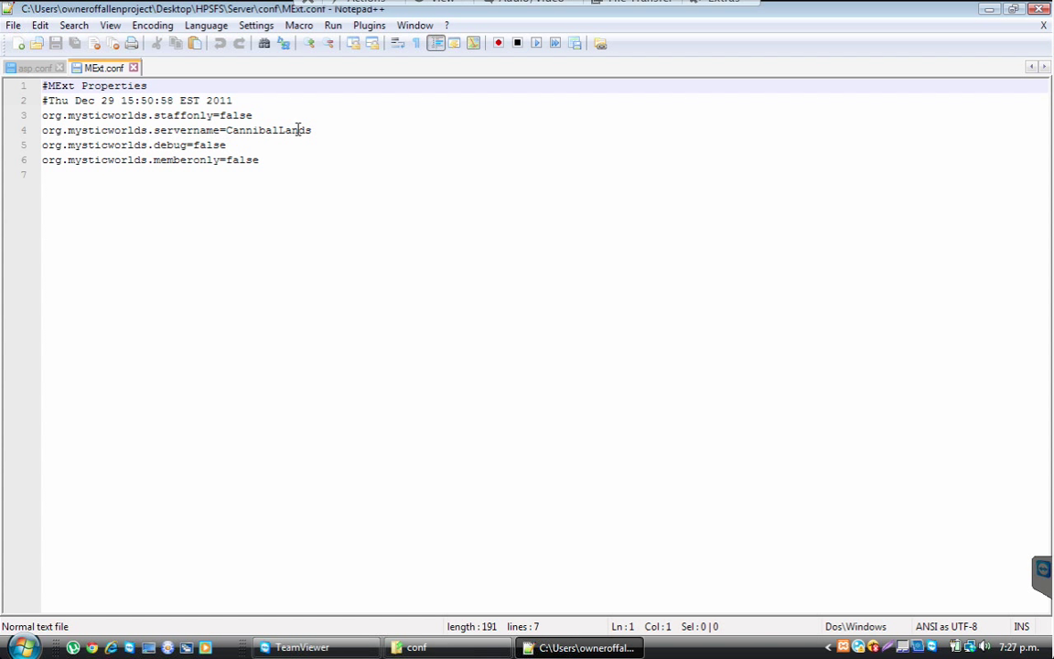
# Check the servername=CannibalLands line in MExt.conf and close Notepad++ without changes
pyautogui.doubleClick(267, 128)
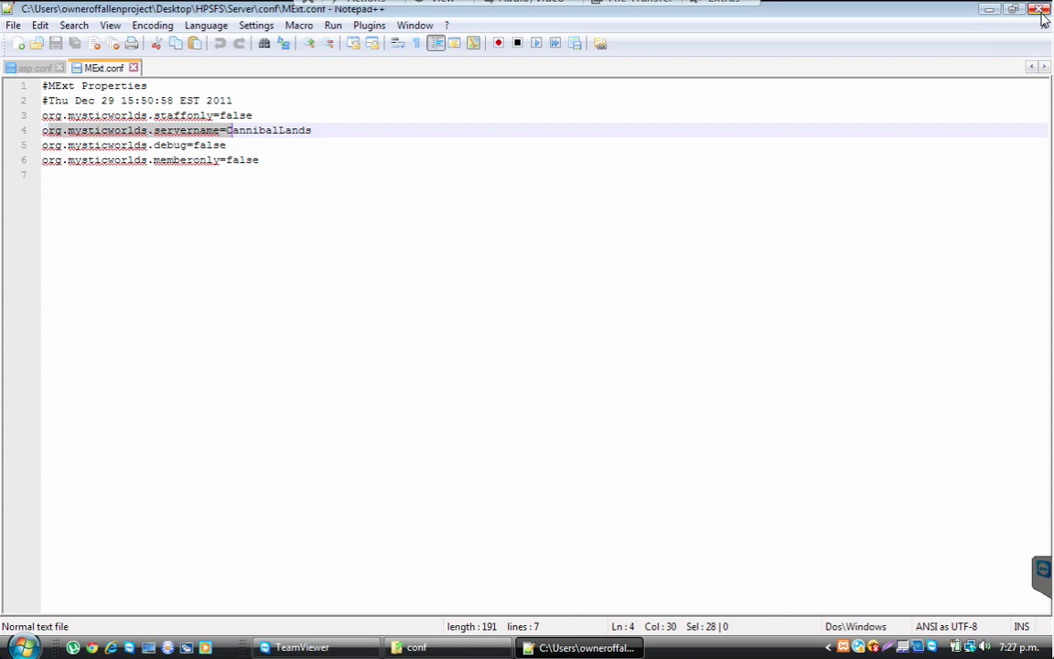
pyautogui.click(1044, 9)
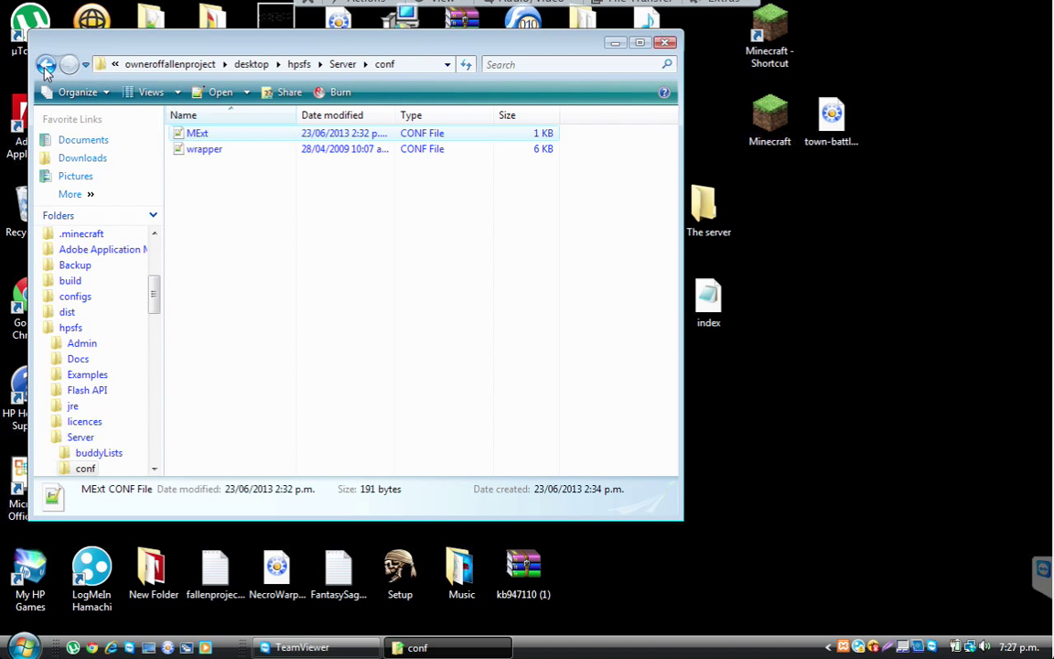
# Return to the Server folder and open config_template.xml showing ServerIP 25.40.121.230
pyautogui.click(45, 64)
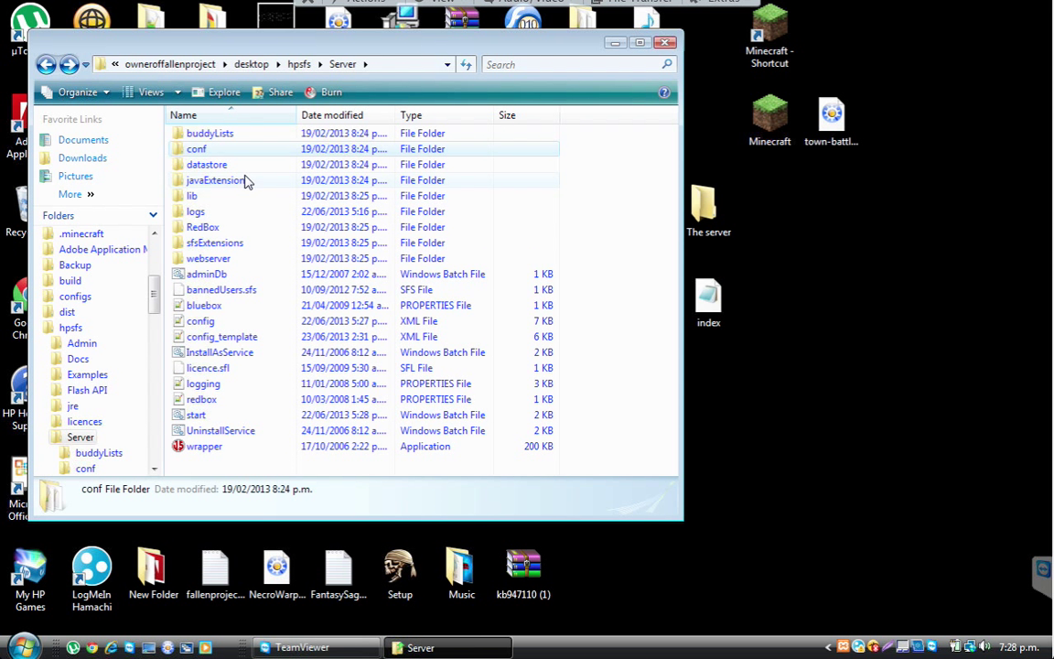
pyautogui.moveTo(235, 205)
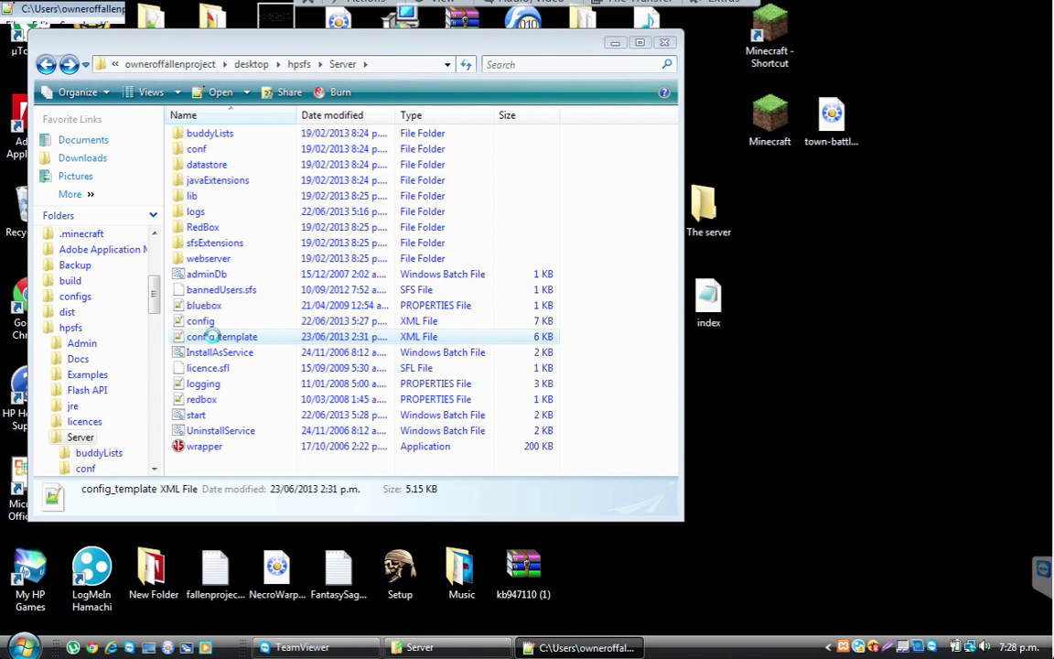
pyautogui.doubleClick(221, 337)
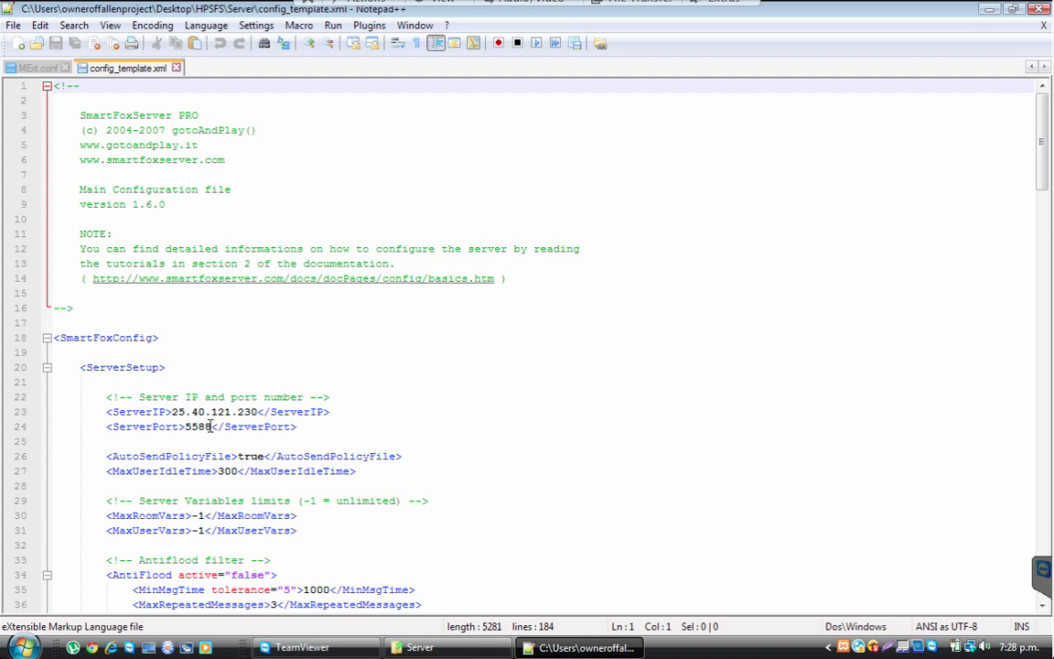
# Finish ServerPort as 9339 and replace the ServerIP value with 25.40.121.230
pyautogui.write('9339')
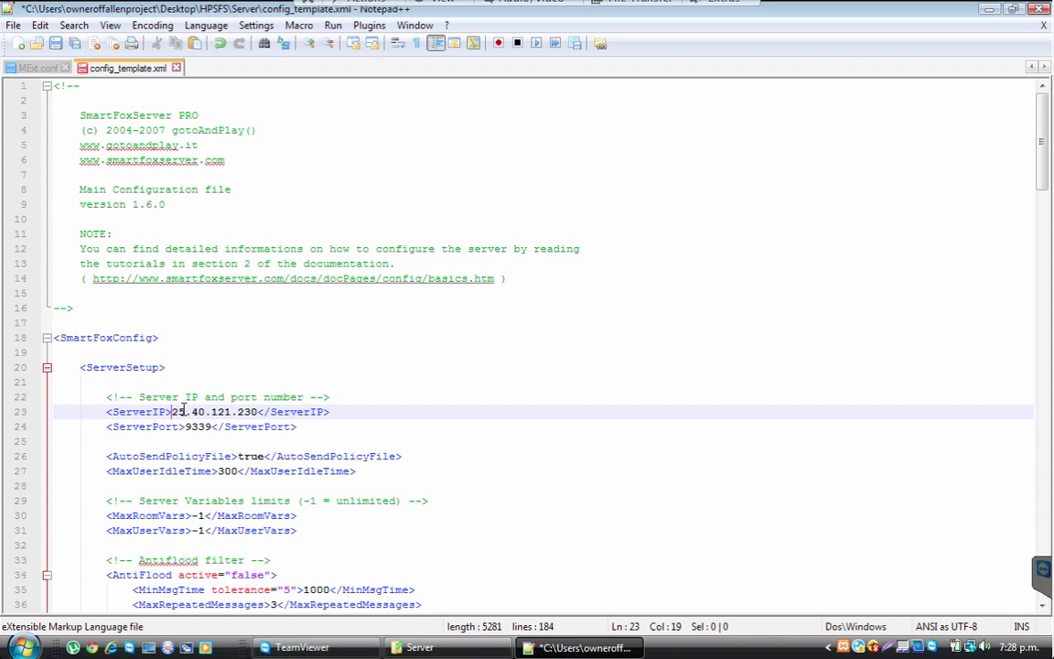
pyautogui.moveTo(172, 412); pyautogui.dragTo(260, 412)
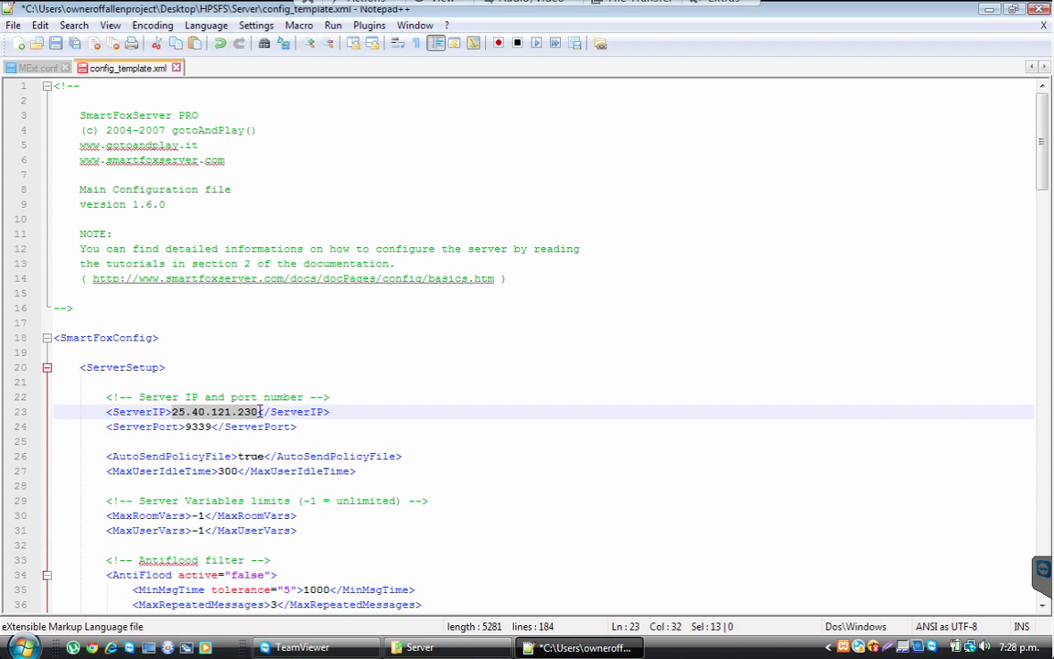
pyautogui.write('YOURIPHERE')
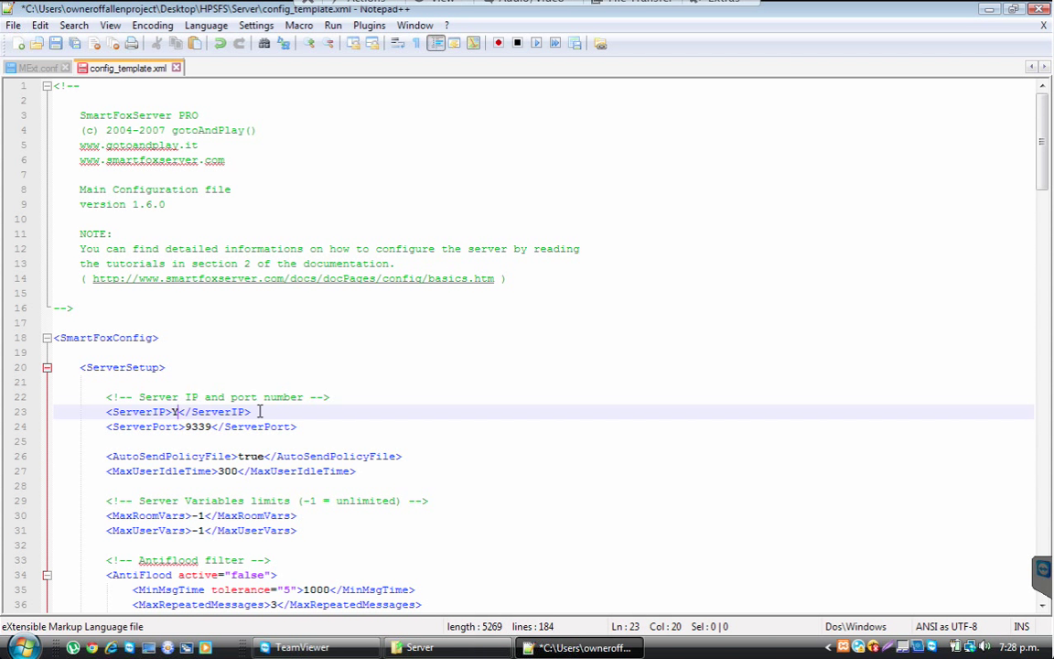
pyautogui.write('25.40.121.230')
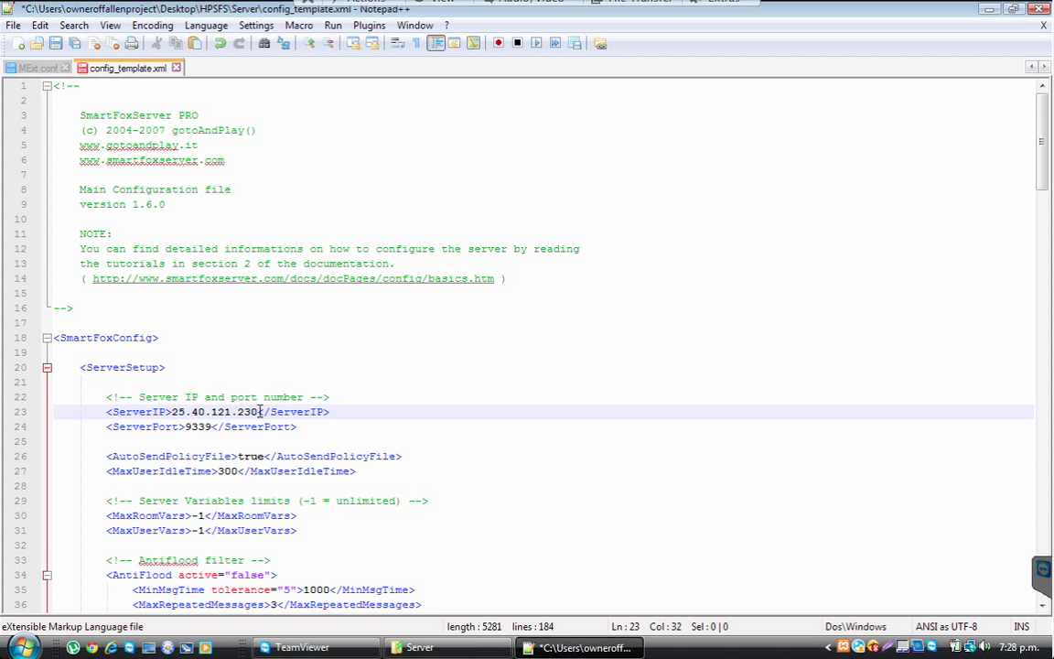
pyautogui.moveTo(271, 410)
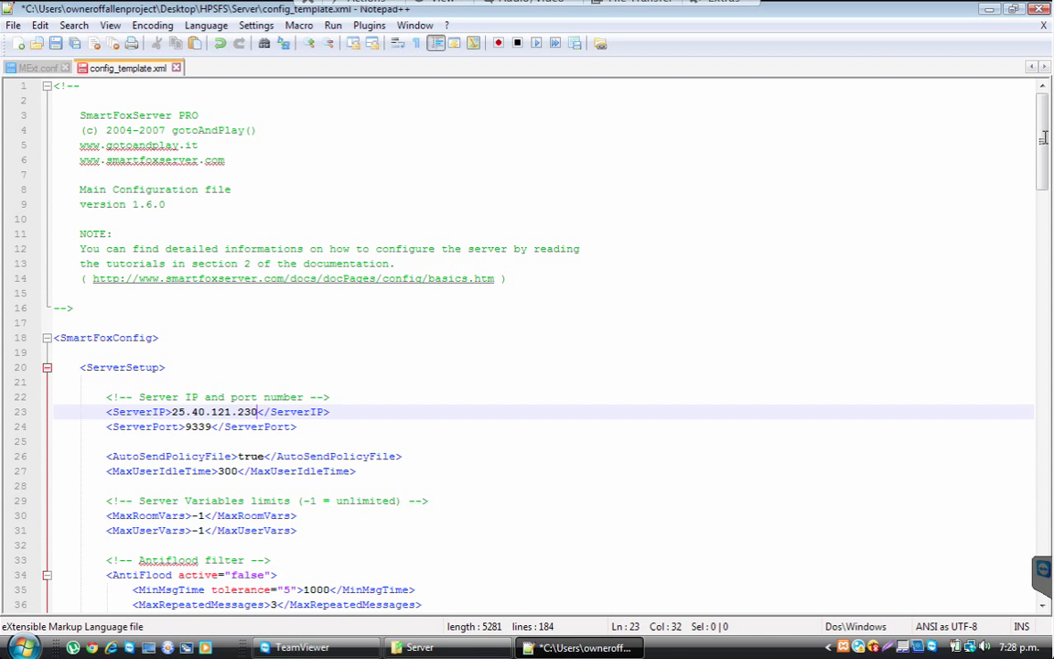
pyautogui.moveTo(205, 476)
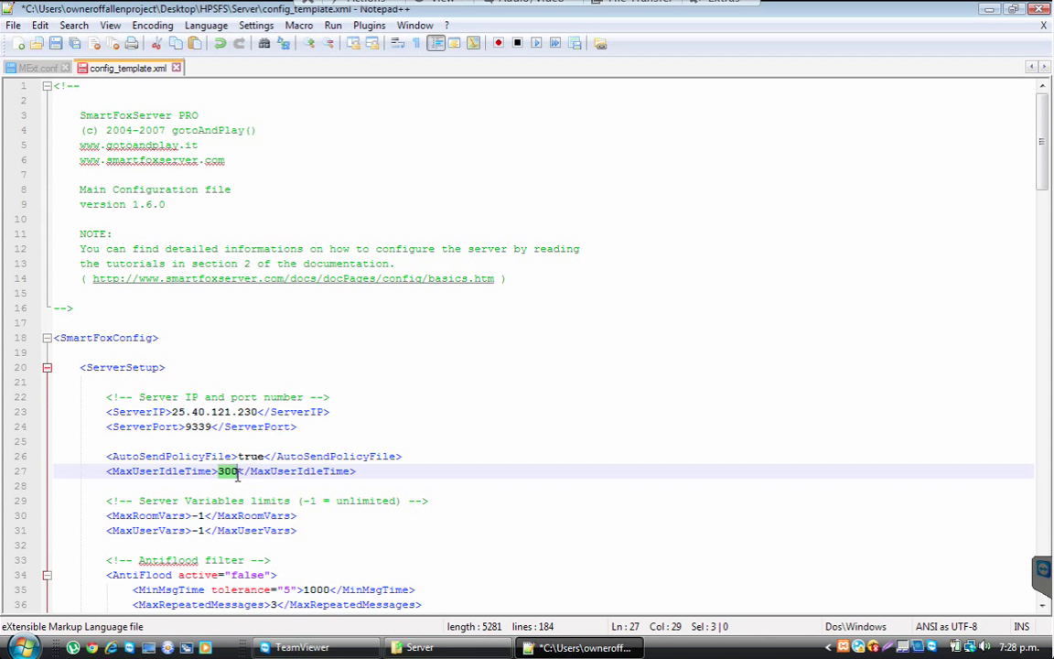
pyautogui.moveTo(864, 355)
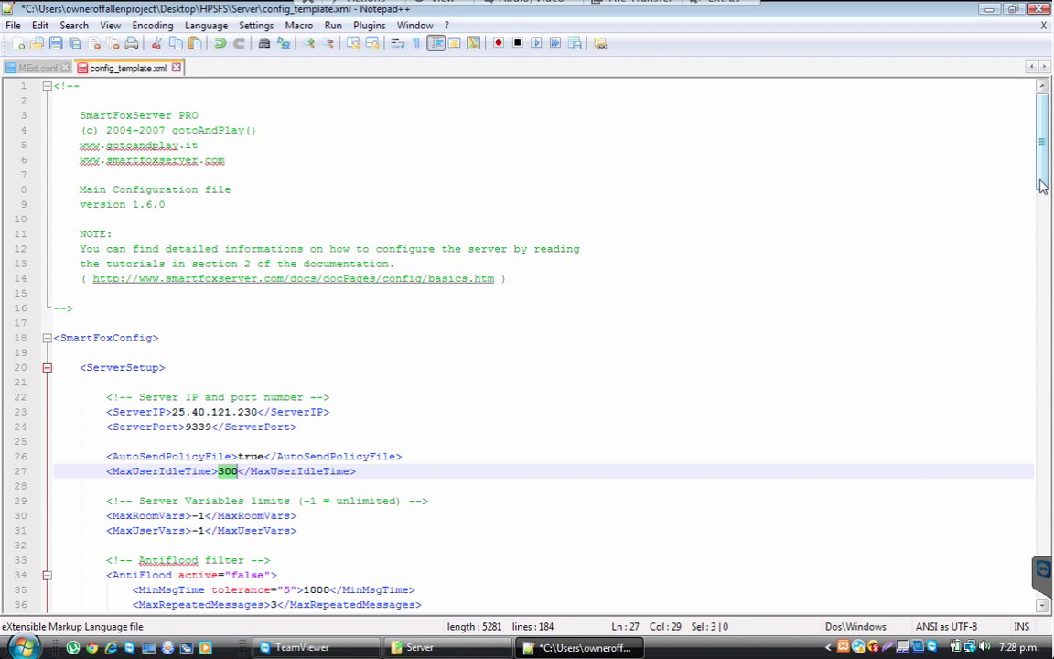
pyautogui.scroll(-3)
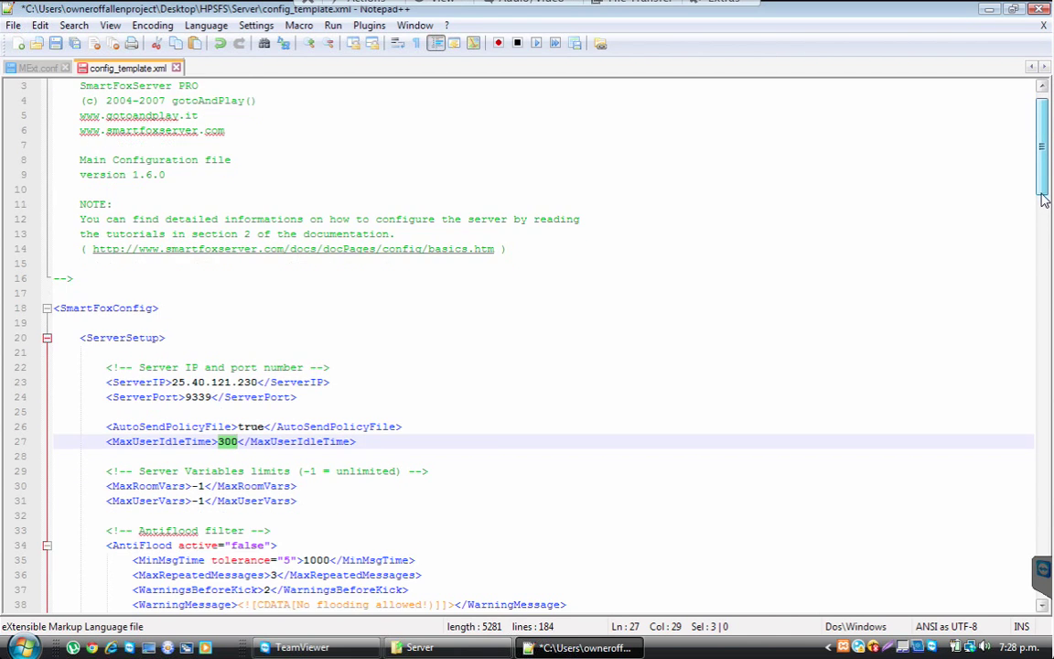
pyautogui.scroll(-3)
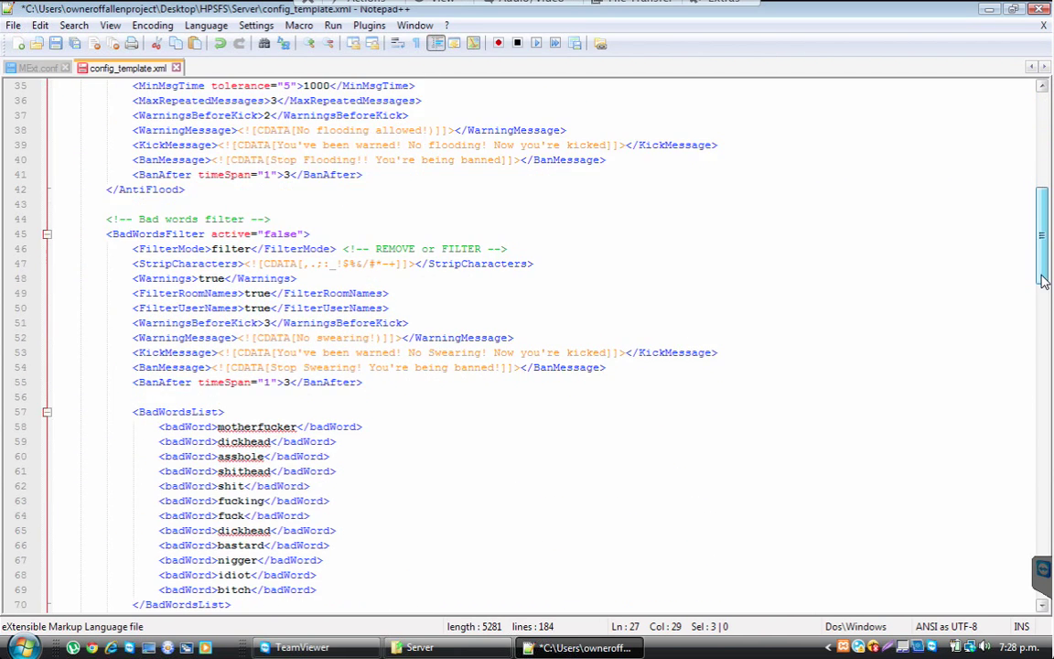
pyautogui.scroll(-3)
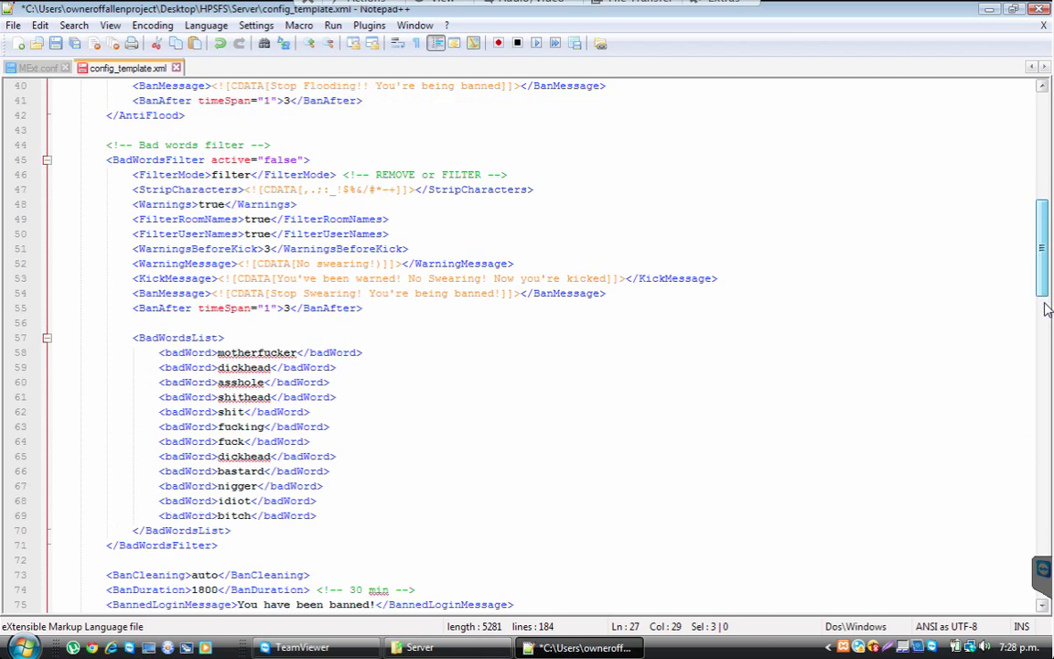
pyautogui.scroll(-3)
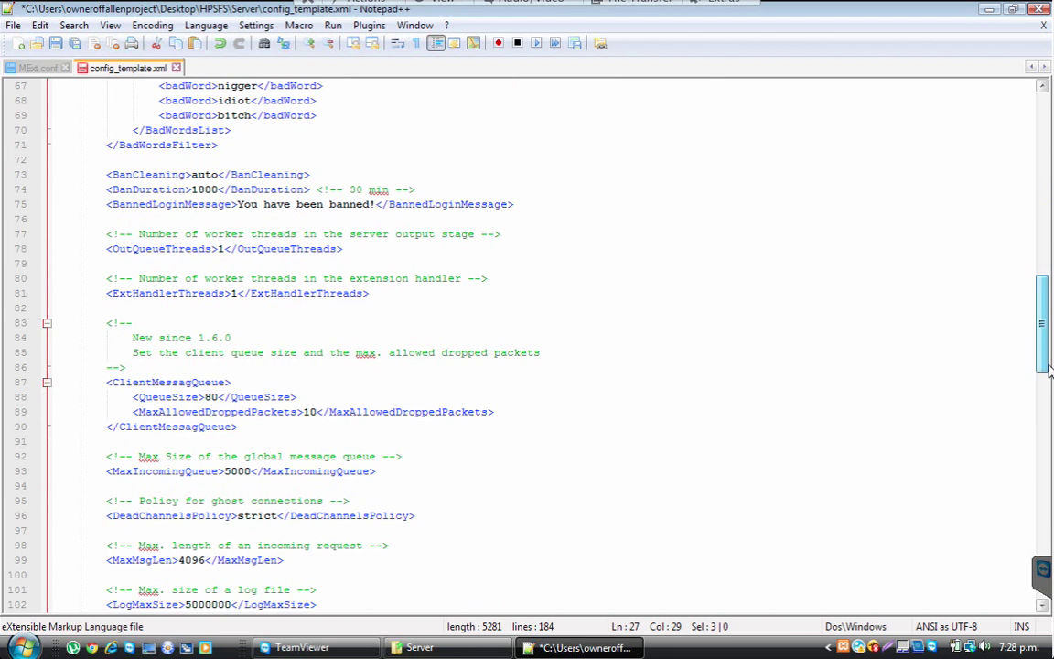
pyautogui.scroll(-3)
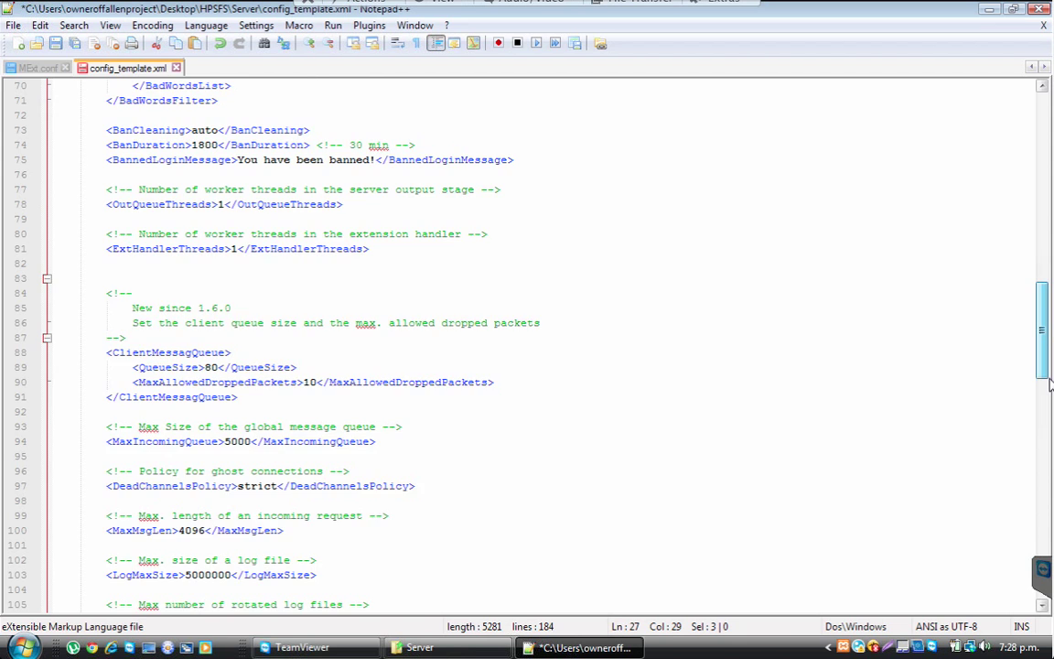
pyautogui.scroll(-3)
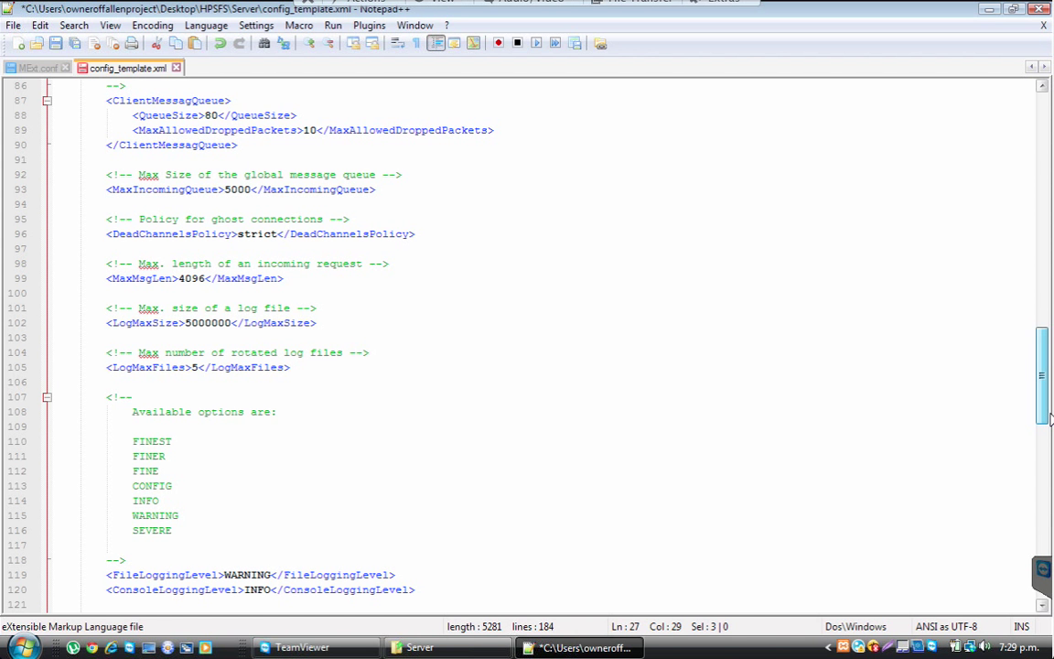
pyautogui.scroll(-3)
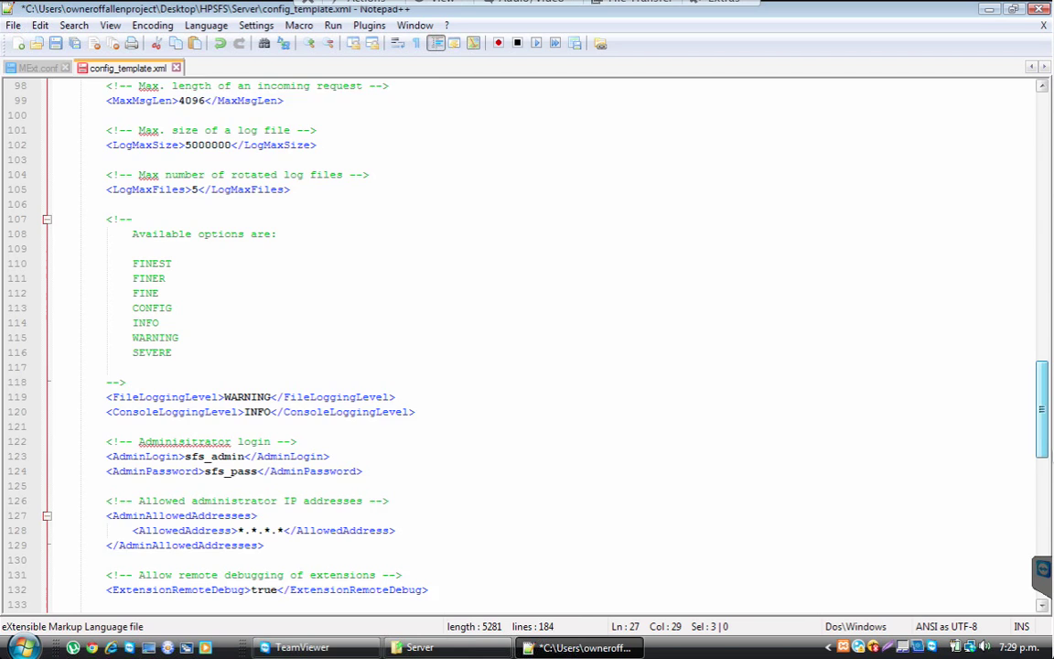
pyautogui.scroll(-3)
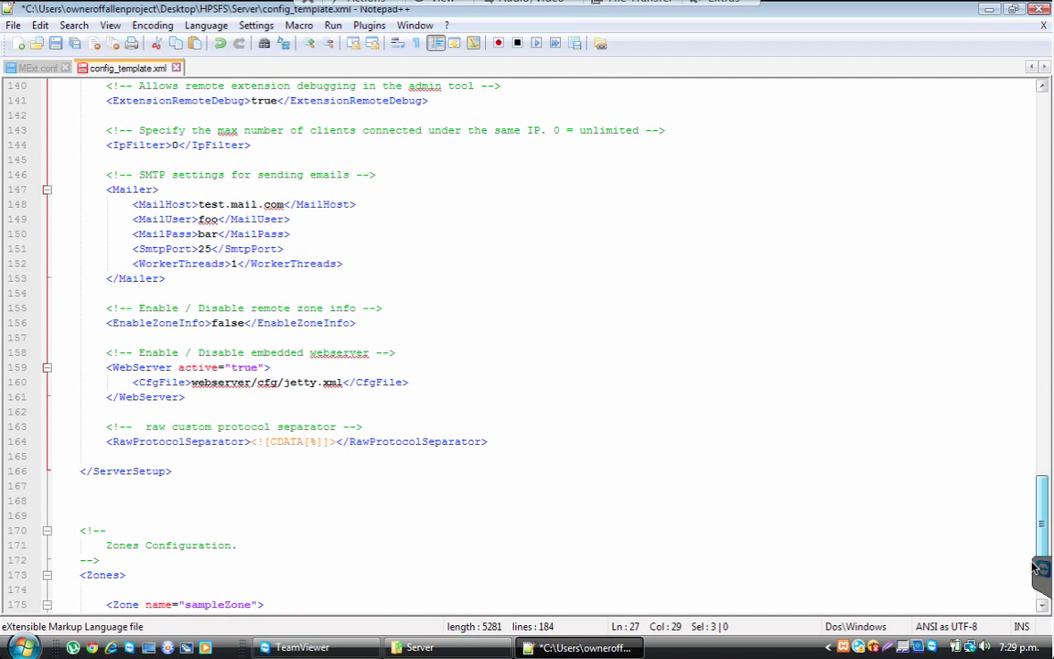
pyautogui.scroll(-3)
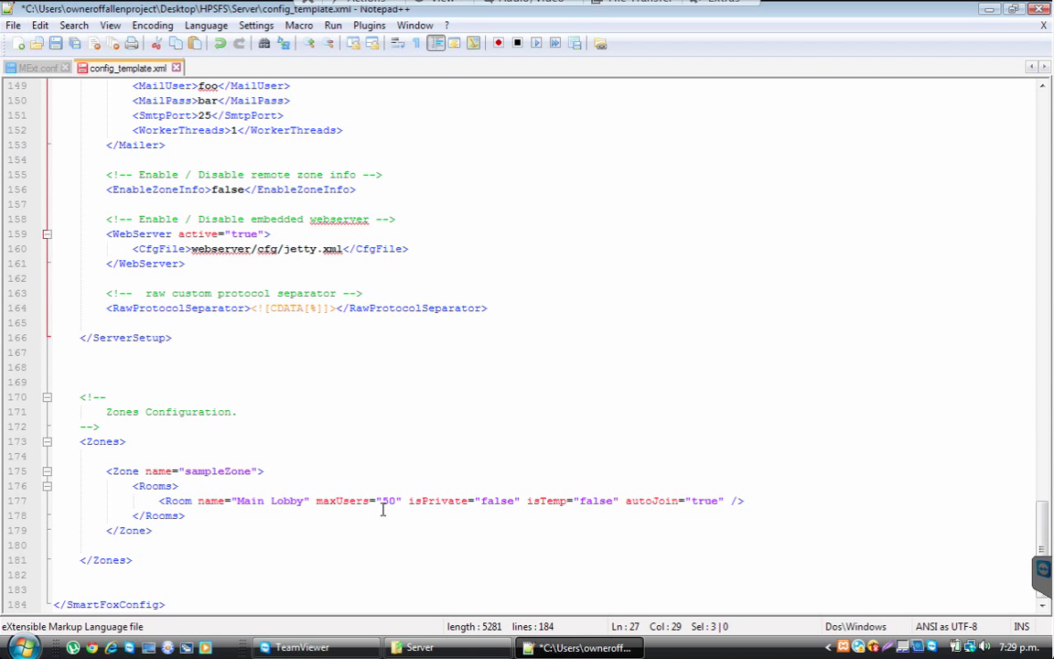
pyautogui.moveTo(359, 478)
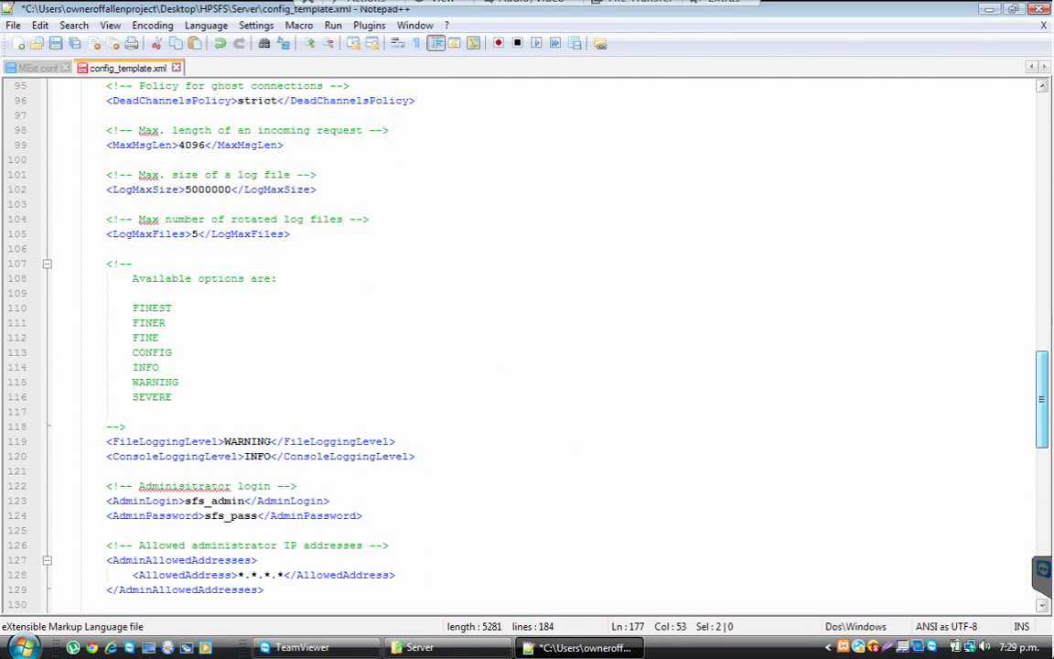
pyautogui.scroll(3)
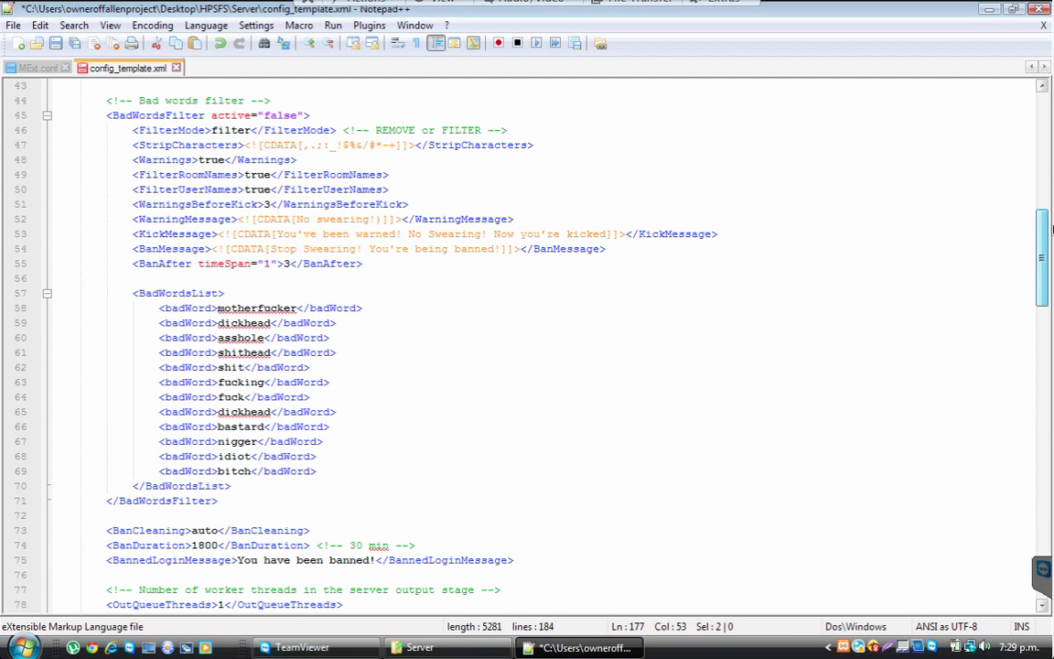
pyautogui.moveTo(217, 307); pyautogui.dragTo(316, 470)
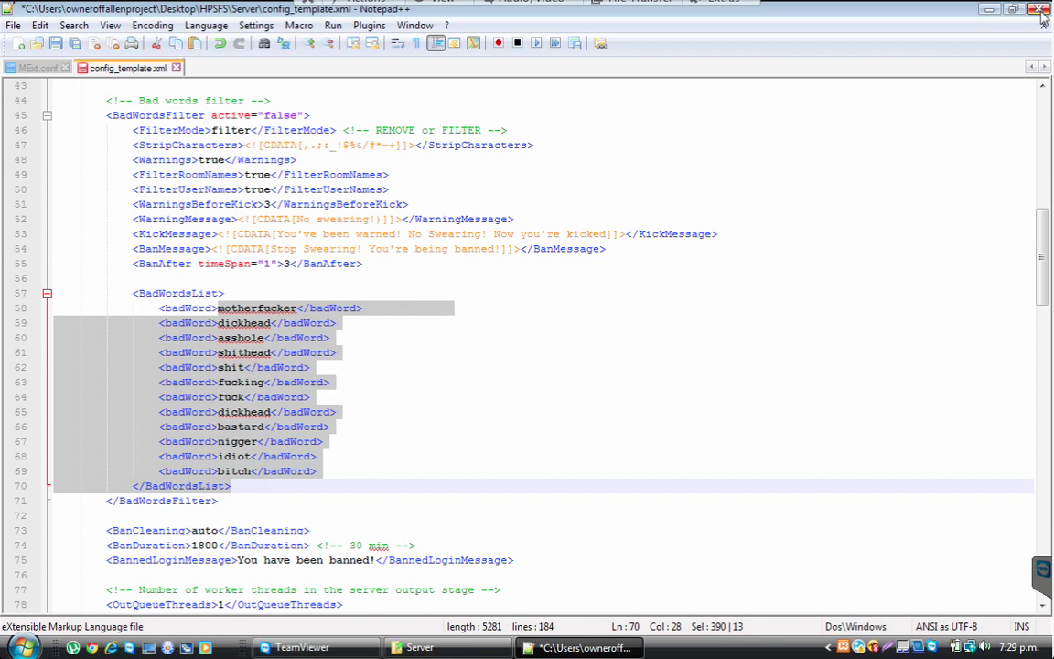
# Save config_template.xml on closing Notepad++ and return to the hpsfs folder
pyautogui.click(1040, 9)
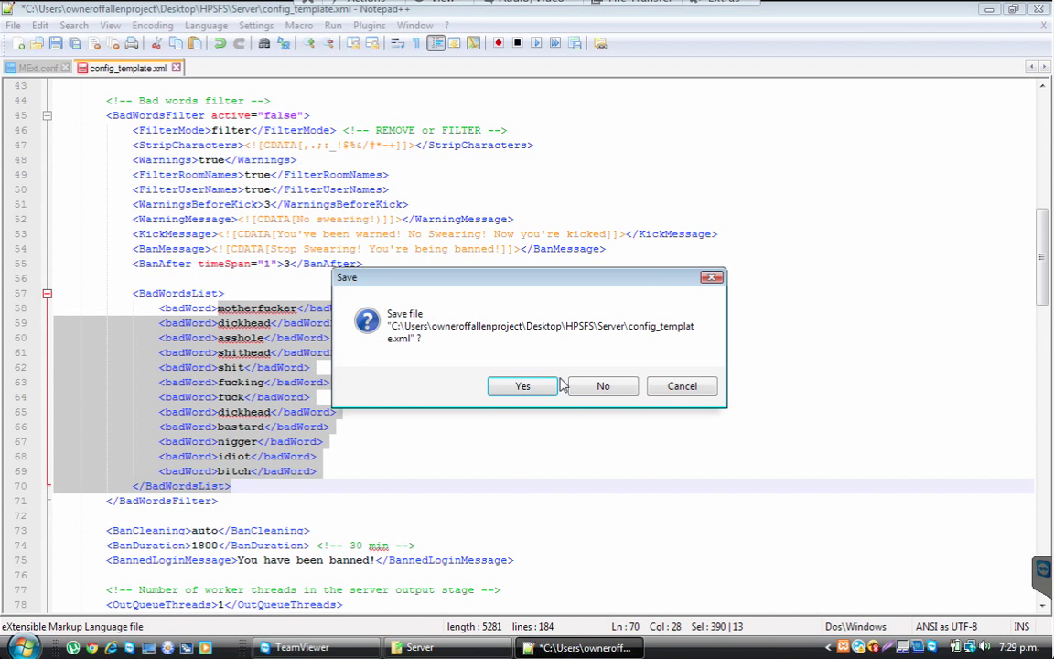
pyautogui.click(521, 384)
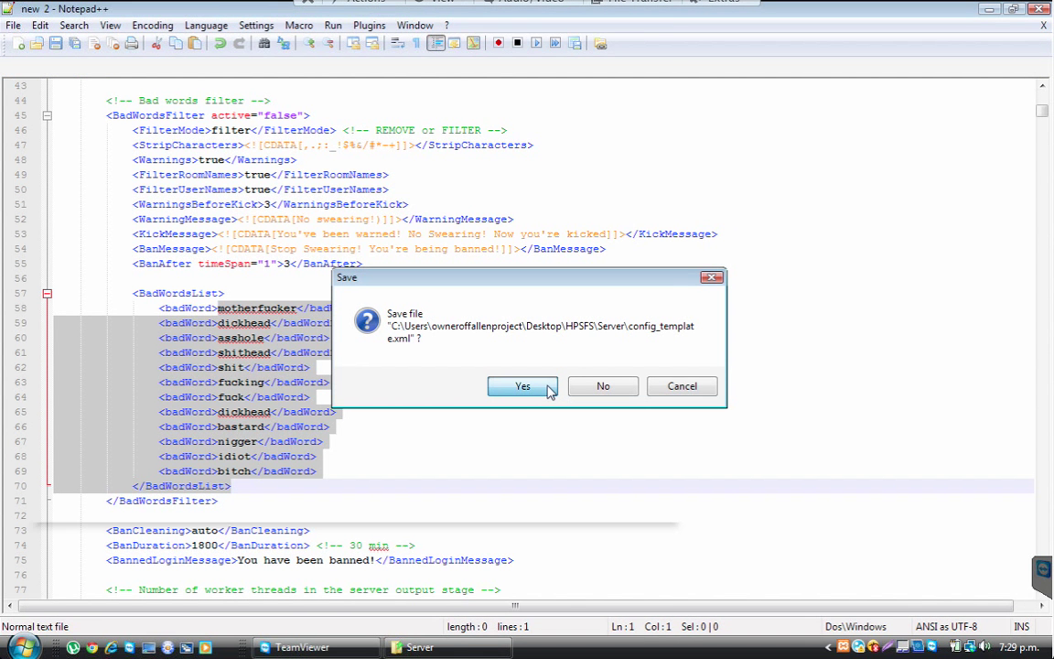
pyautogui.click(524, 384)
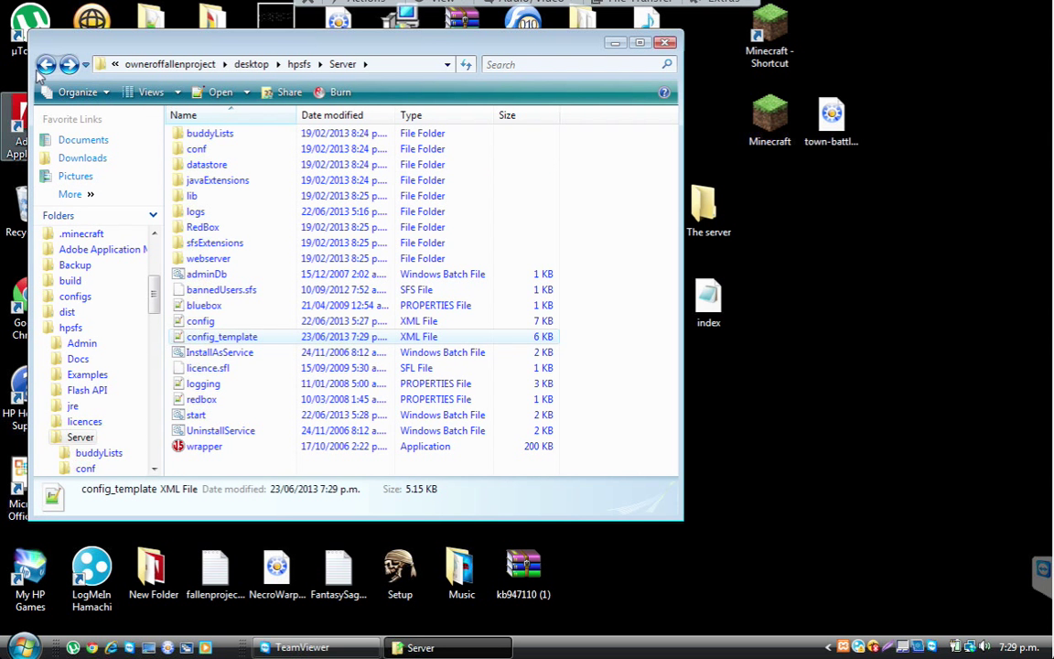
pyautogui.click(45, 64)
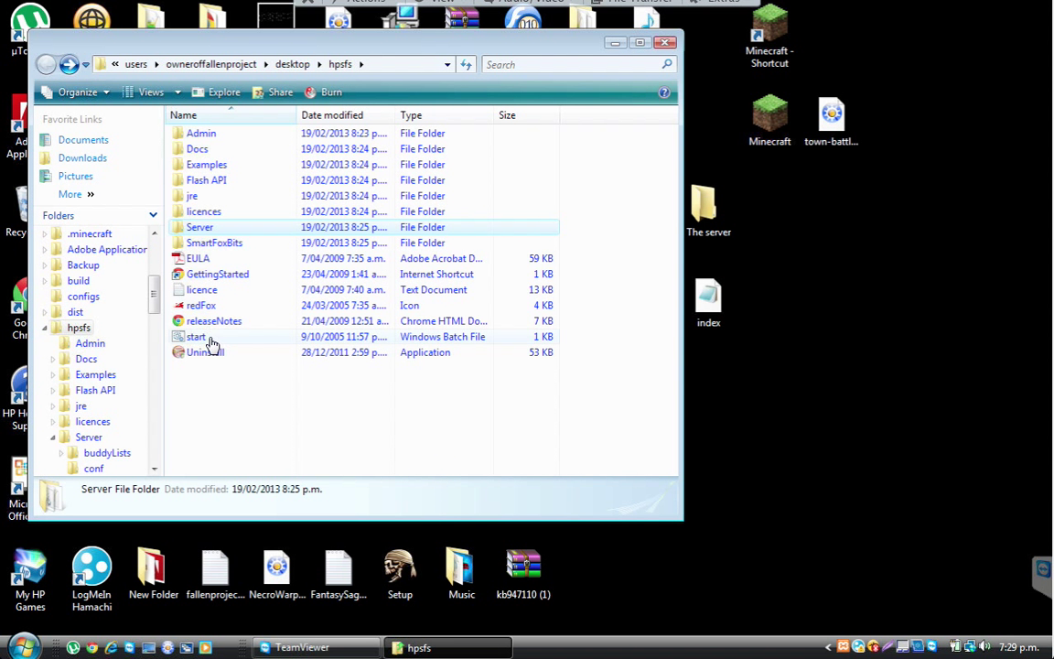
# Run start.bat from hpsfs to bring the SmartFox server up and running
pyautogui.doubleClick(196, 337)
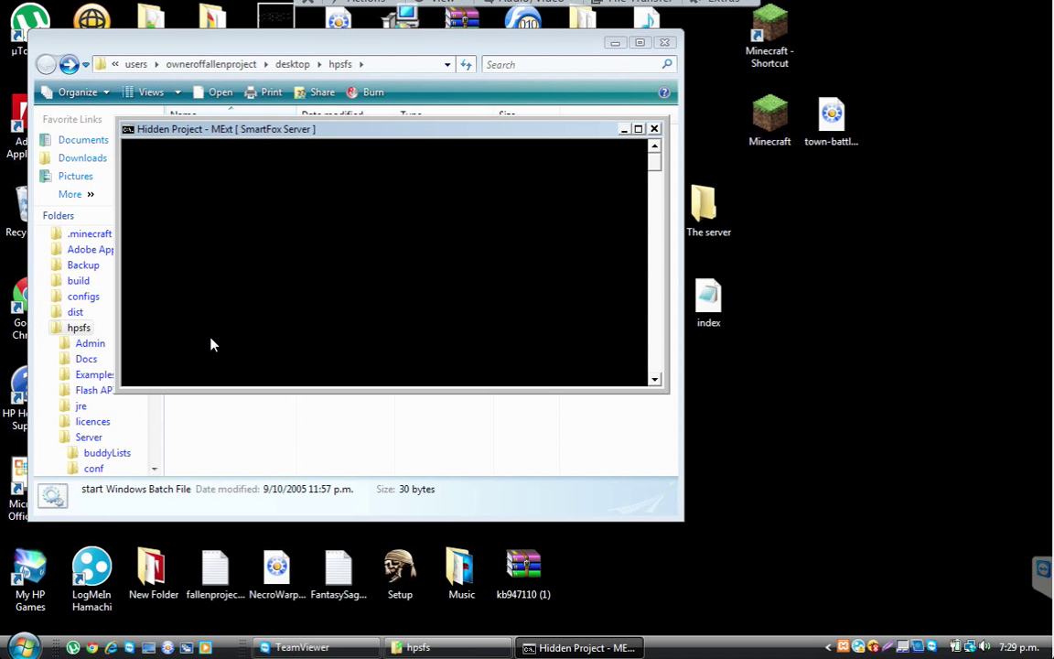
pyautogui.moveTo(425, 282)
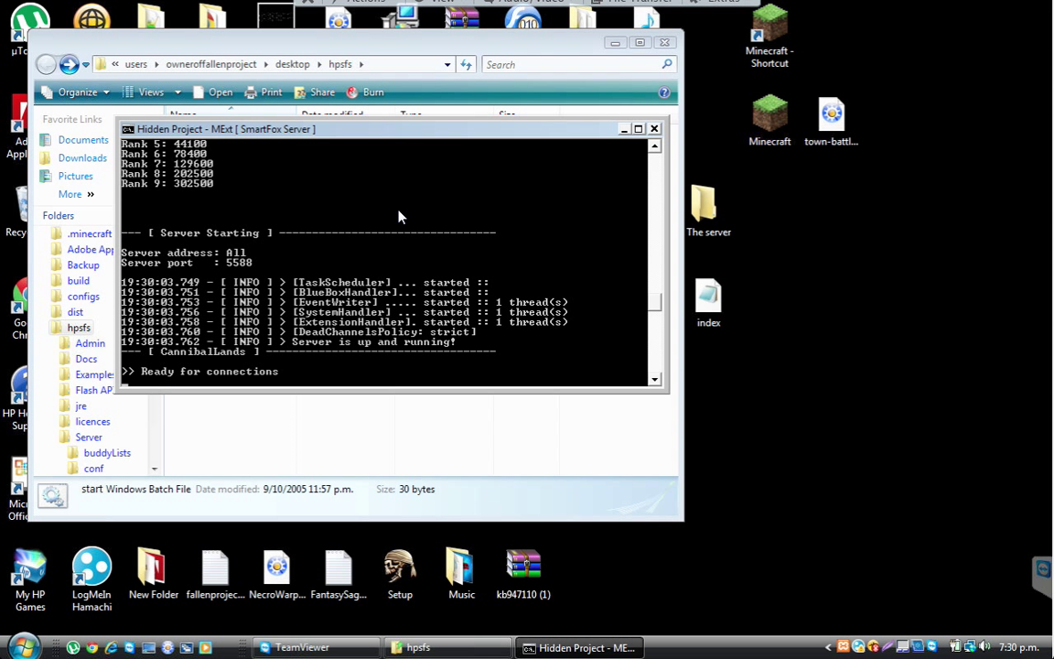
pyautogui.moveTo(512, 333)
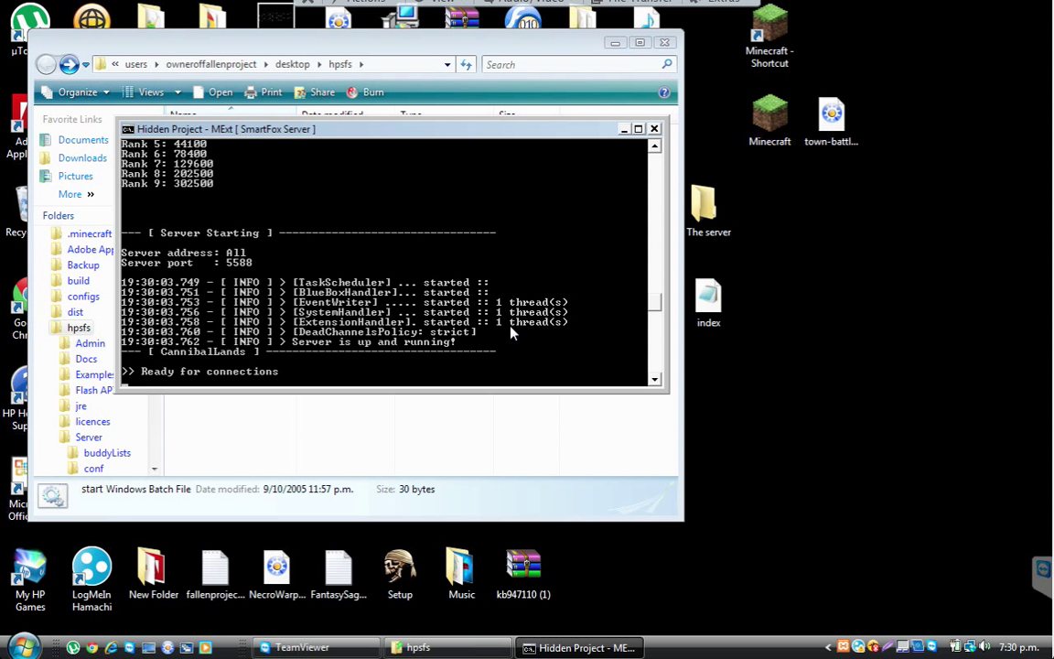
pyautogui.moveTo(601, 326)
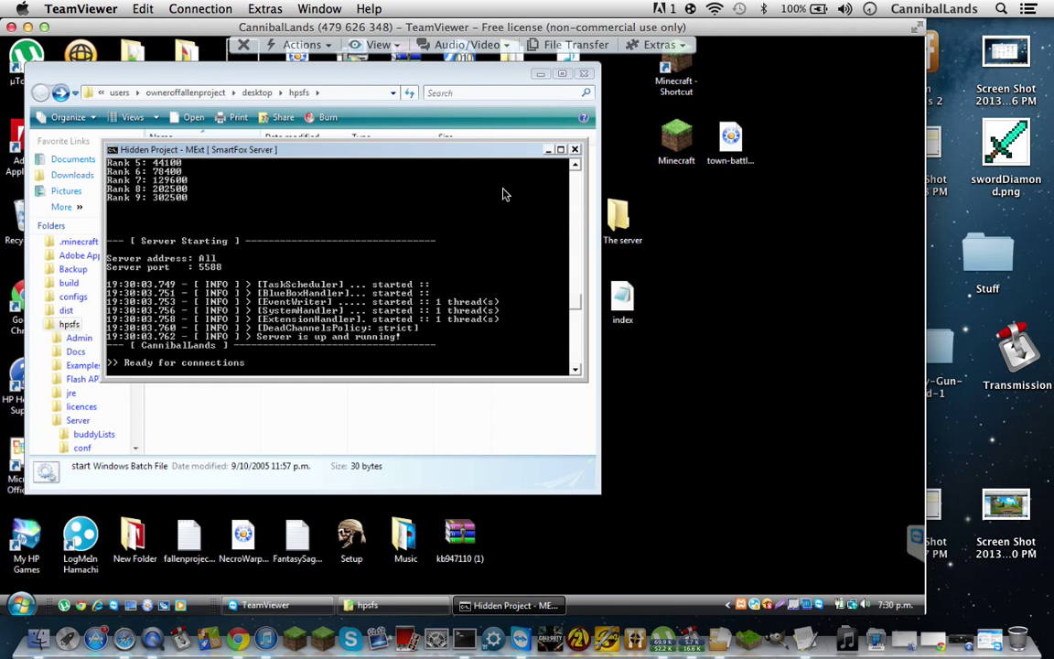
# Exit the TeamViewer session and load the CannibalLands - Play bookmark in Safari
pyautogui.click(124, 619)
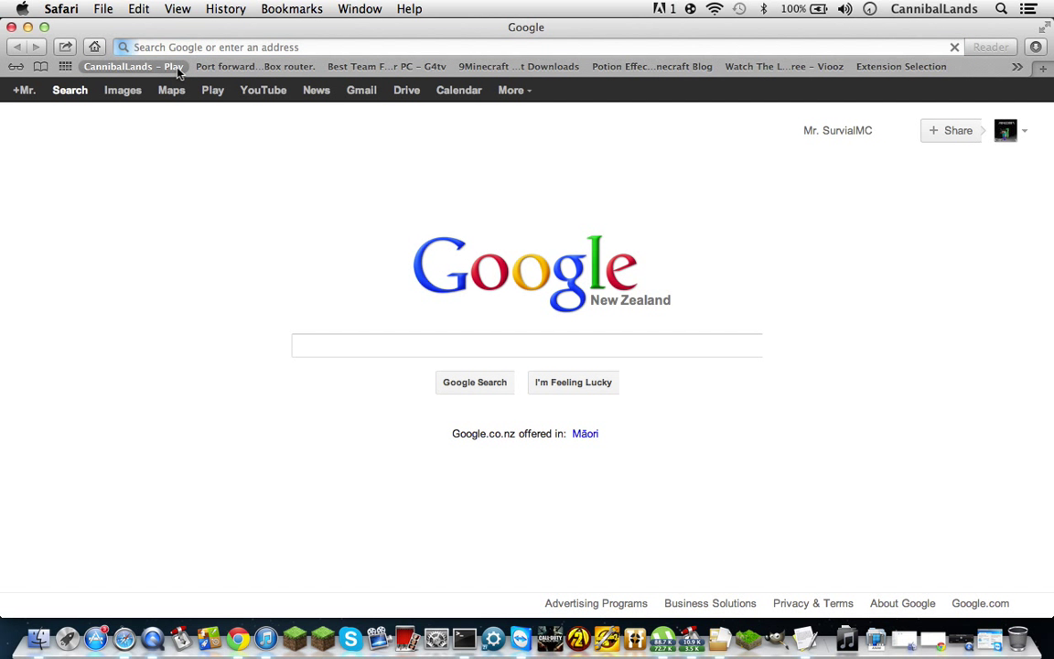
pyautogui.click(134, 66)
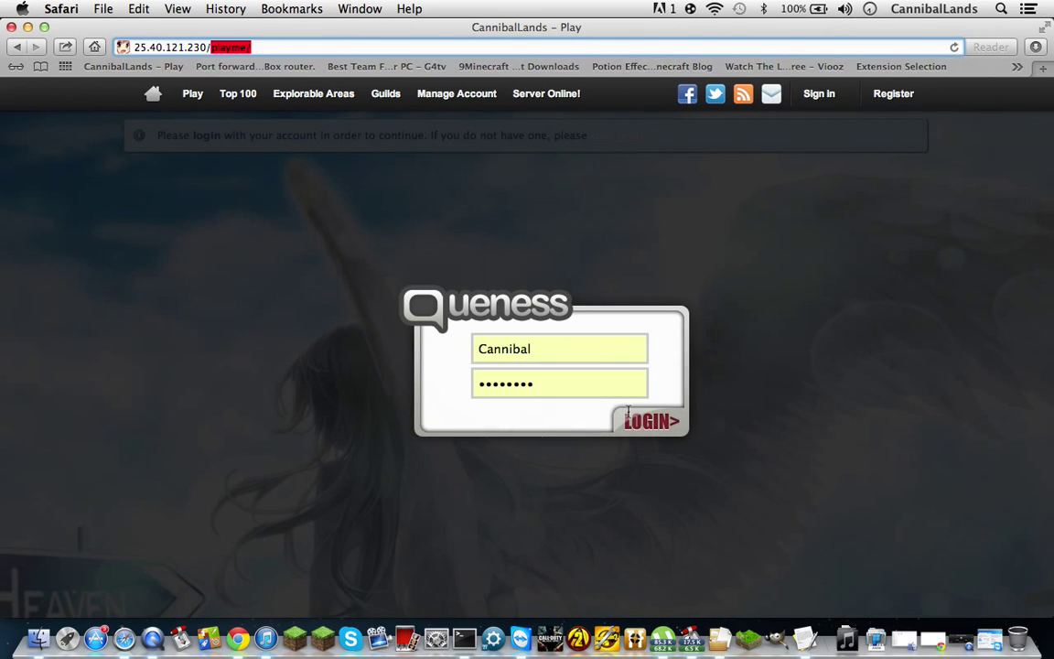
# Log in as Cannibal and join the CannibalLands server to enter the game world
pyautogui.click(651, 421)
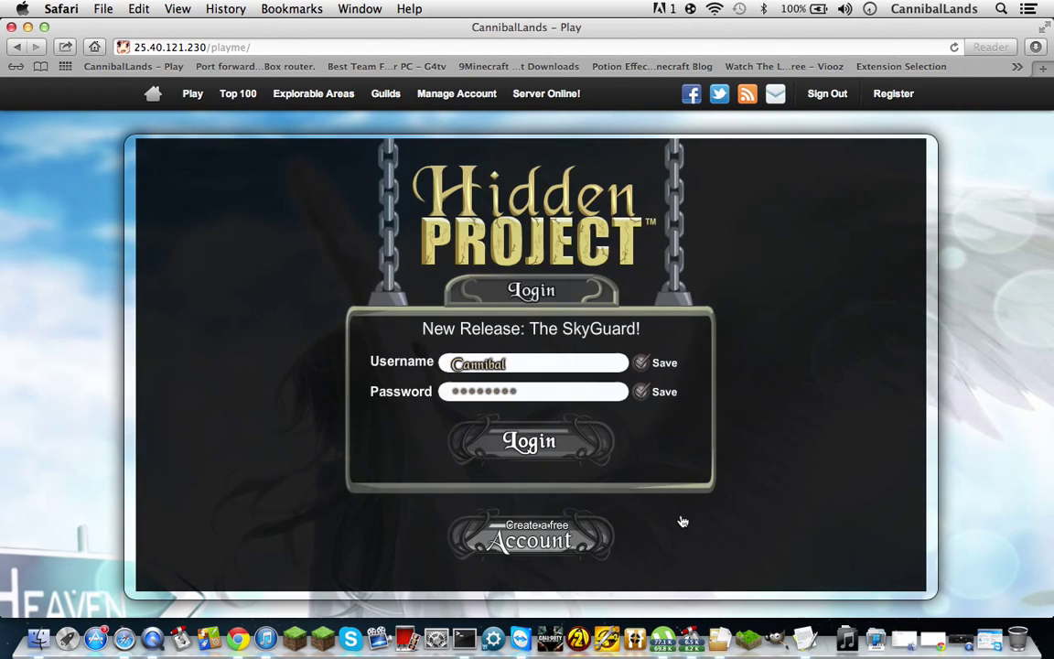
pyautogui.click(529, 442)
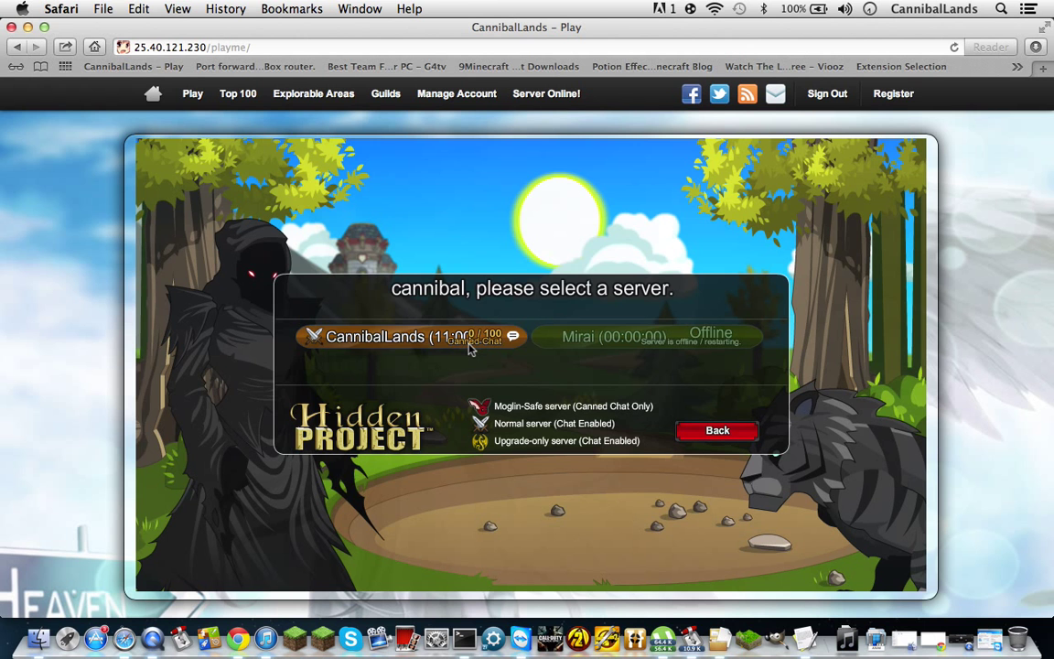
pyautogui.click(412, 337)
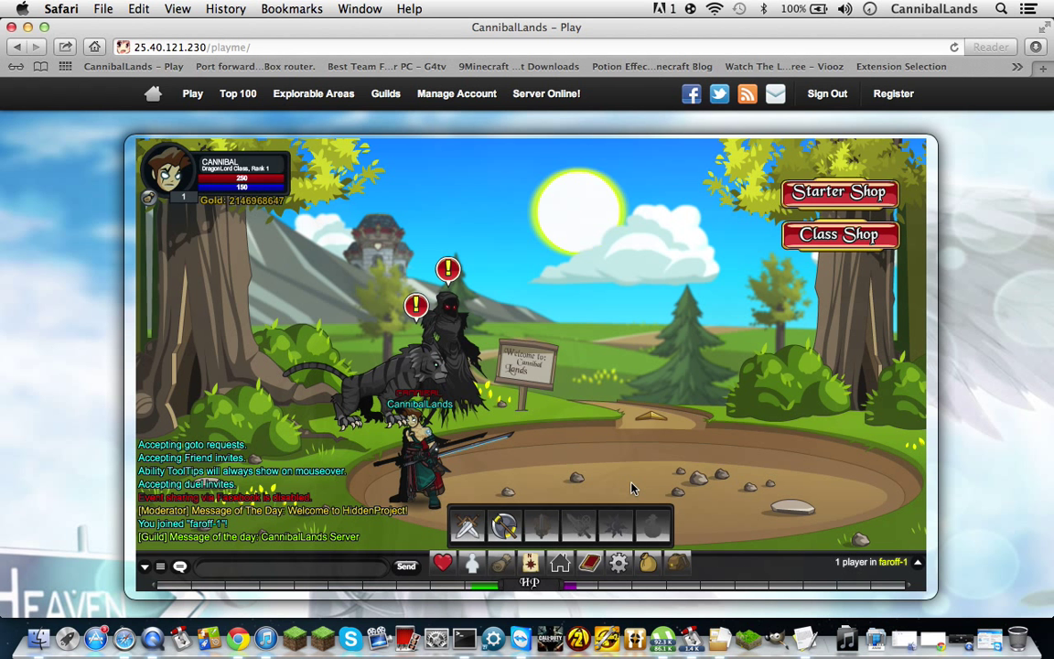
pyautogui.moveTo(509, 487)
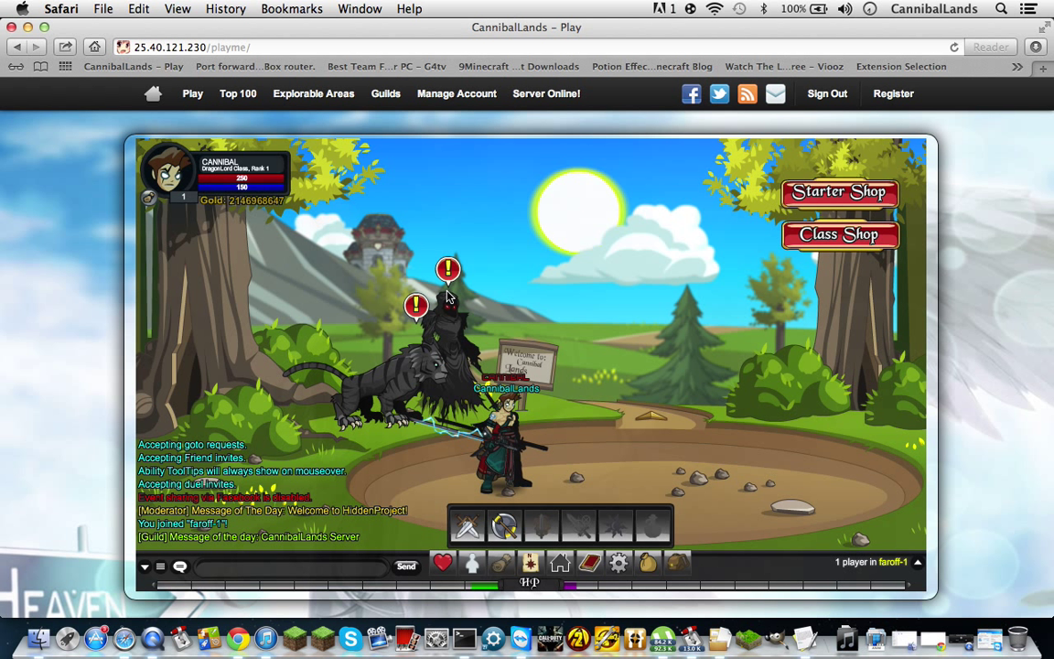
pyautogui.moveTo(593, 88)
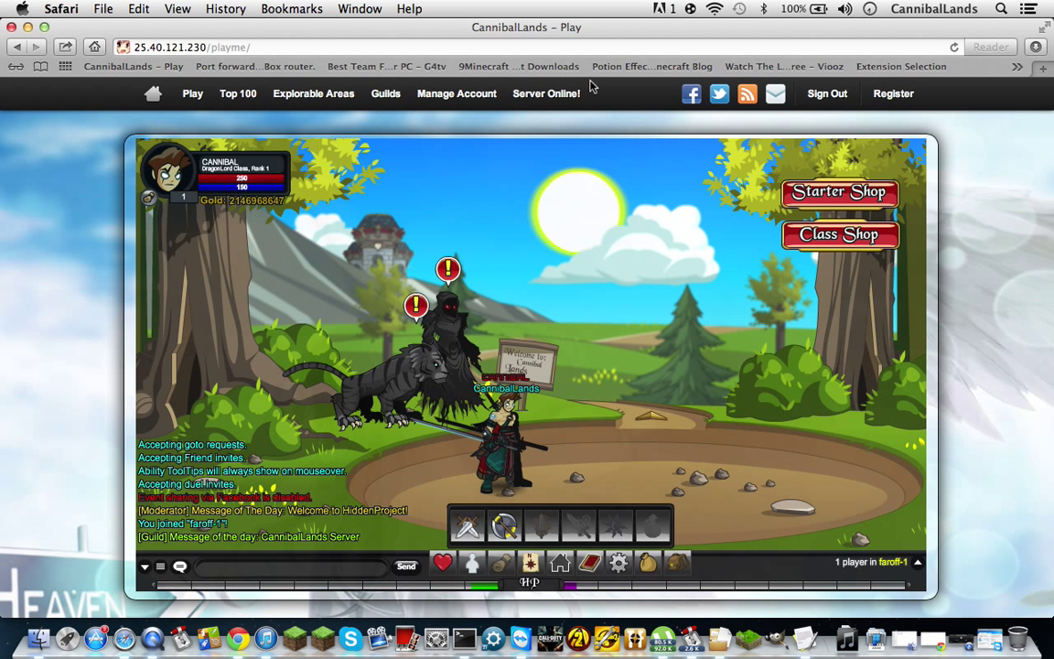
pyautogui.moveTo(546, 94)
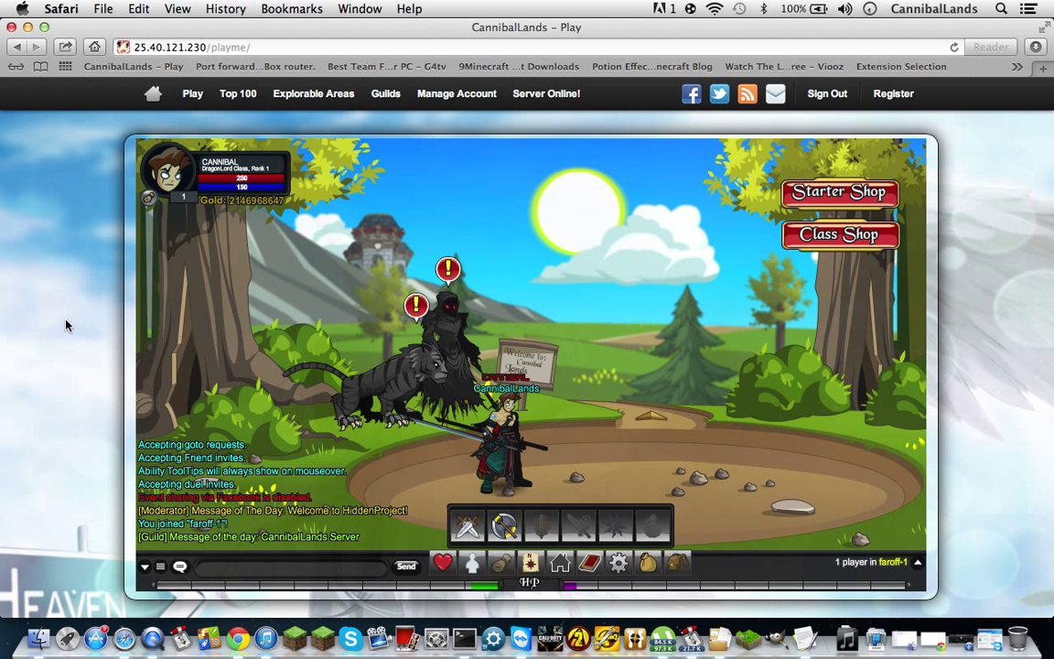
pyautogui.moveTo(271, 386)
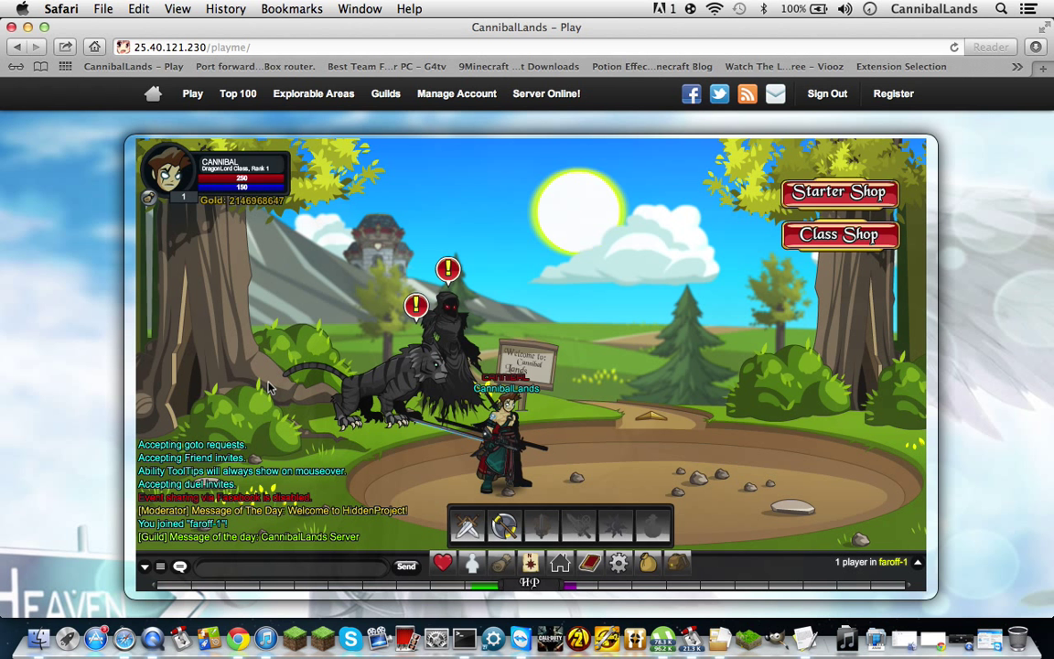
pyautogui.moveTo(377, 417)
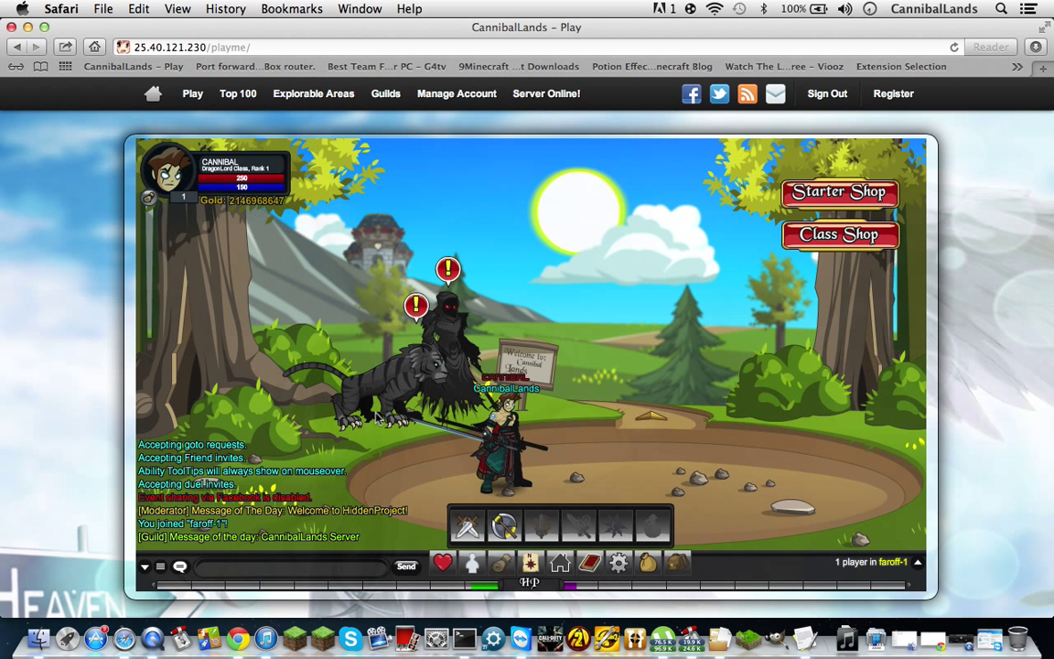
pyautogui.moveTo(464, 256)
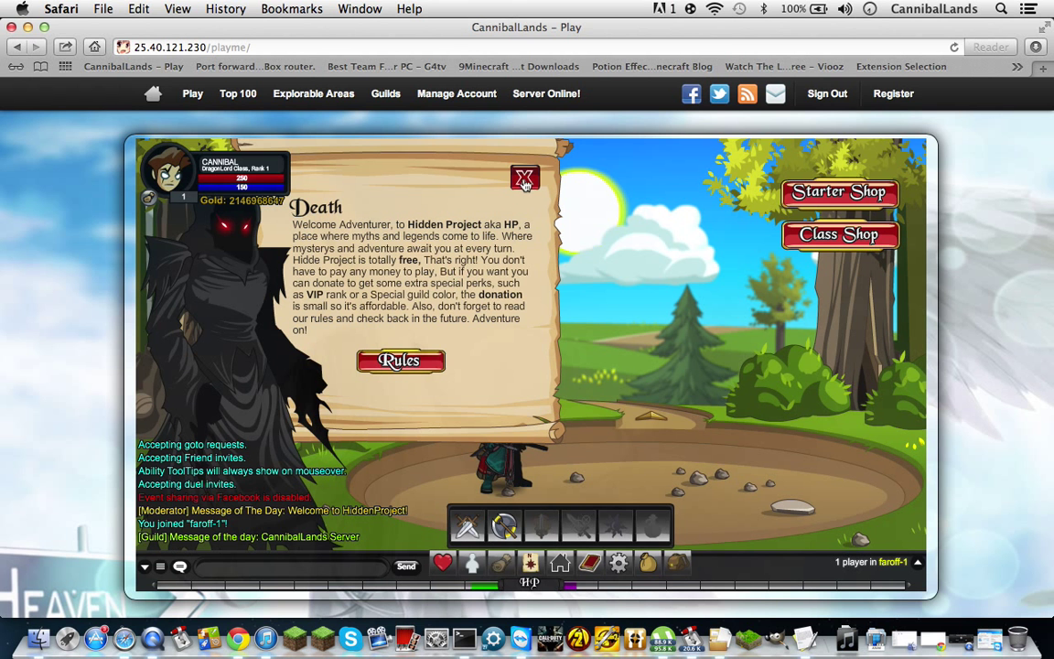
pyautogui.click(523, 176)
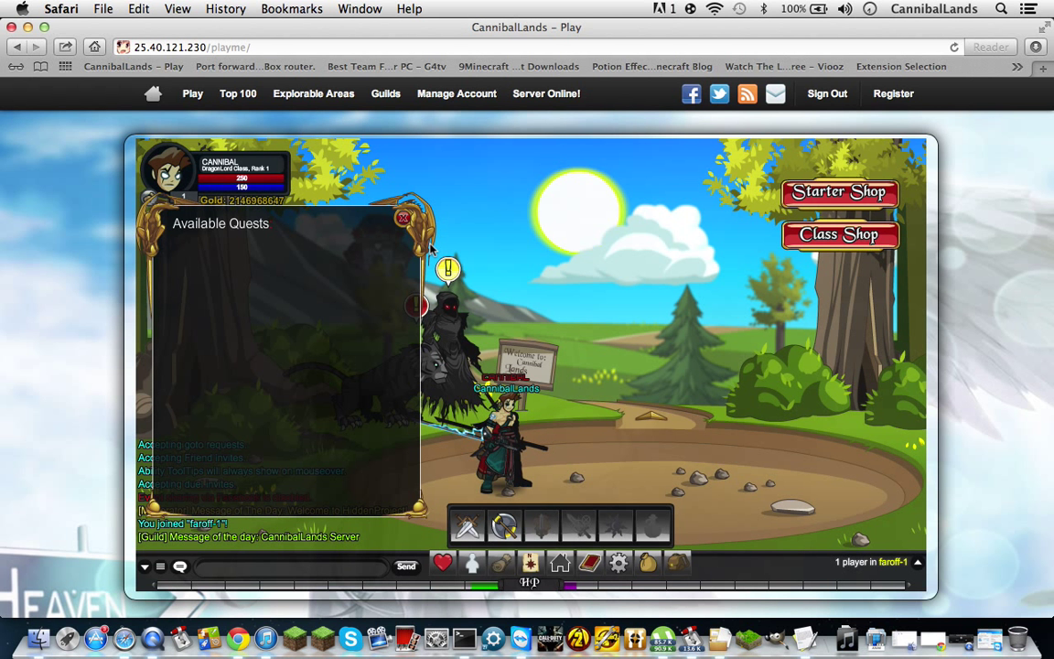
pyautogui.click(402, 218)
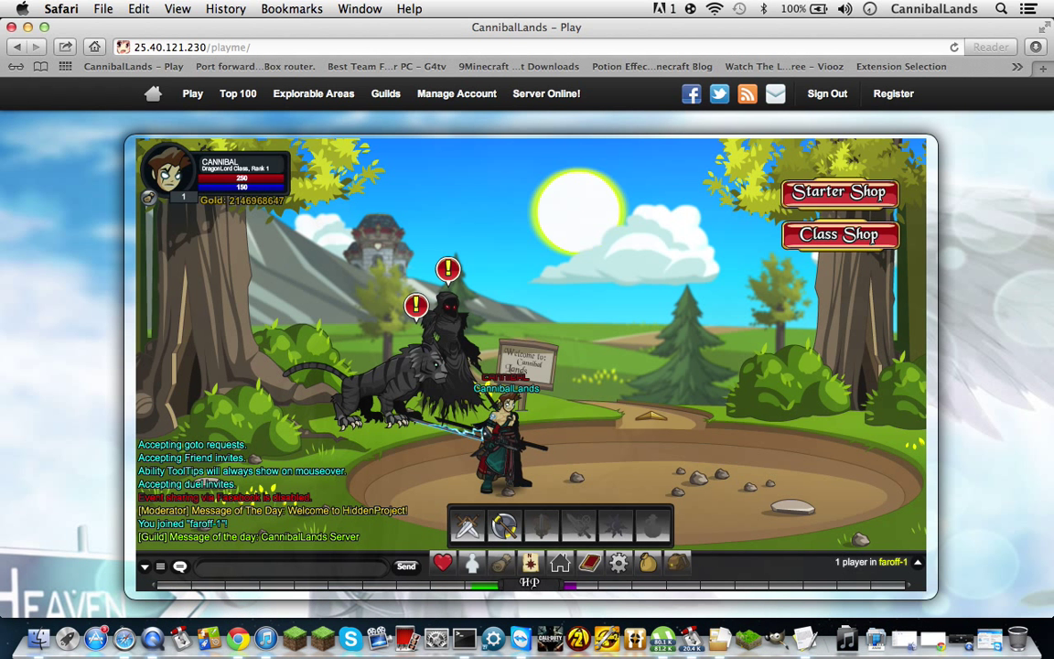
pyautogui.write('/w')
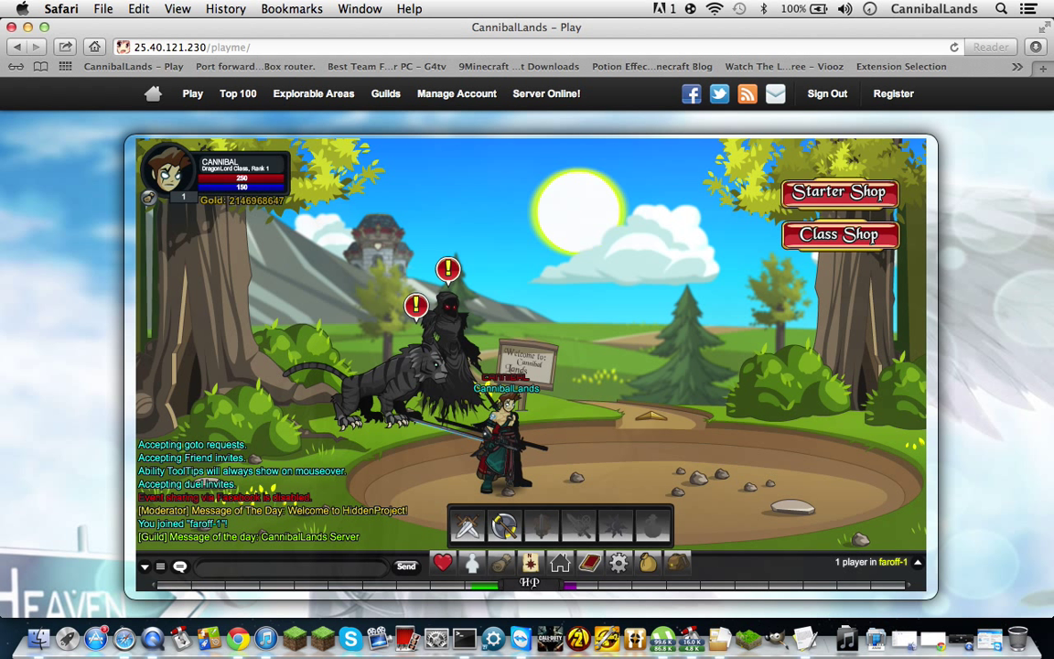
pyautogui.write('/wav')
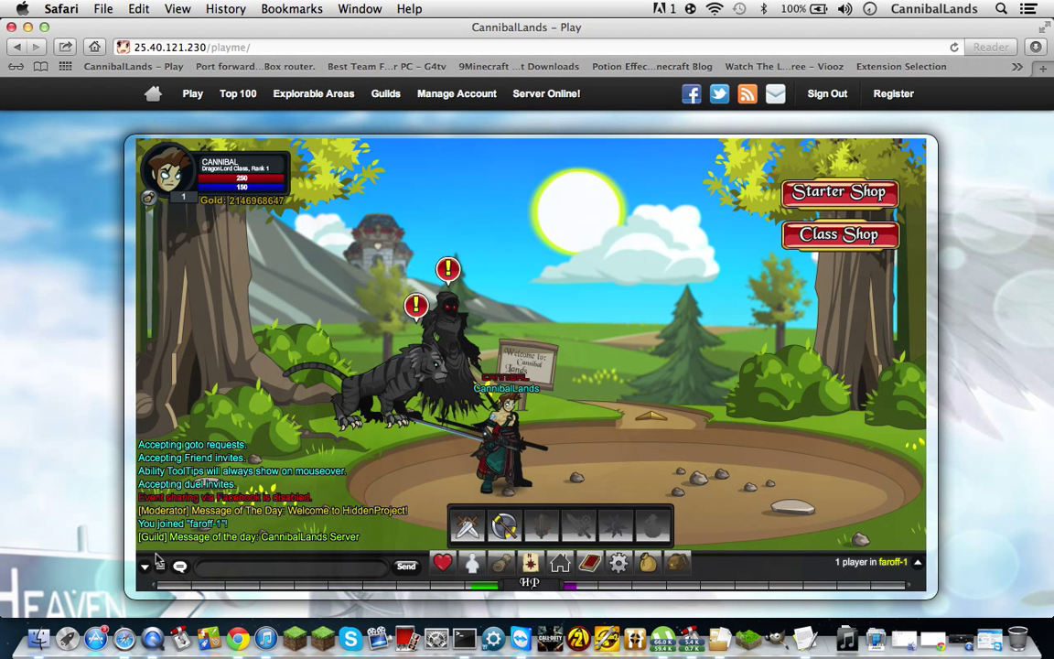
pyautogui.write('/trol')
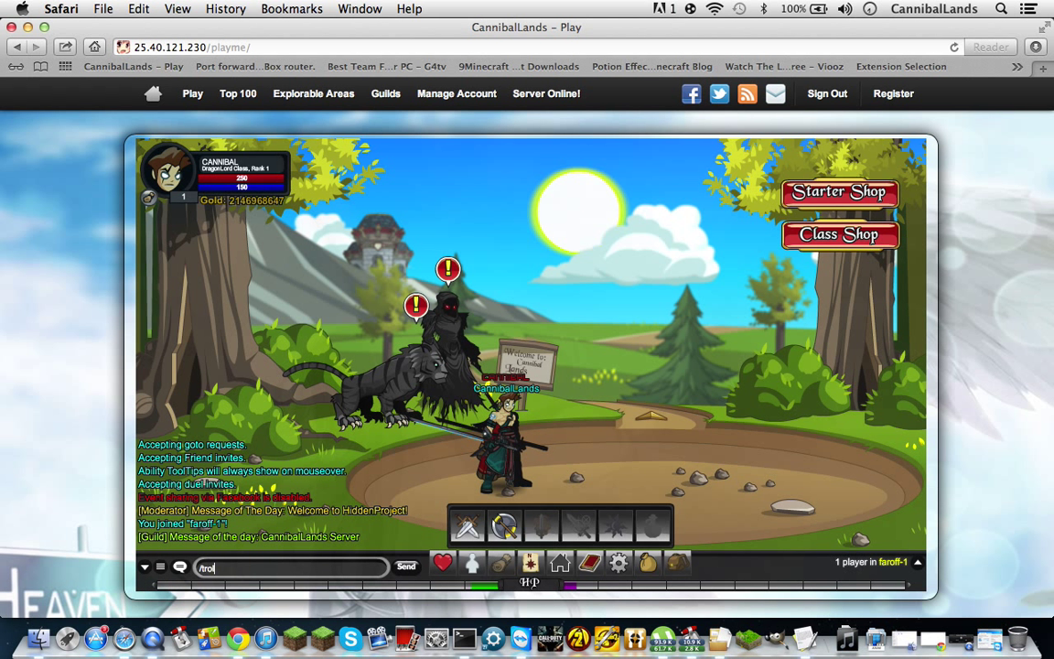